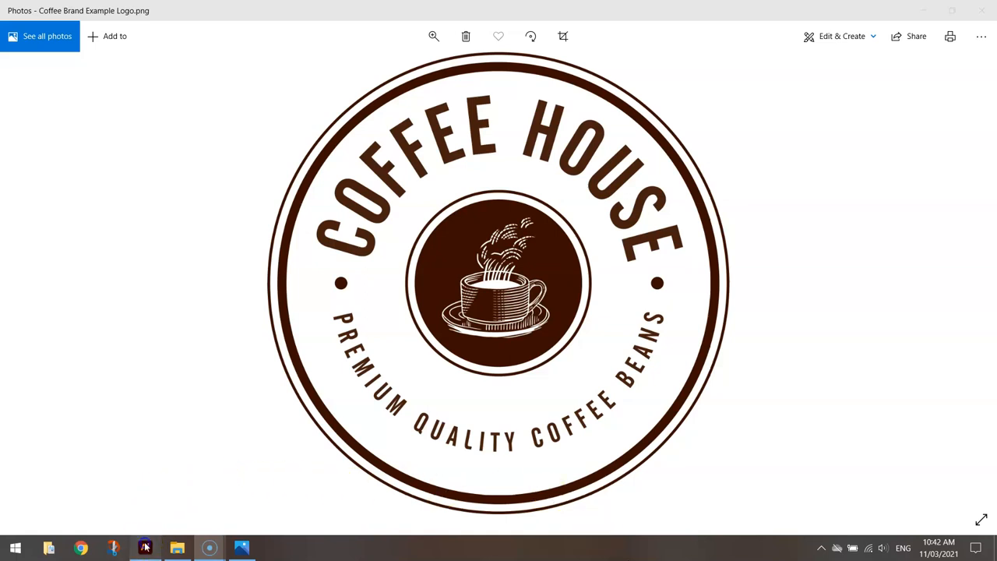
Step: Switch from the COFFEE HOUSE reference in Photos to Illustrator's home screen
click(145, 547)
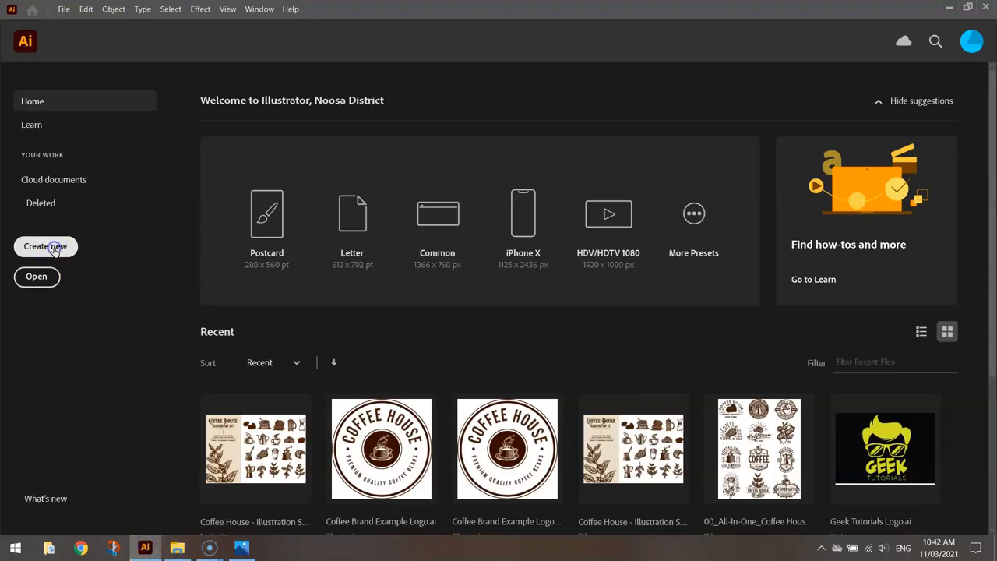
Step: Create Untitled-12 from the 800 × 800 px Print preset, CMYK Color, High 300 ppi
click(45, 245)
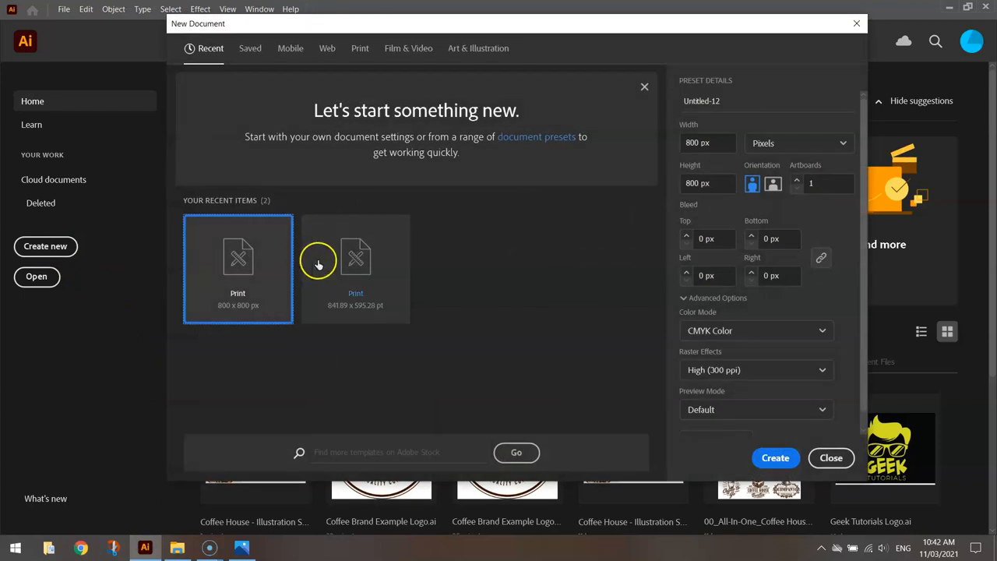
mouse_move(548, 316)
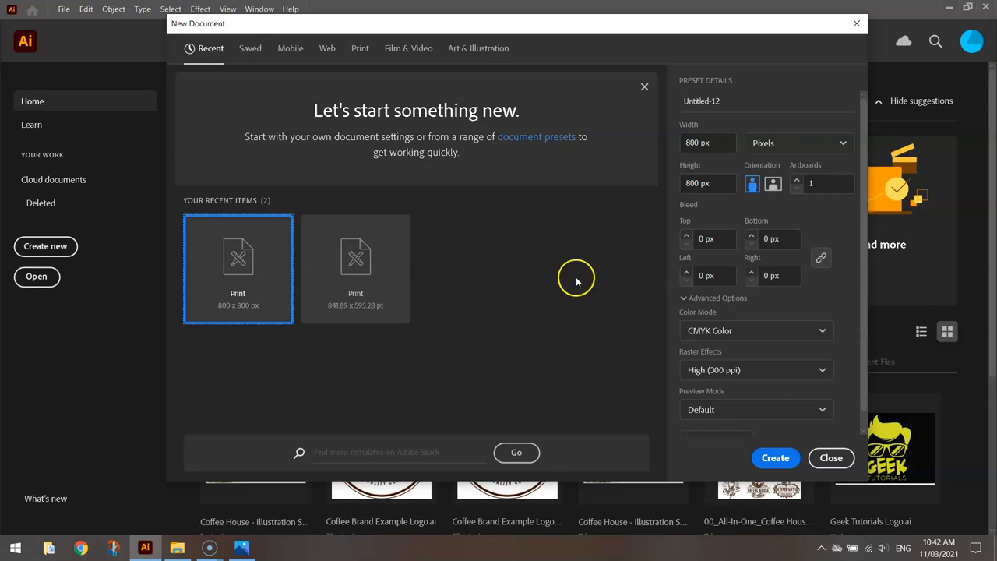
click(705, 183)
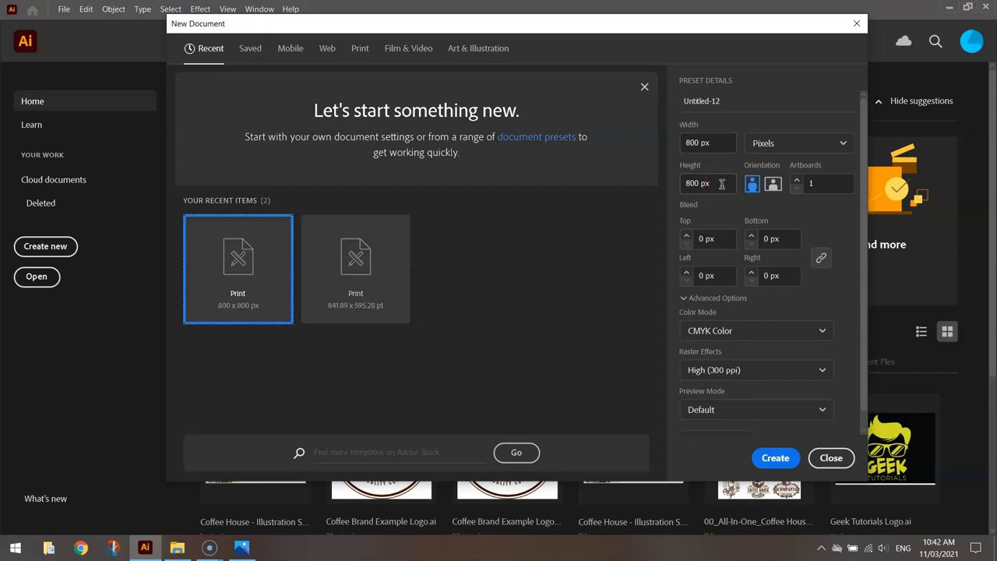
click(713, 298)
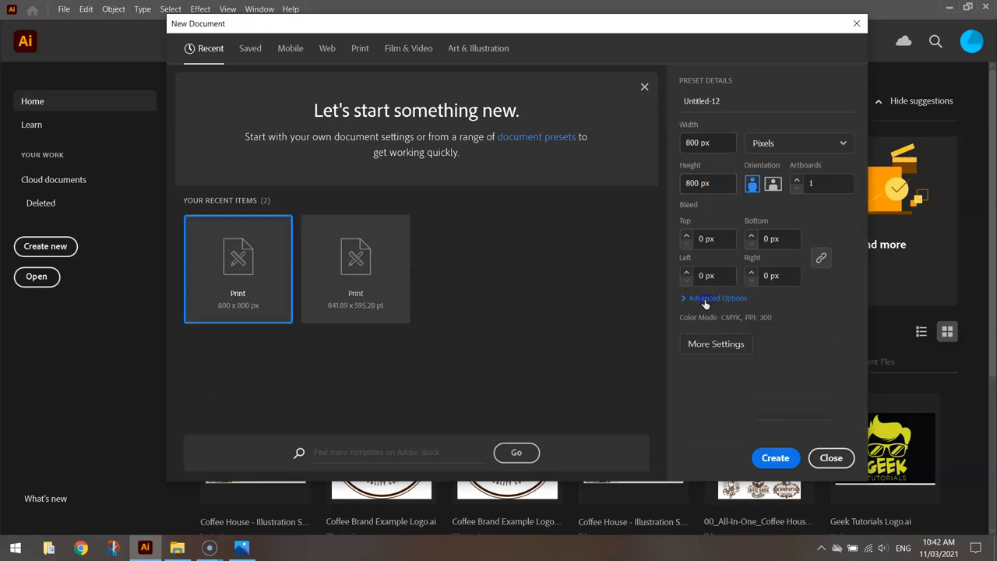
click(717, 298)
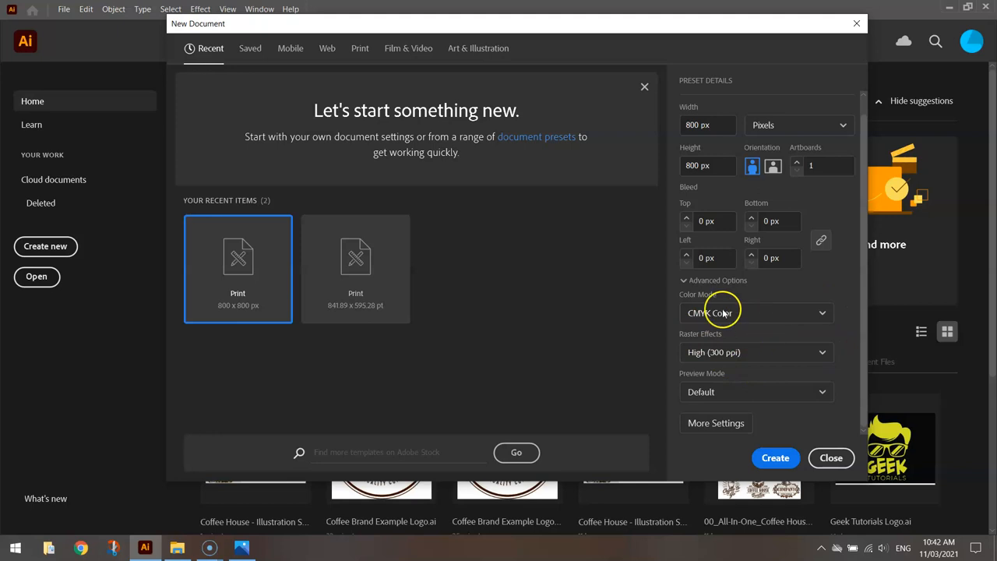
mouse_move(843, 284)
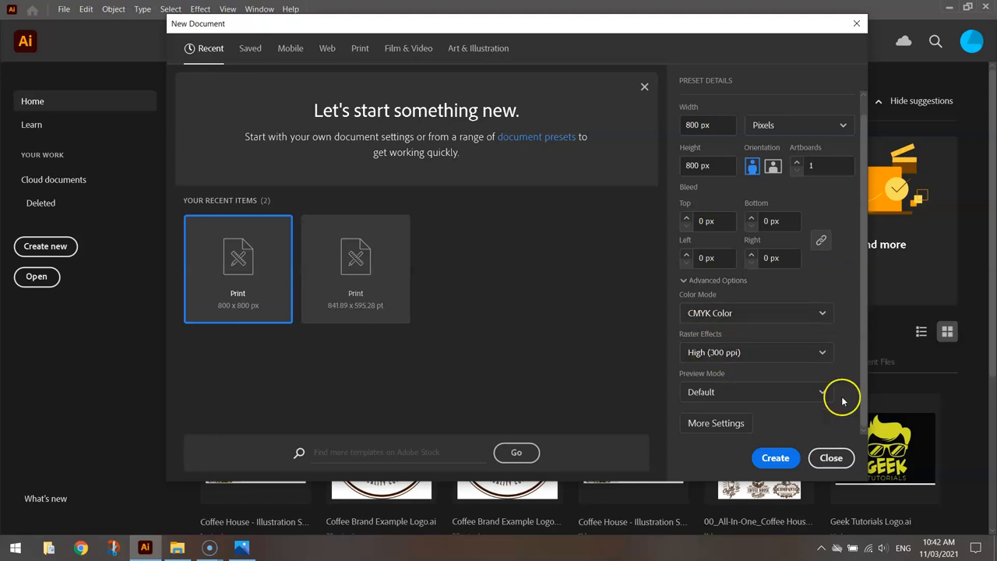
click(831, 457)
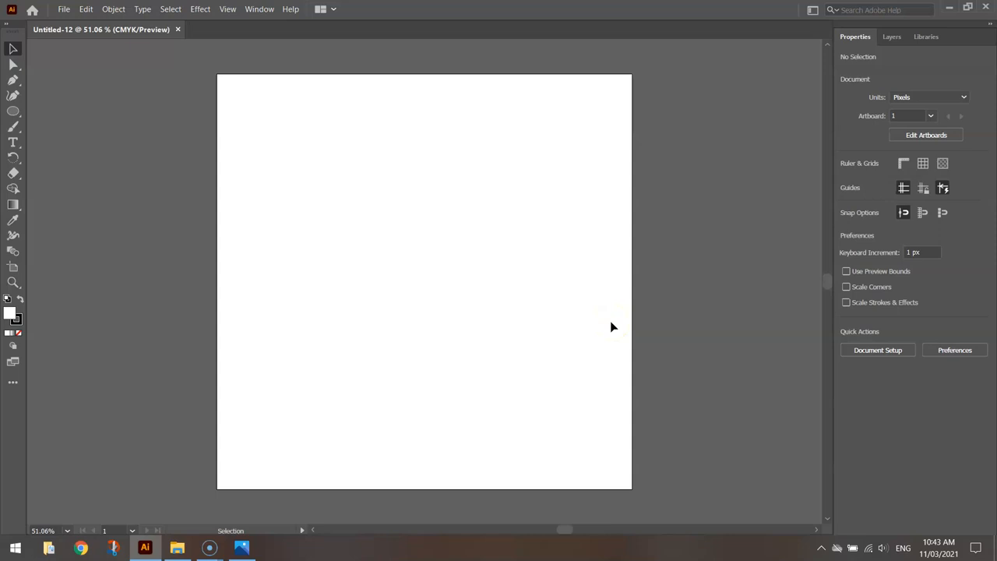
Step: Open the Coffee House Illustration Set file, then return to Untitled-12
click(64, 9)
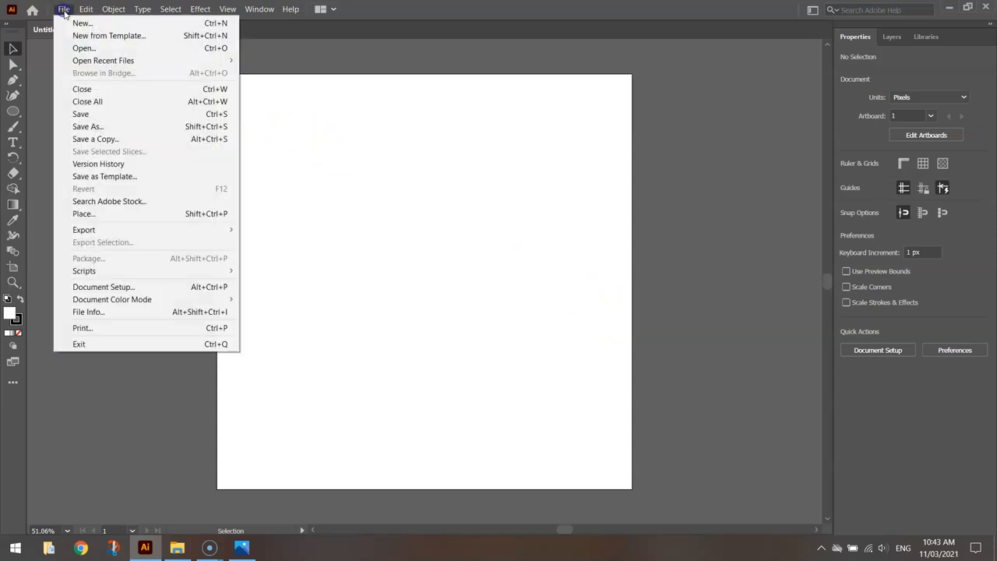
click(84, 48)
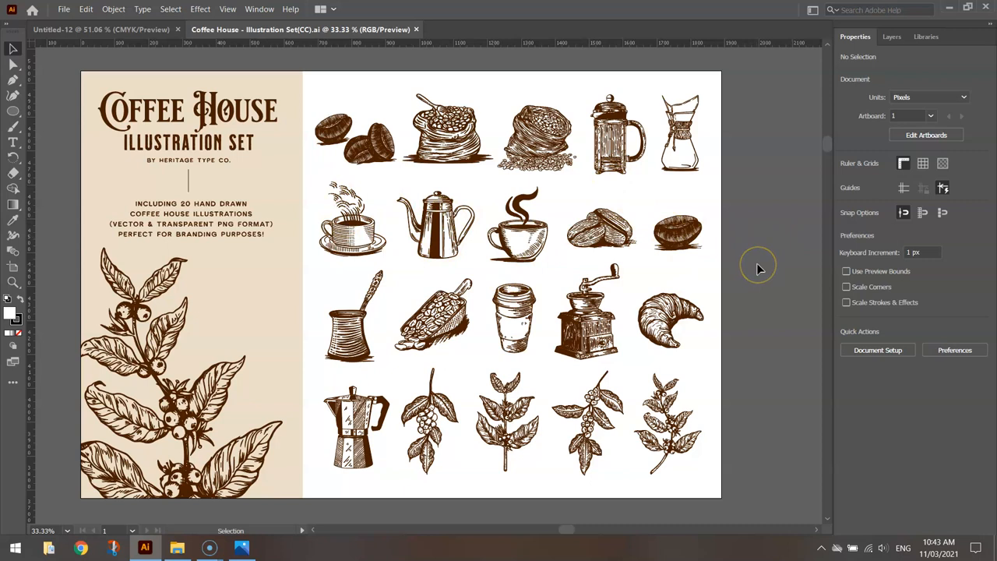
mouse_move(762, 269)
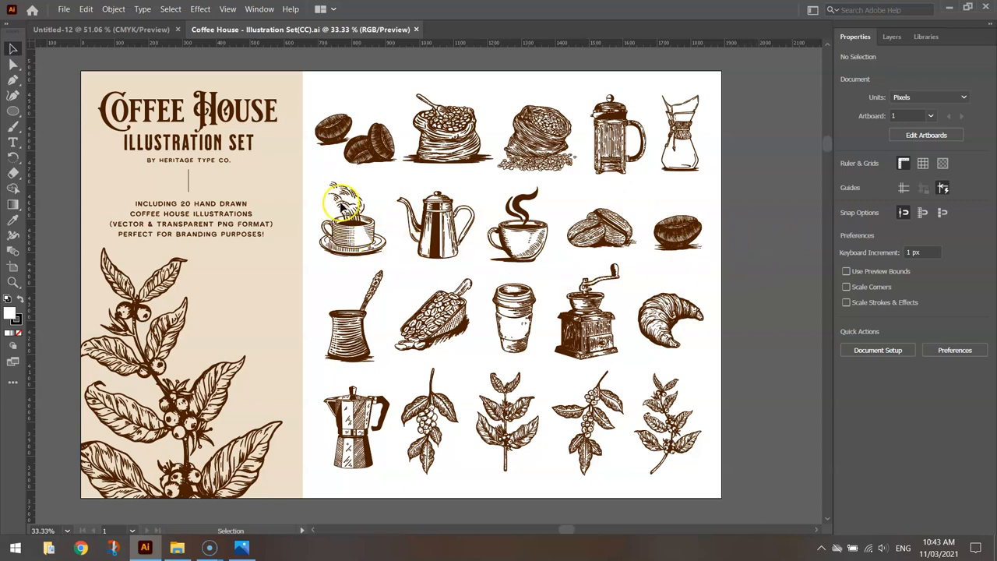
mouse_move(140, 52)
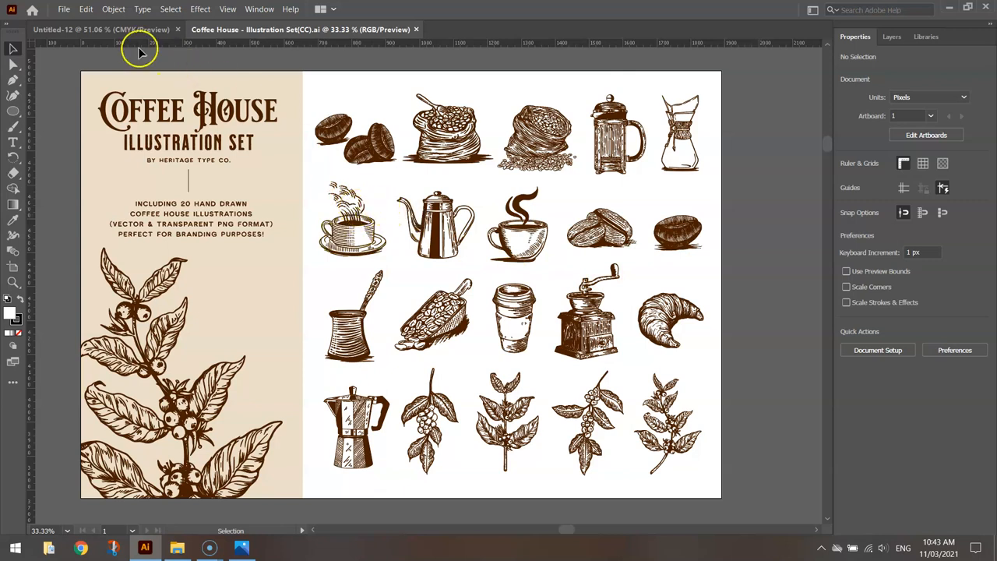
click(102, 28)
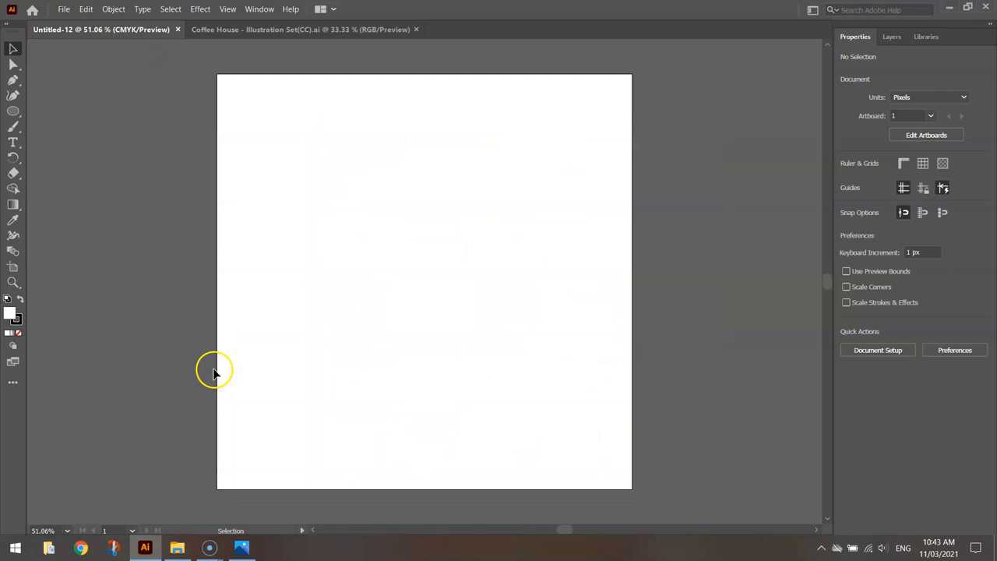
click(243, 548)
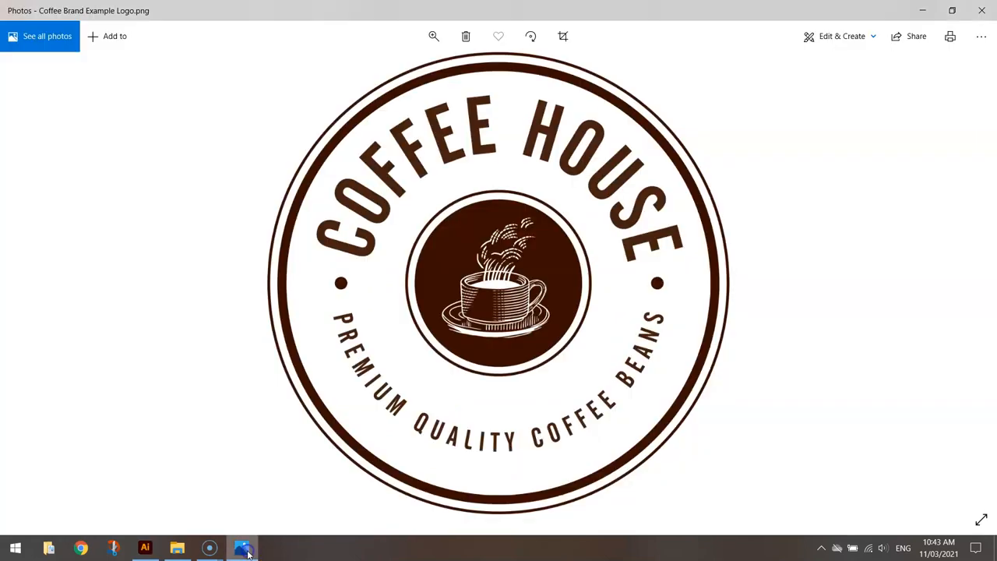
mouse_move(245, 548)
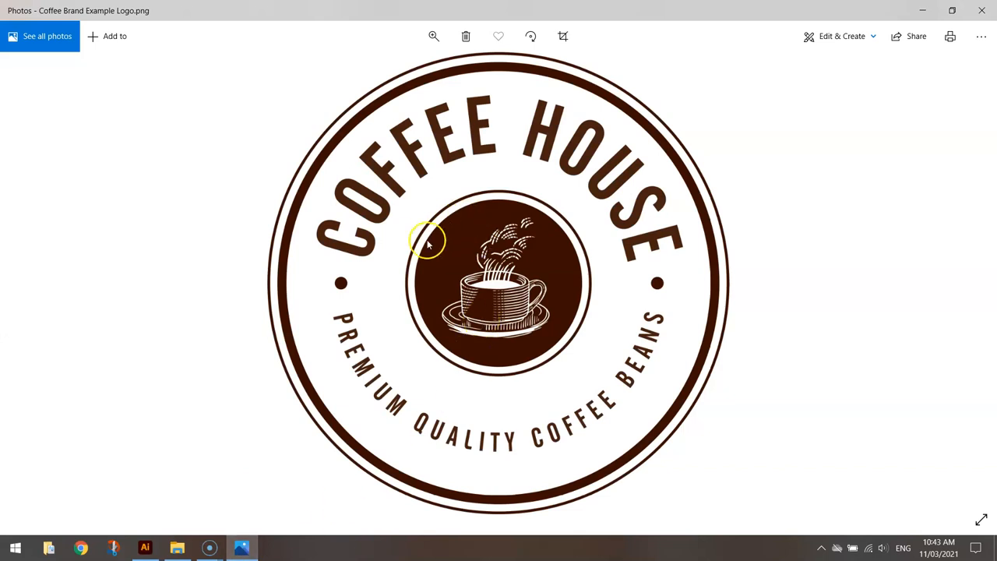
click(145, 548)
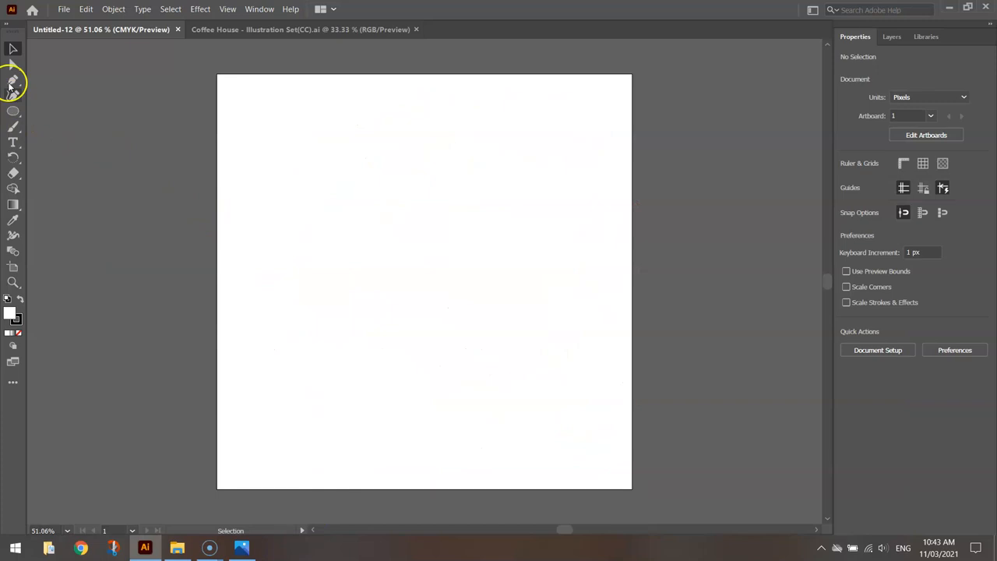
Step: Select the Ellipse Tool from the shape tools flyout
click(13, 110)
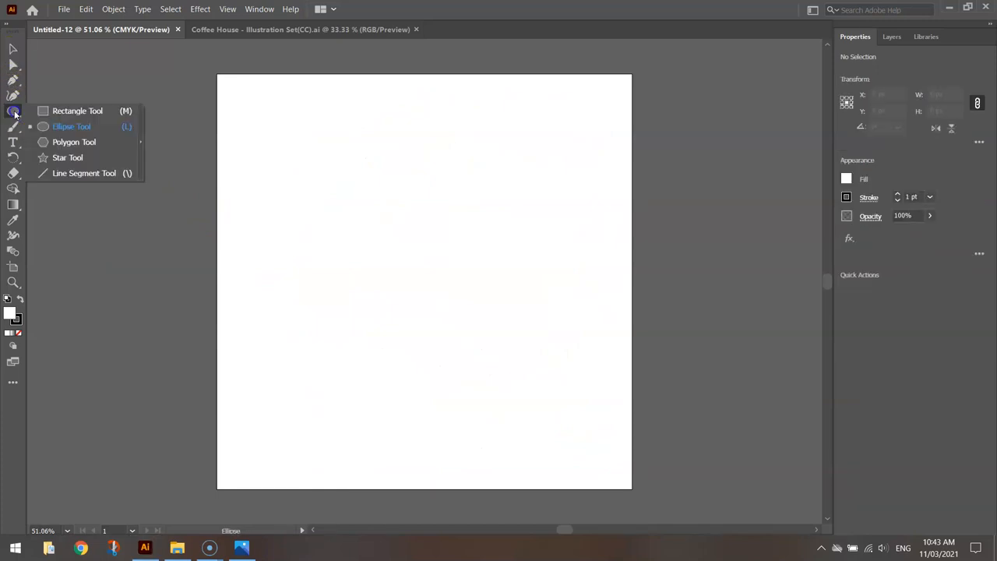
click(77, 111)
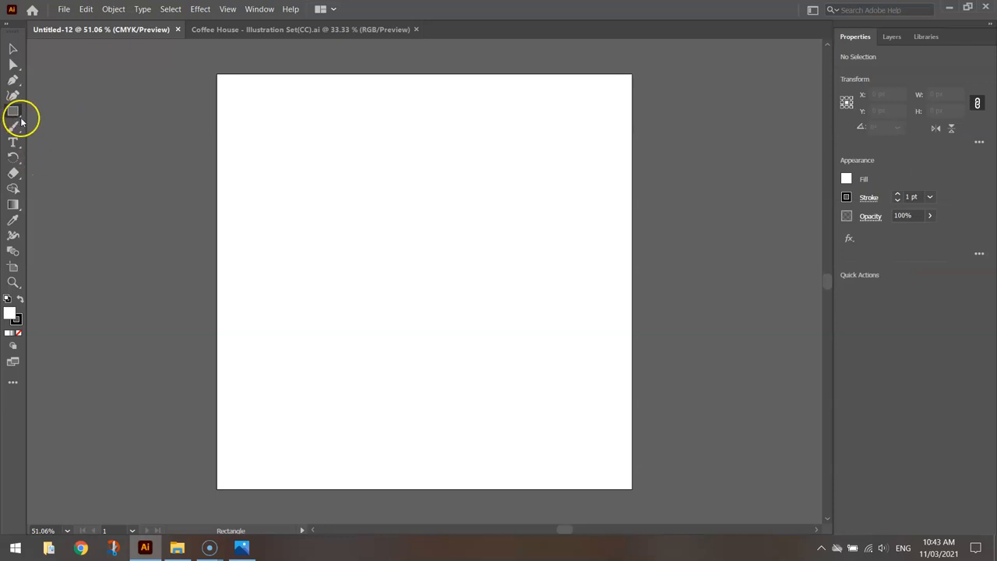
click(13, 110)
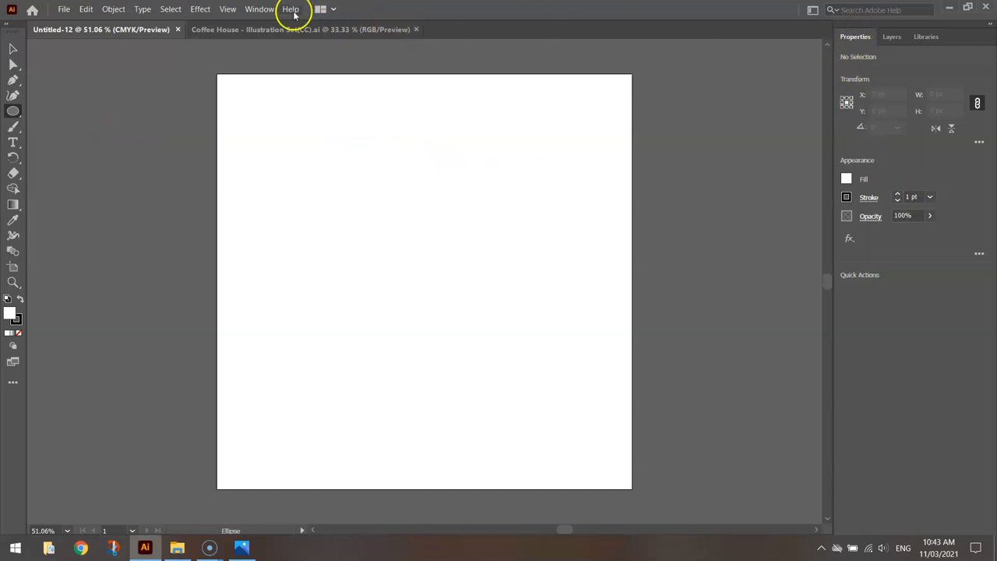
Step: Show the Properties panel and set fill to dark brown and stroke to None
click(259, 9)
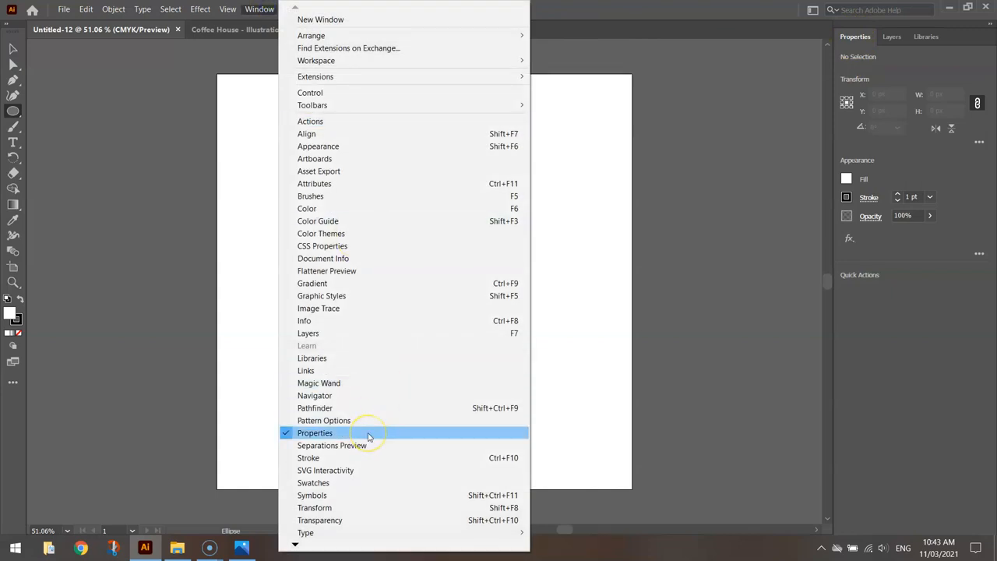
click(315, 432)
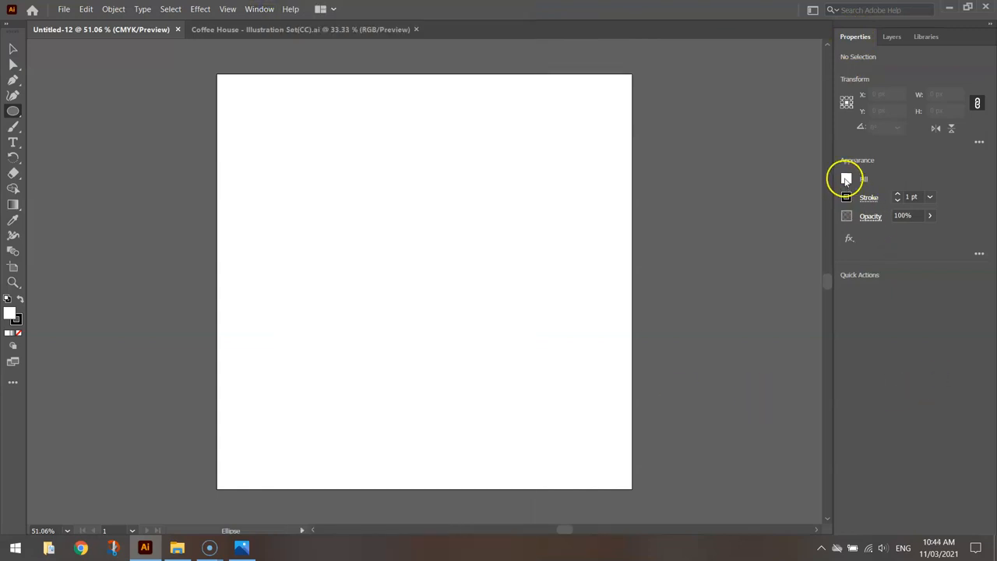
click(846, 180)
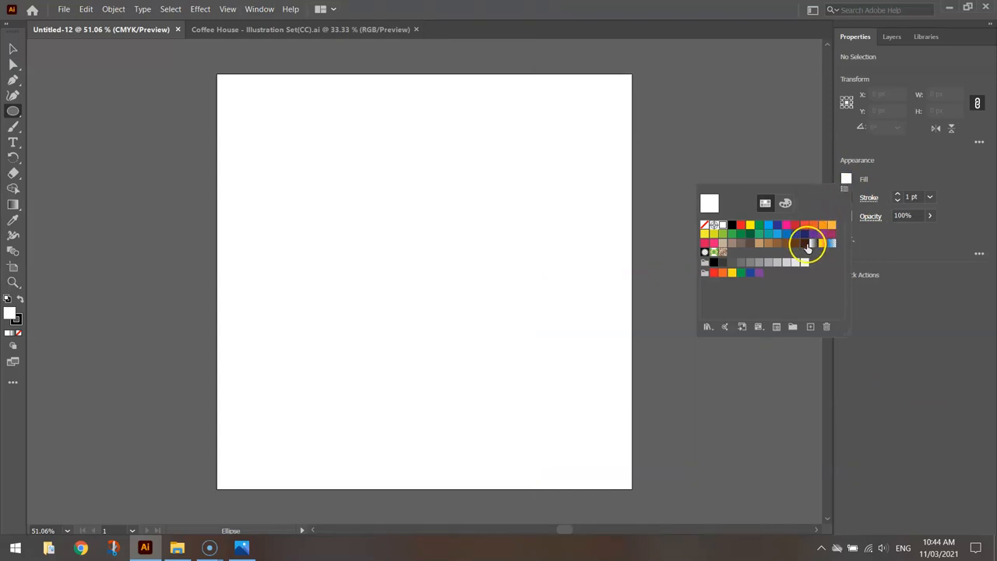
click(806, 243)
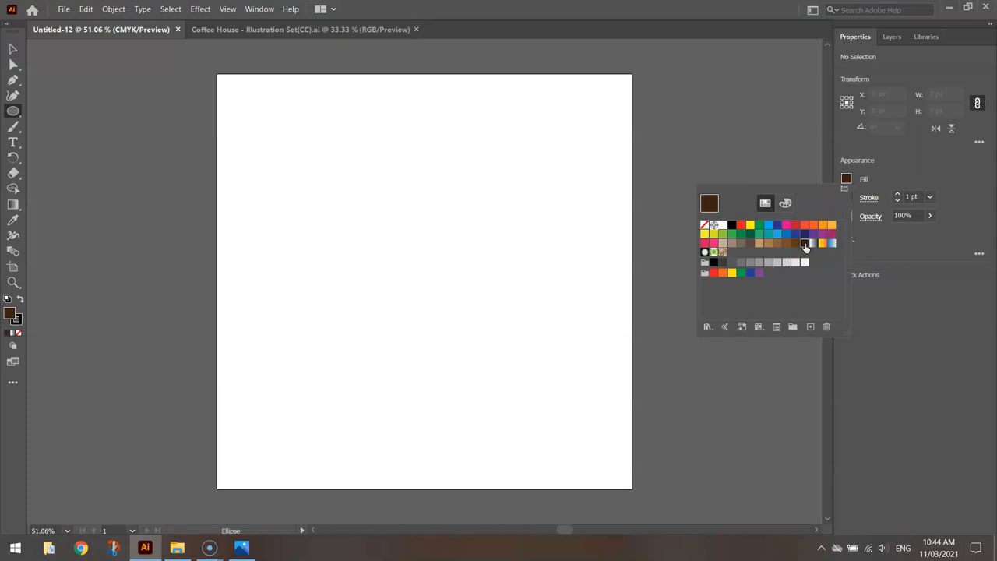
mouse_move(805, 244)
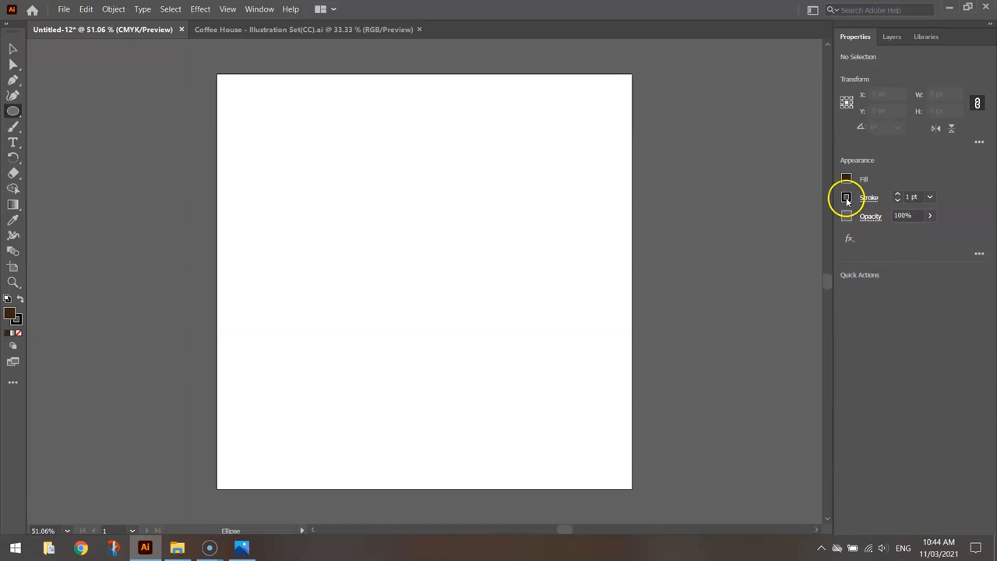
click(847, 197)
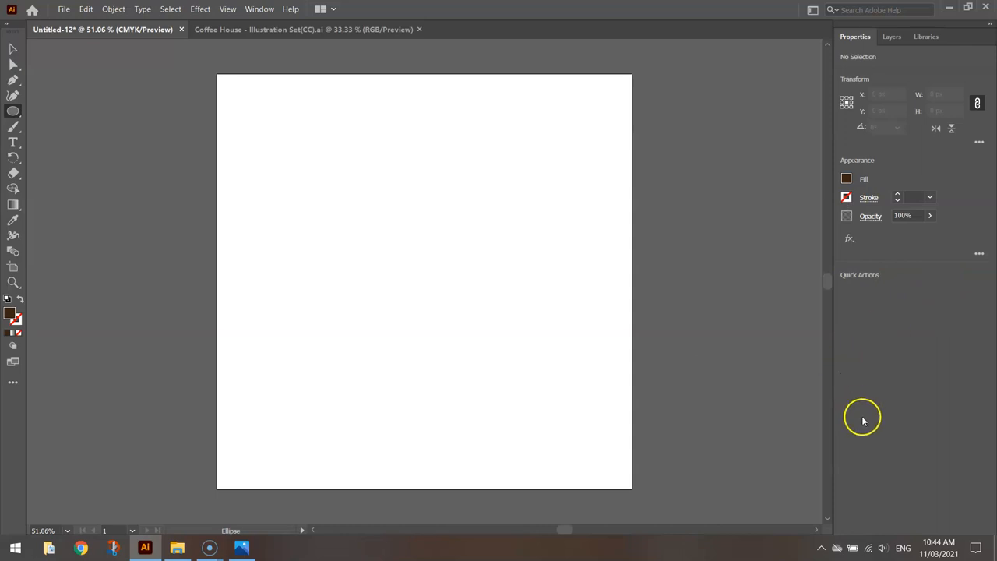
Step: Draw a 733 × 733 px dark brown circle from the artboard's top-left
drag(425, 281, 563, 279)
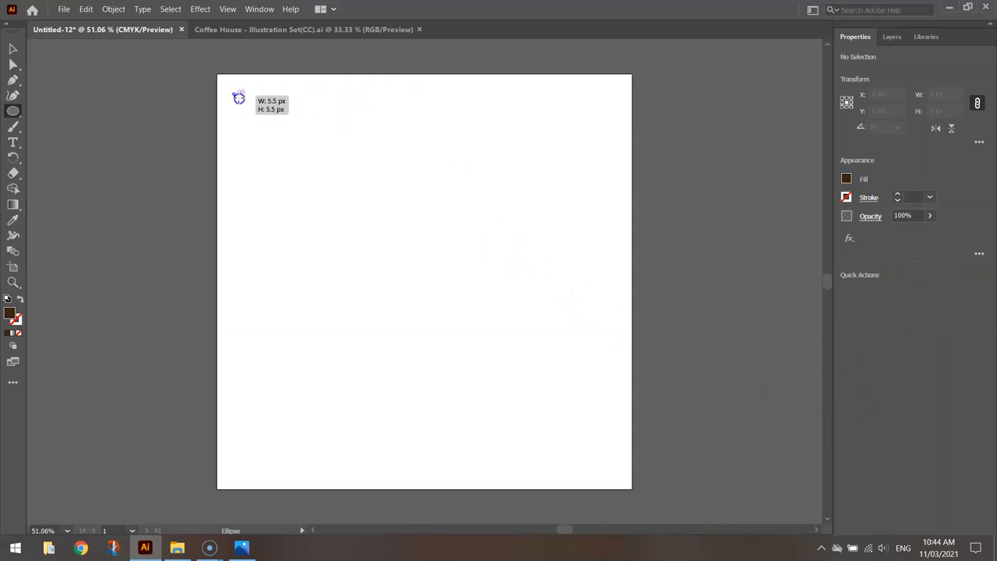
drag(239, 97, 613, 403)
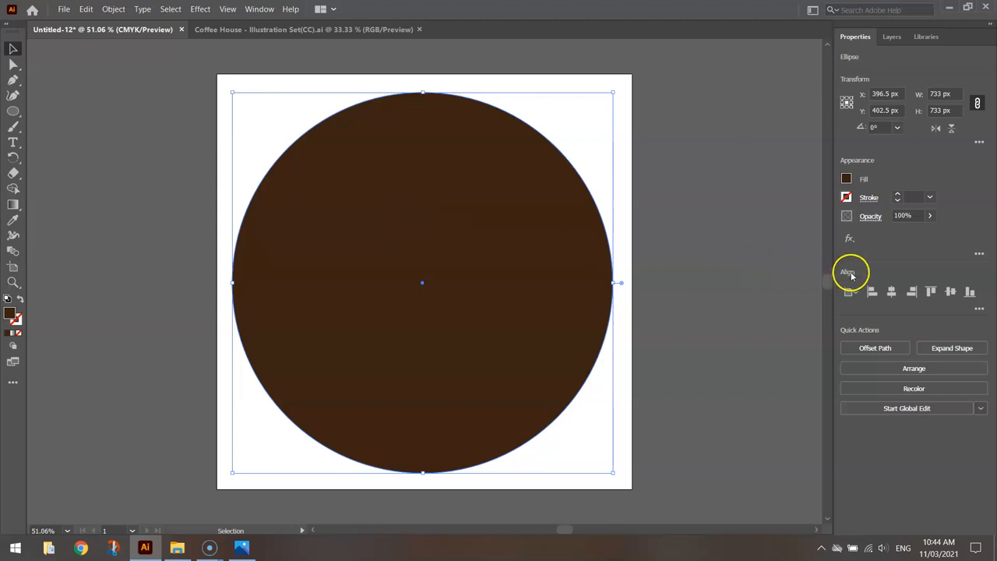
mouse_move(974, 306)
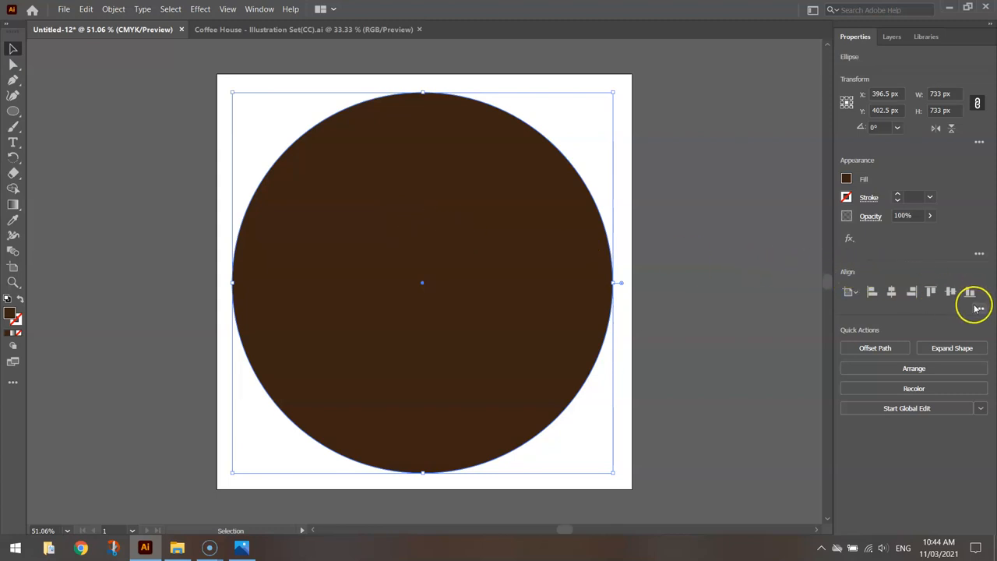
mouse_move(971, 295)
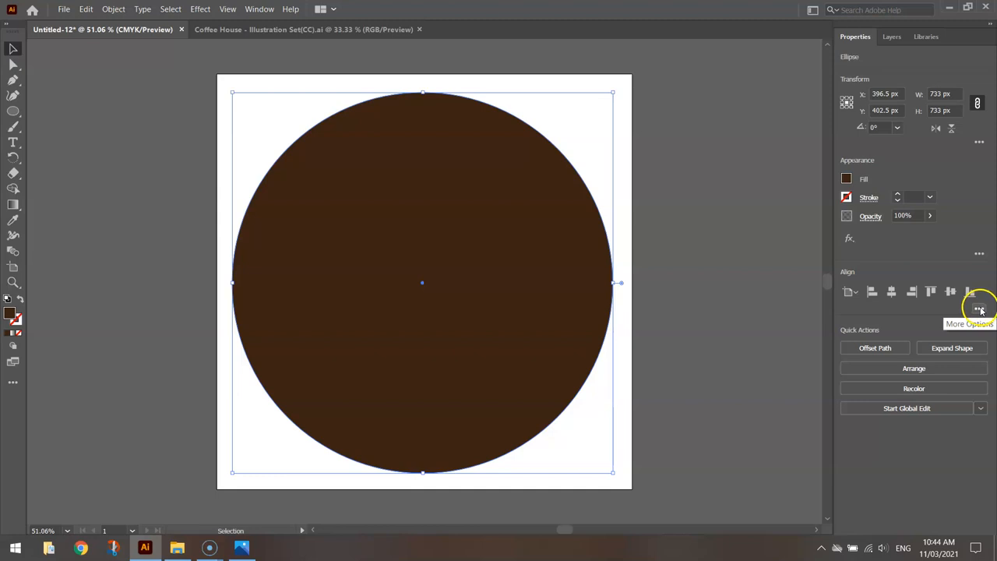
Step: Align the brown circle to the artboard's horizontal and vertical centre (400, 400 px)
click(979, 307)
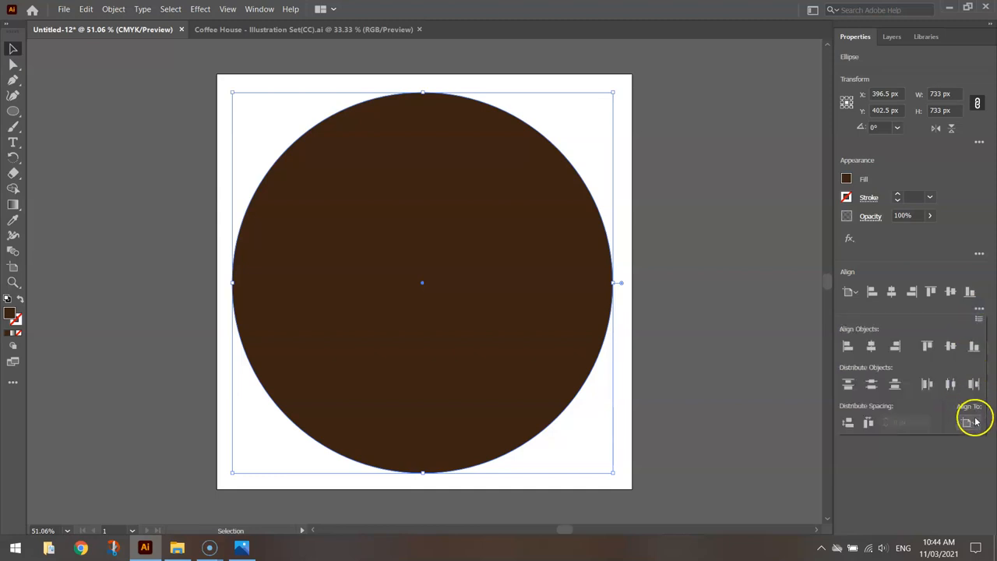
click(969, 422)
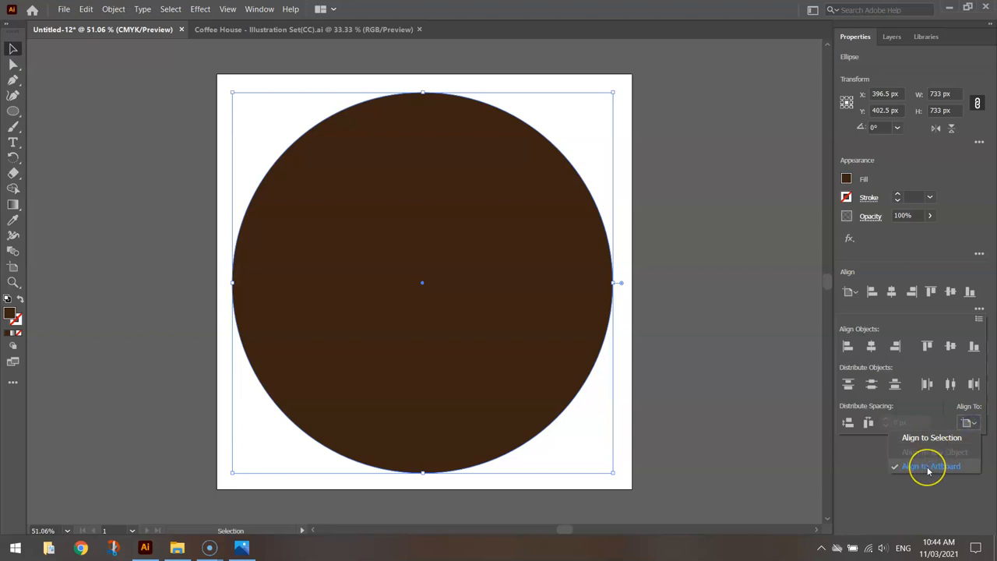
click(932, 466)
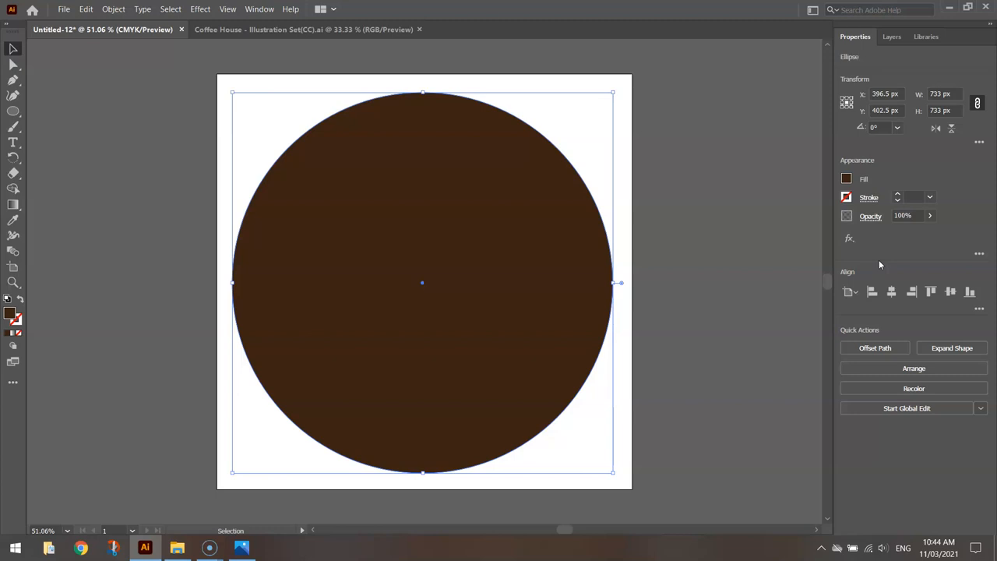
mouse_move(892, 291)
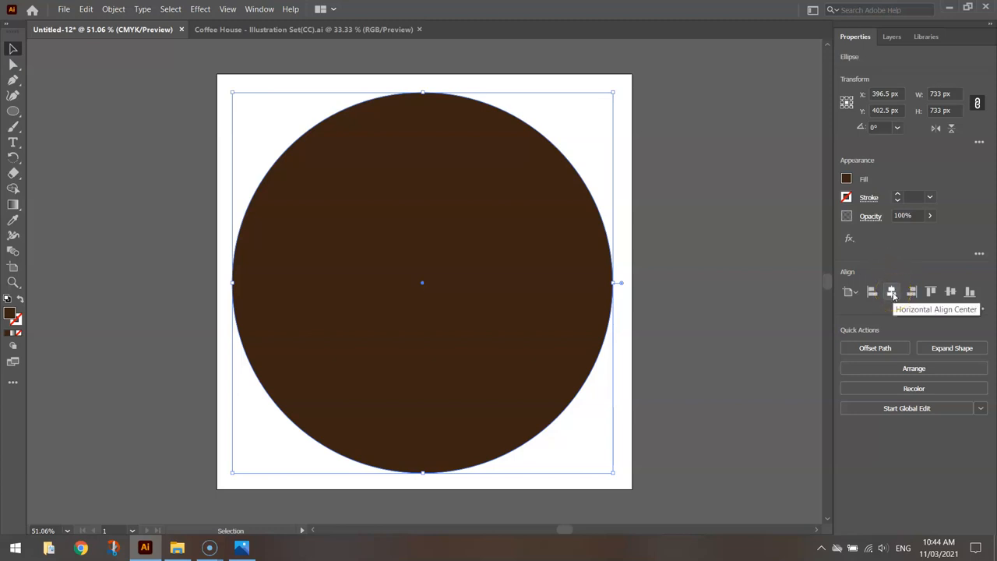
click(892, 292)
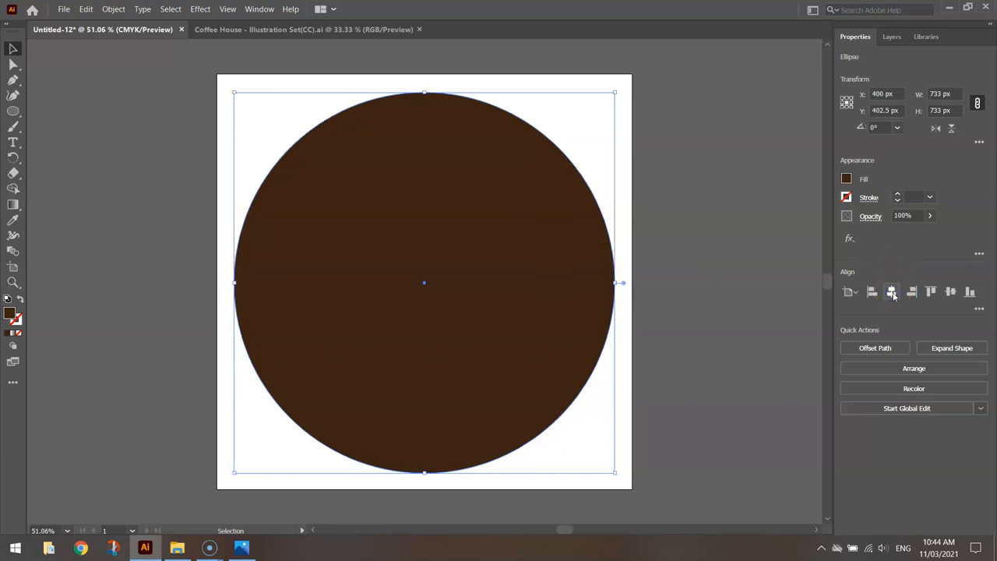
mouse_move(950, 291)
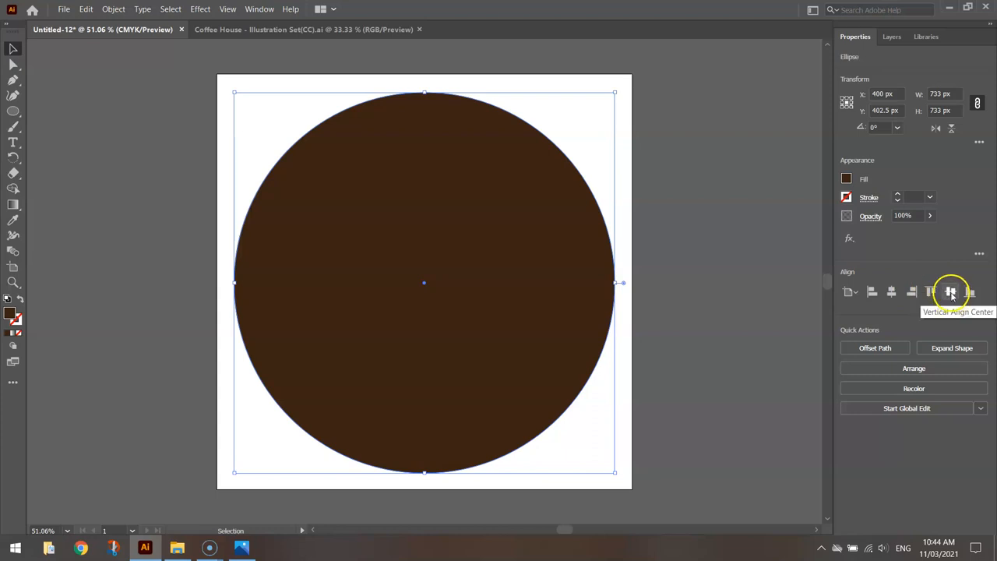
click(951, 291)
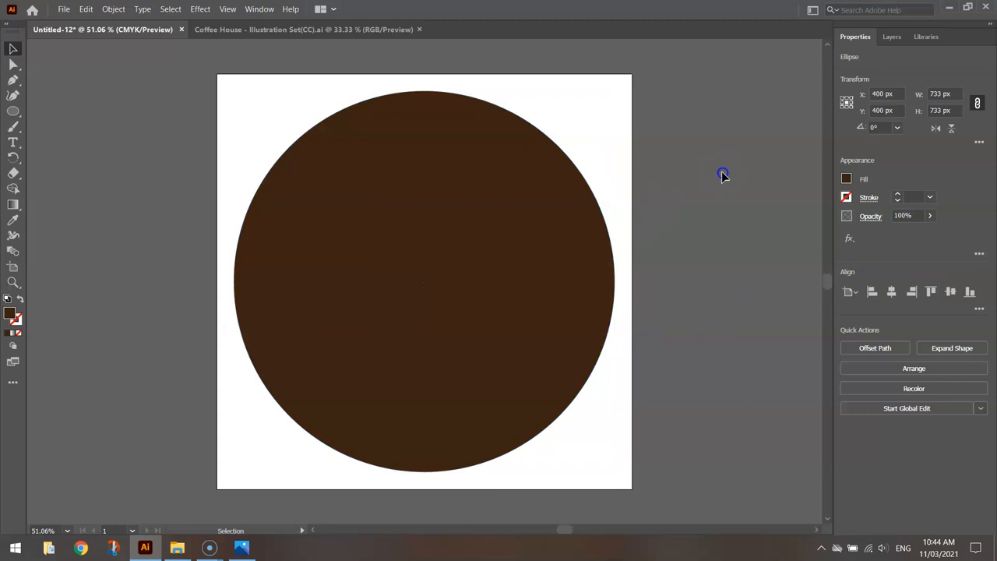
click(721, 172)
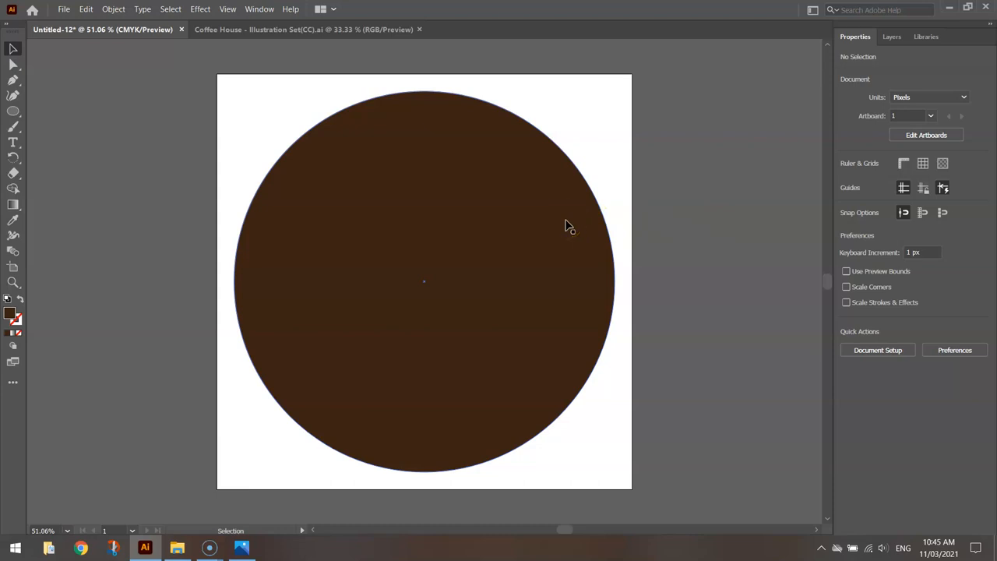
click(424, 281)
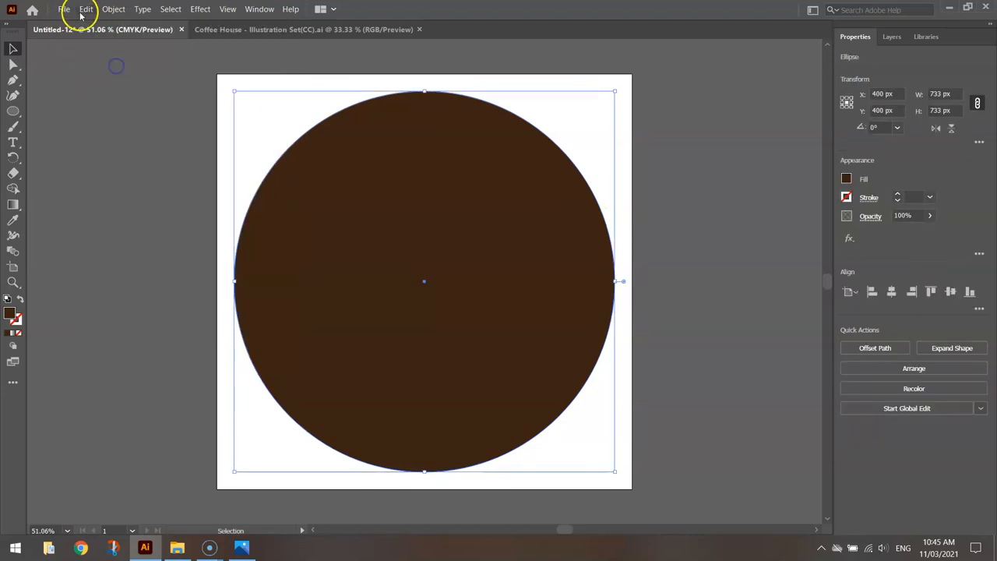
Step: Paste a white copy in front and shrink it to 720 px
click(86, 9)
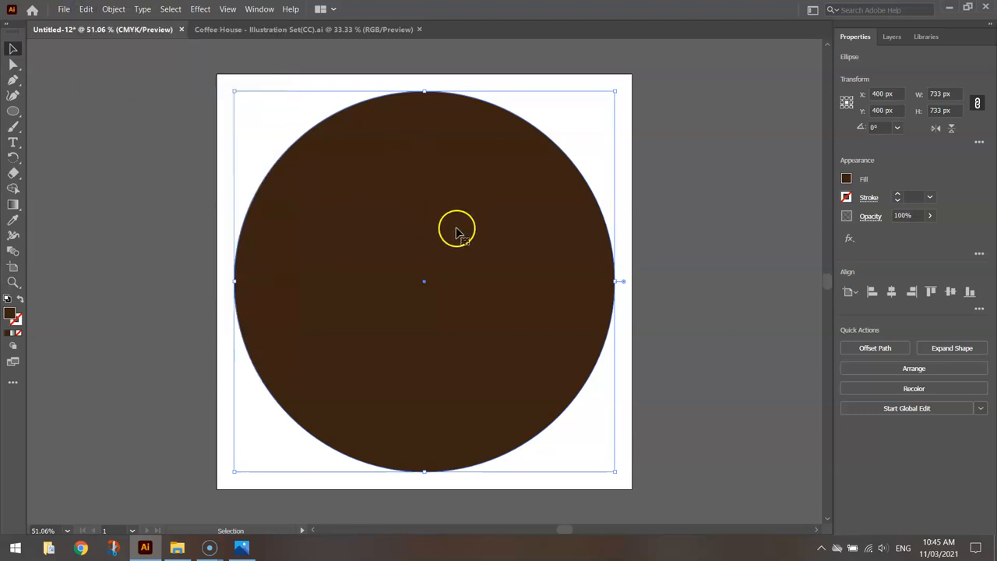
mouse_move(763, 208)
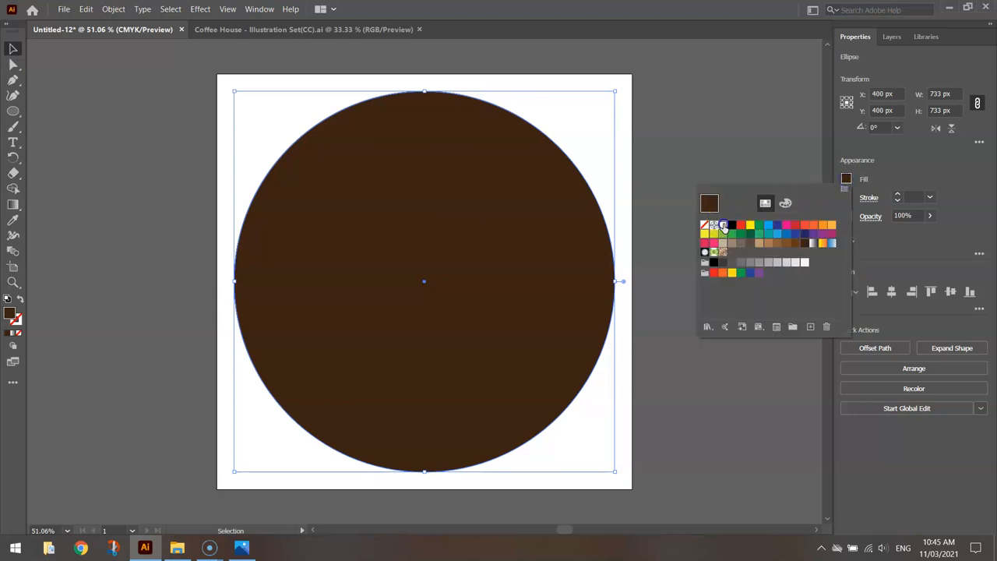
click(704, 225)
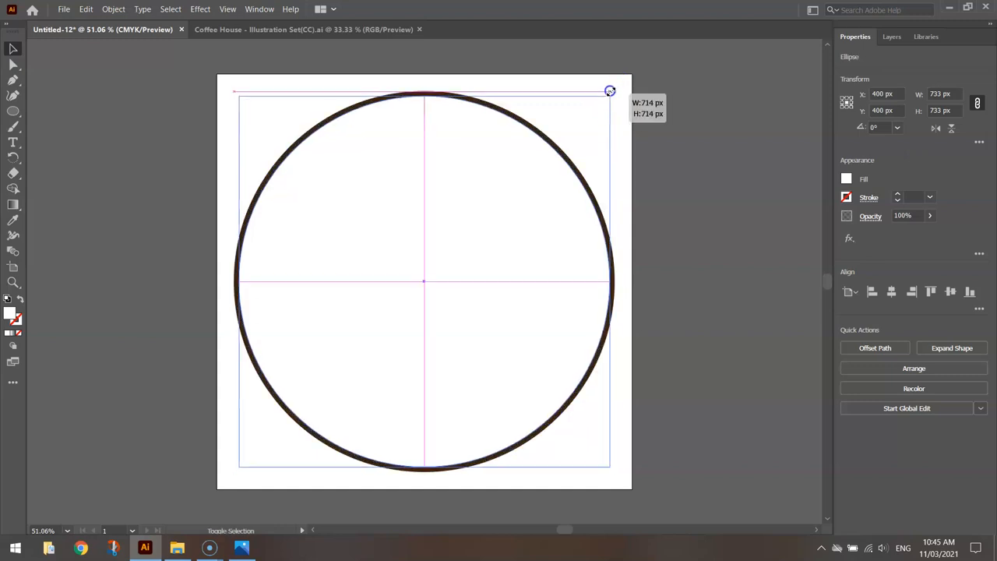
drag(610, 92, 611, 90)
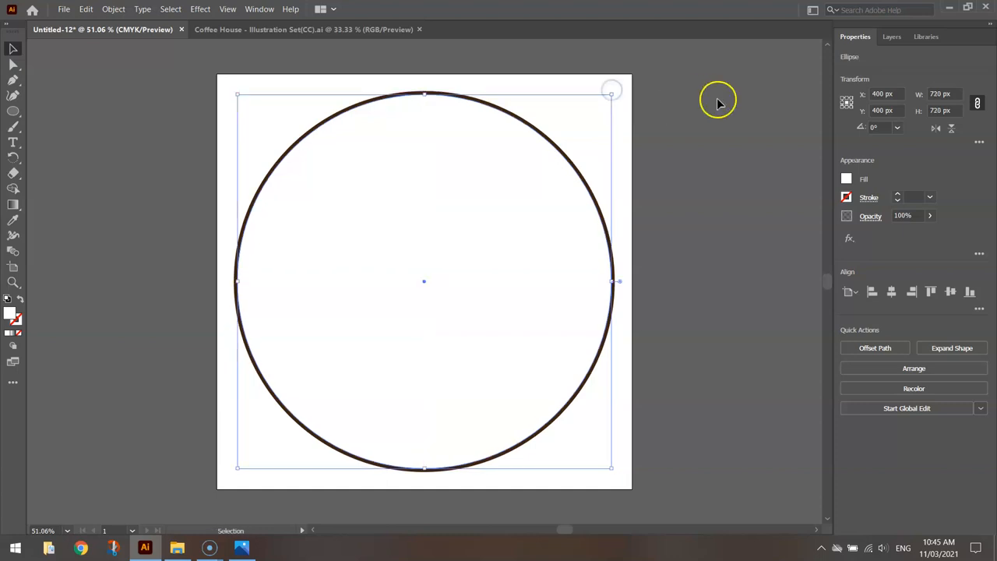
click(393, 99)
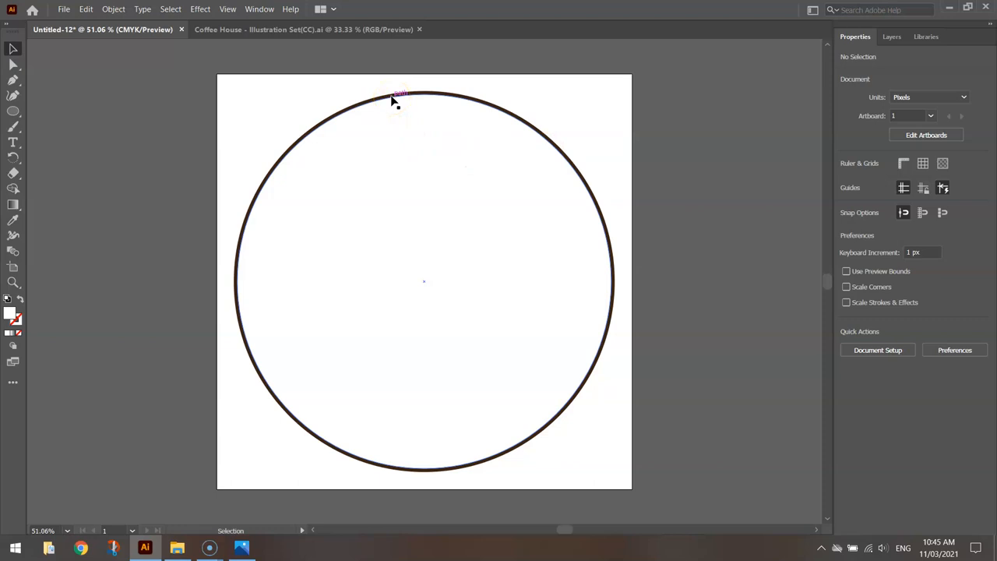
mouse_move(405, 183)
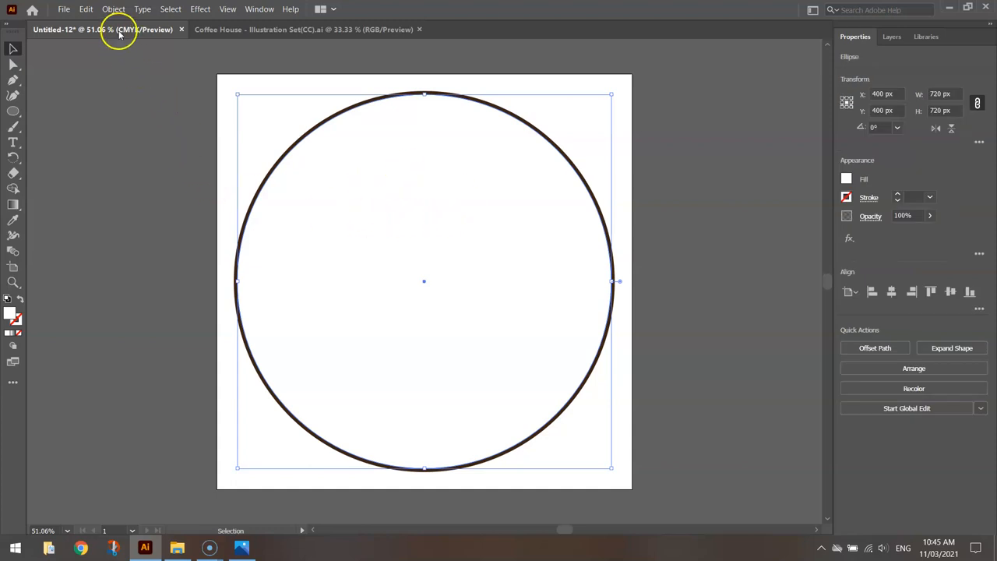
Step: Paste a dark brown copy in front and shrink it to about 690 px
click(85, 8)
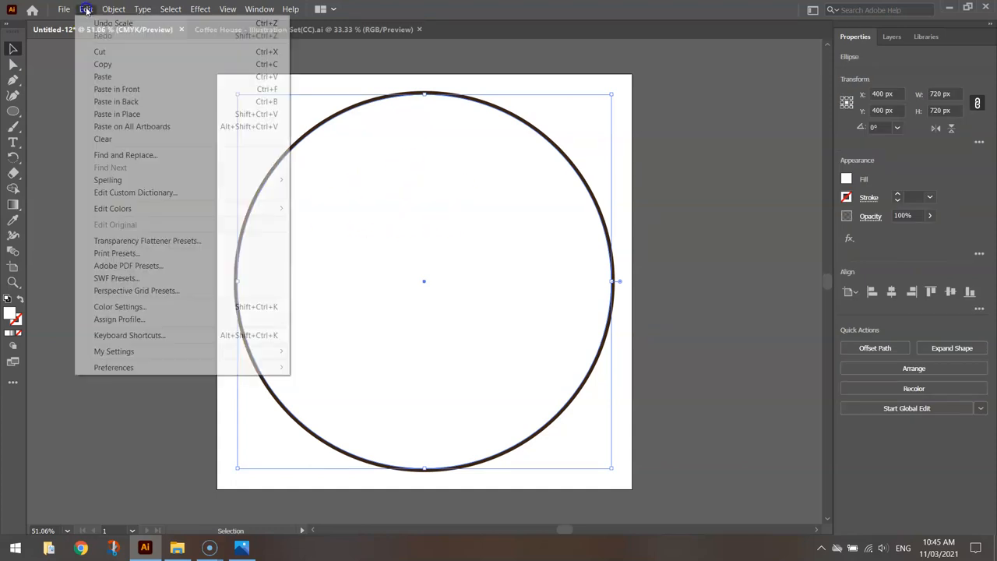
mouse_move(116, 88)
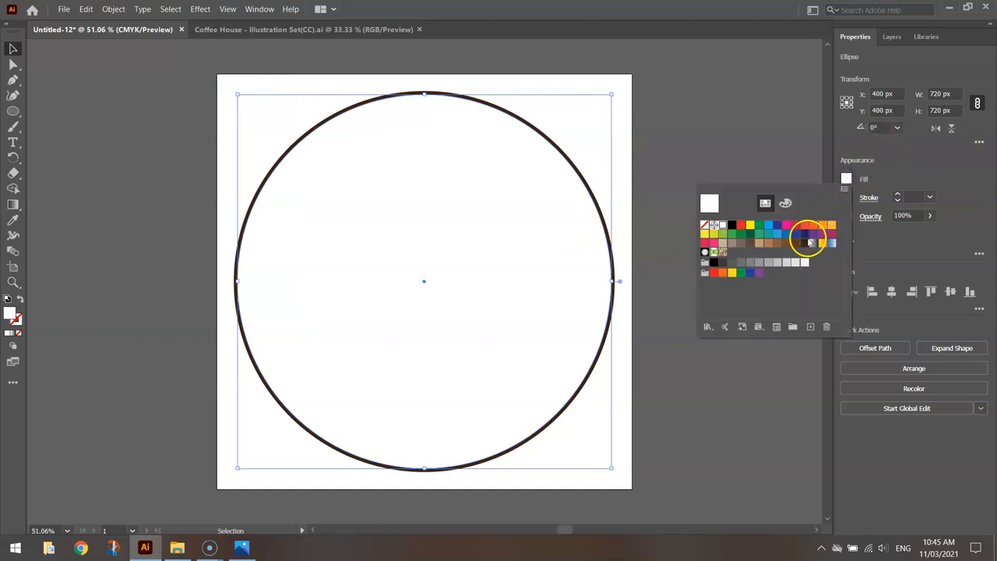
click(810, 243)
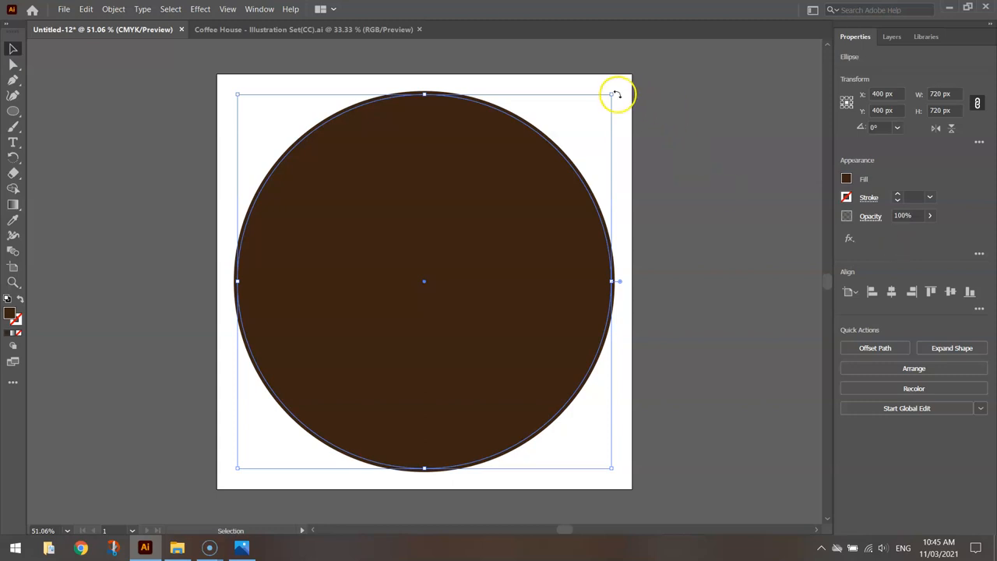
drag(618, 94, 604, 100)
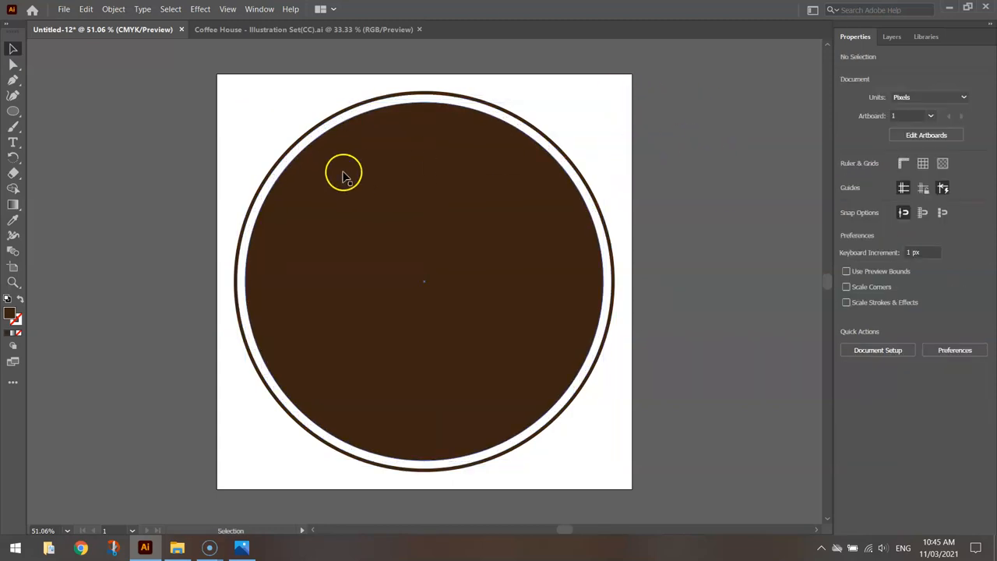
mouse_move(372, 121)
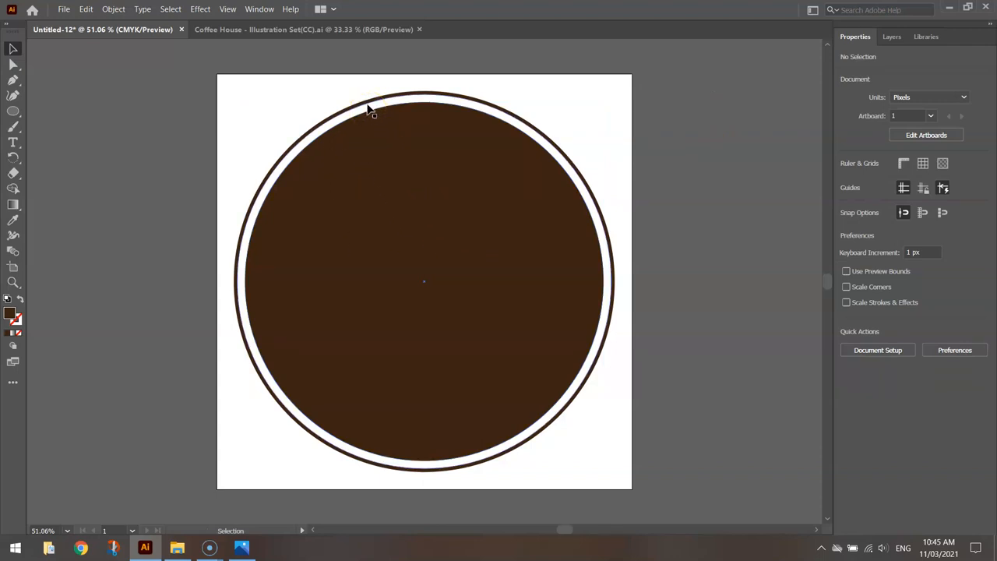
mouse_move(717, 153)
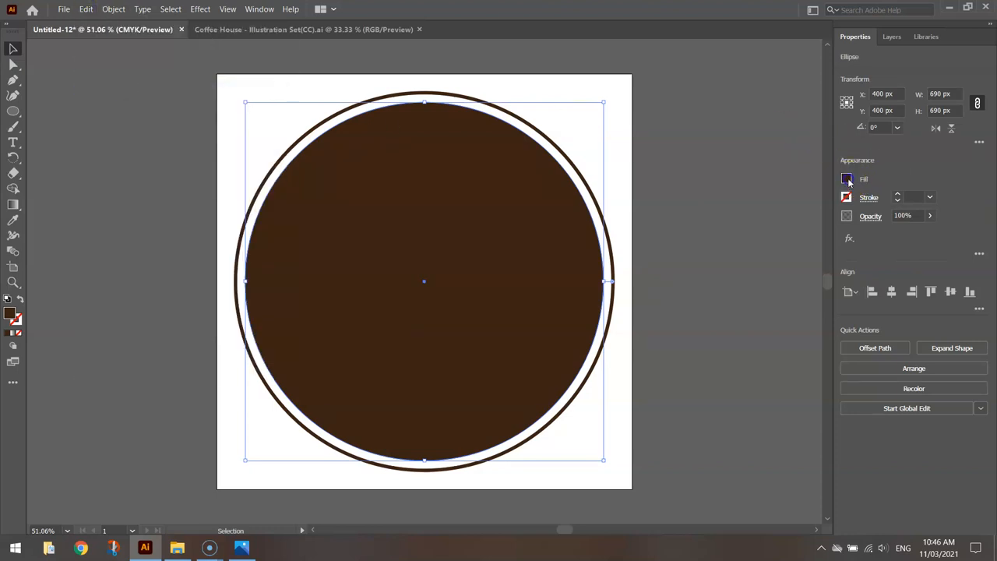
Step: Fill the pasted copy white and shrink it to about 652 px
click(847, 179)
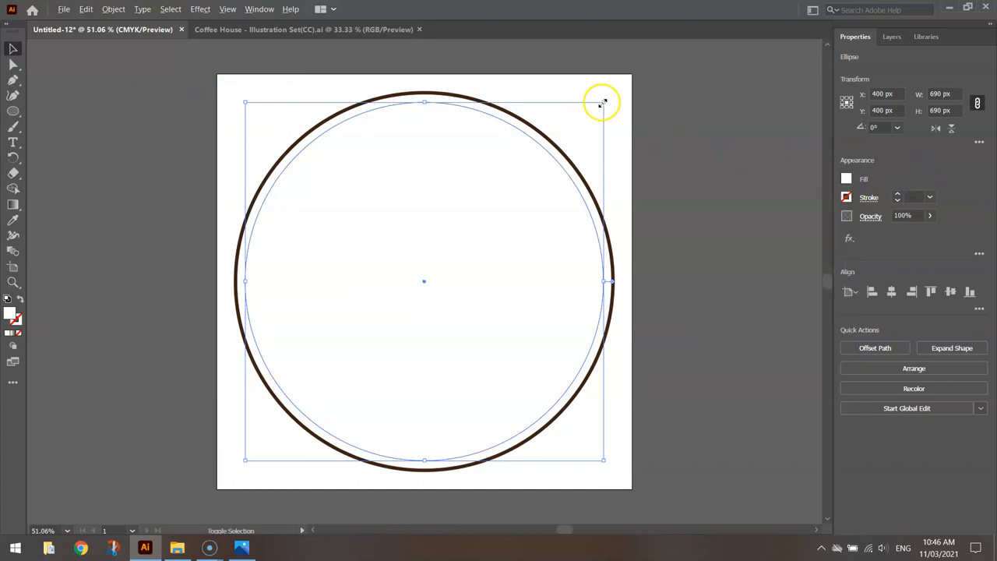
drag(602, 102, 594, 107)
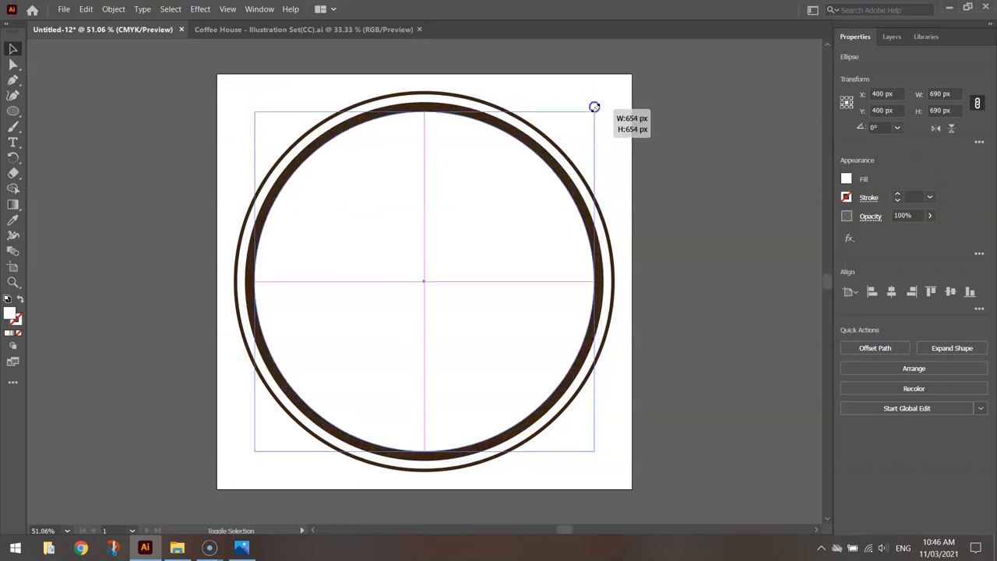
drag(595, 107, 592, 106)
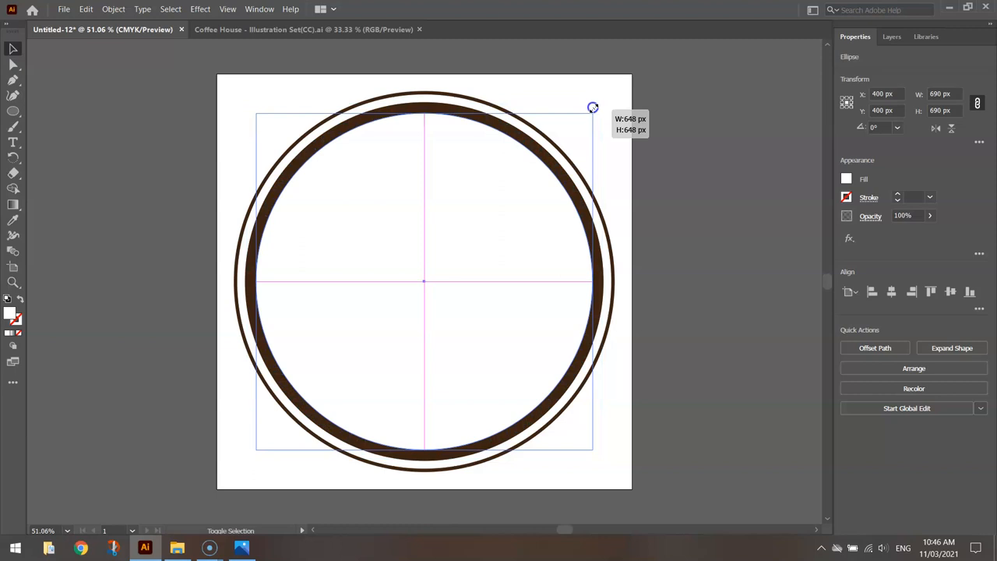
drag(592, 107, 594, 106)
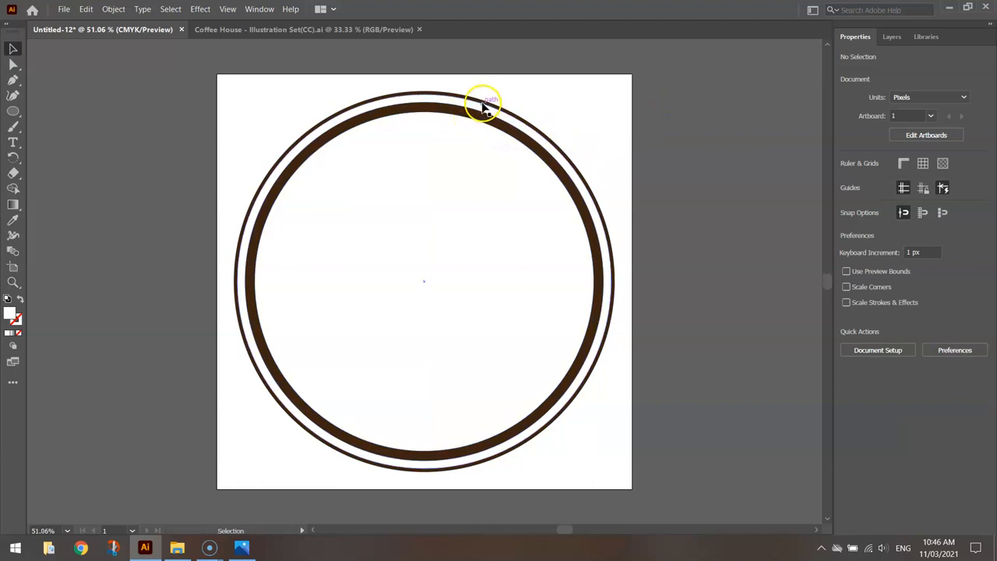
mouse_move(712, 109)
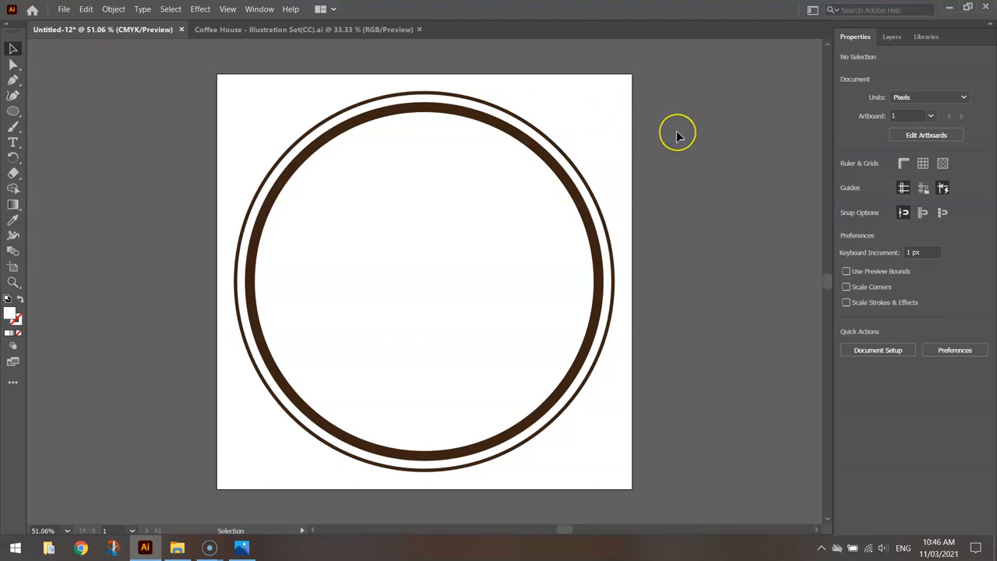
mouse_move(677, 133)
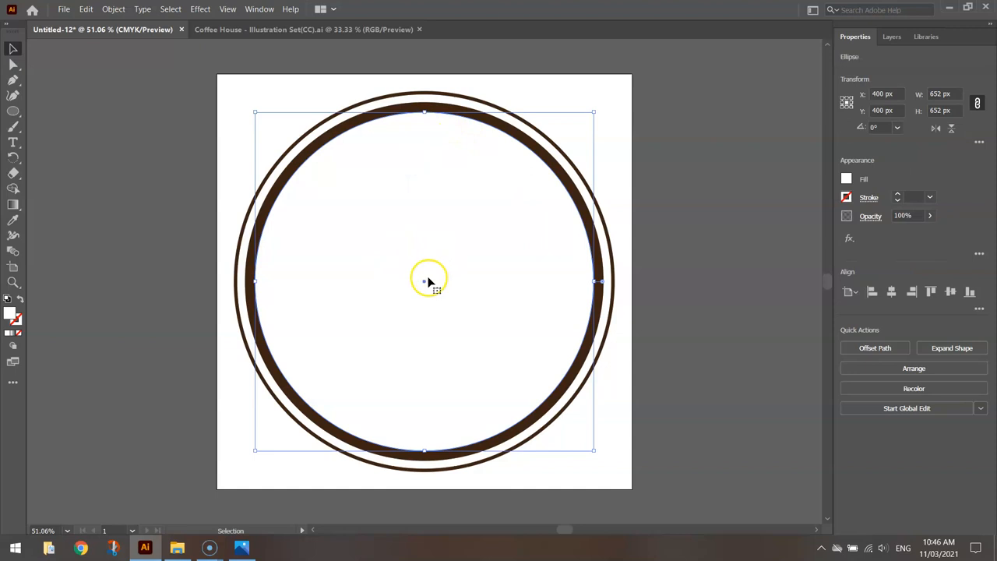
Step: Paste a copy in front and shrink it to a roughly 310 px central disc
click(86, 9)
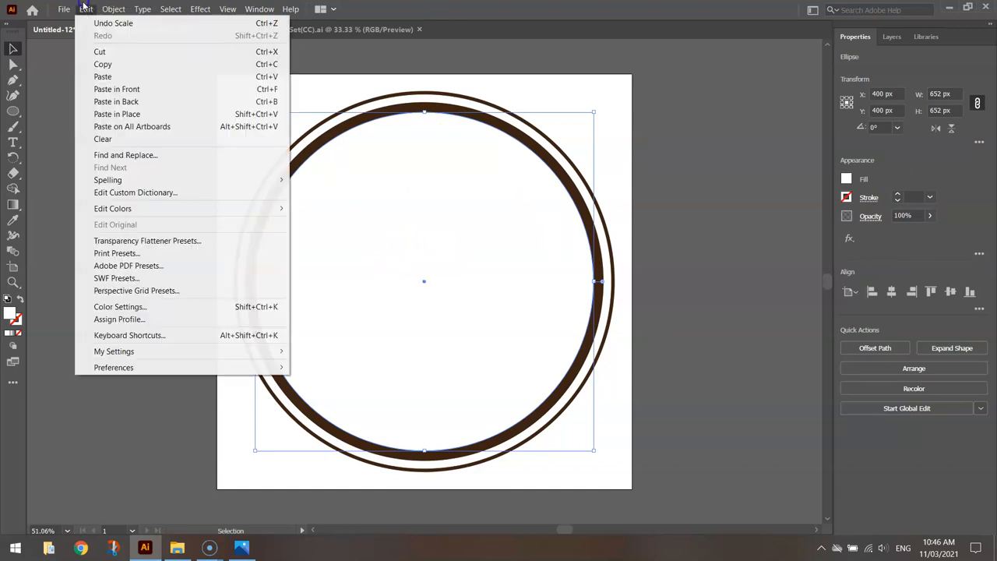
click(846, 180)
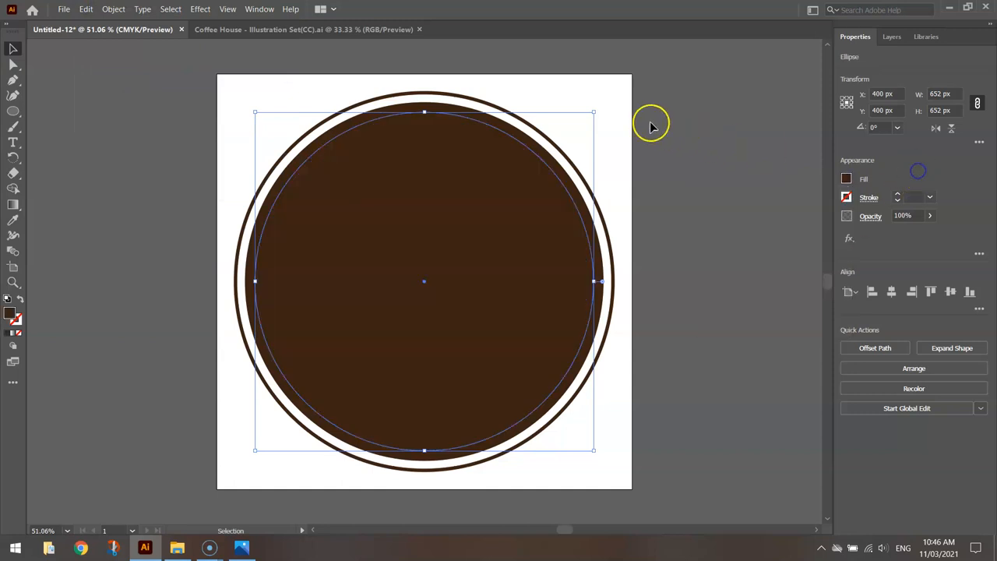
drag(593, 112, 584, 117)
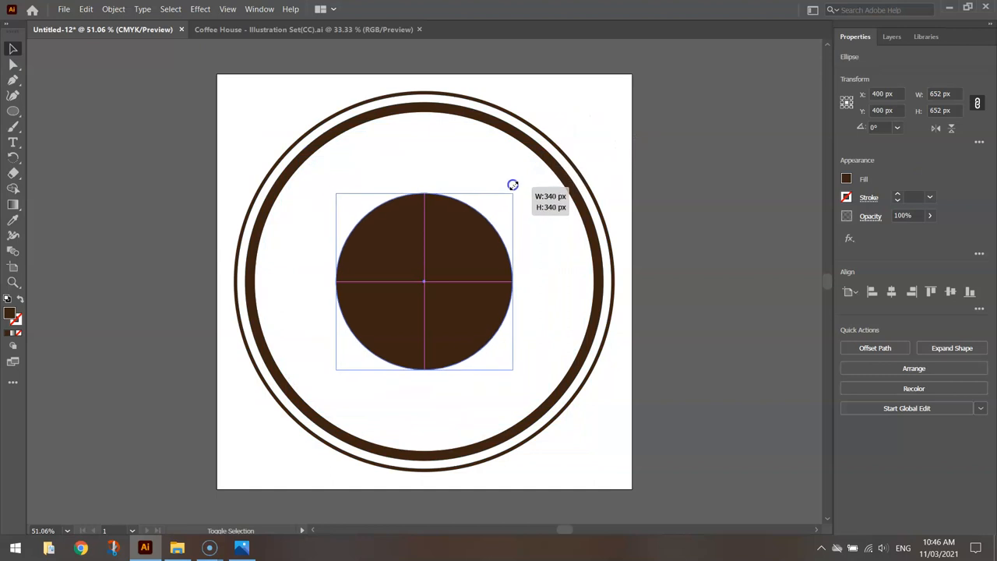
drag(513, 185, 504, 192)
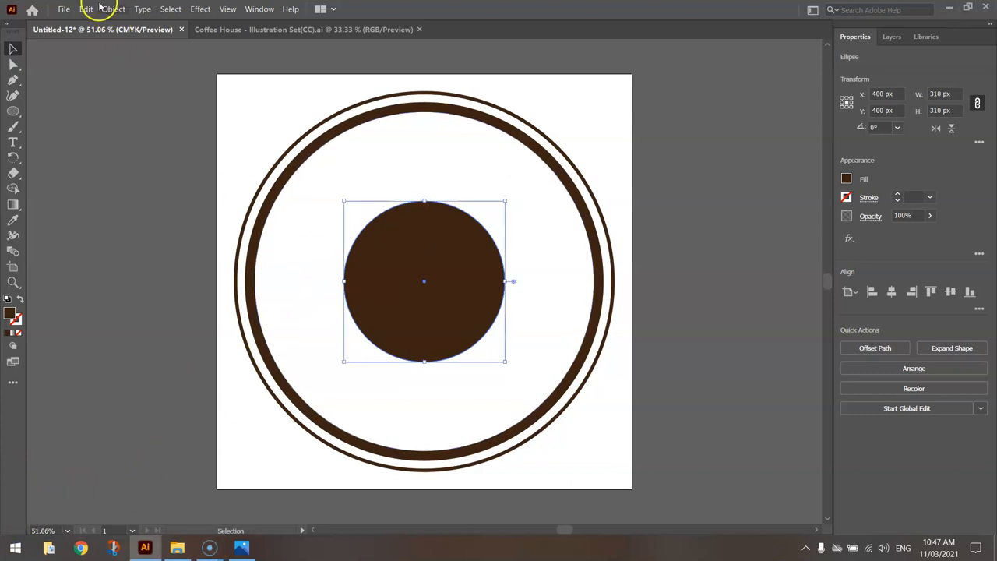
Step: Paste another copy and resize the centre circle to about 298 px
click(86, 9)
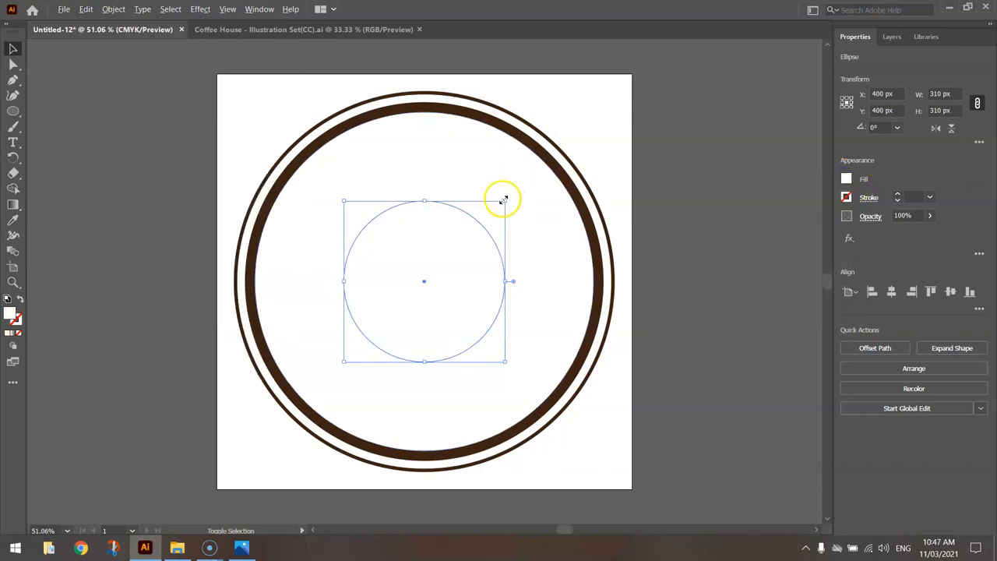
drag(503, 201, 499, 202)
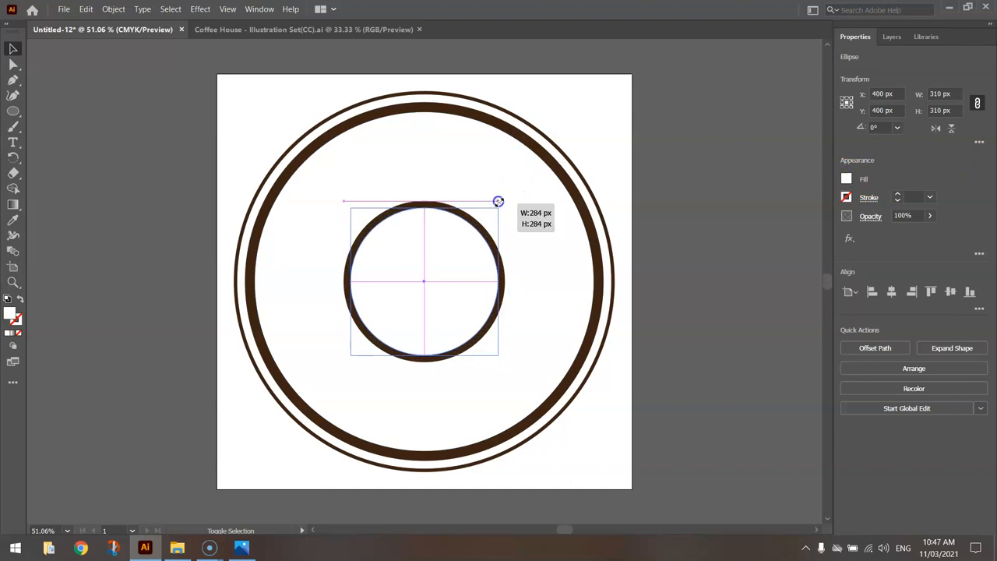
drag(499, 201, 501, 200)
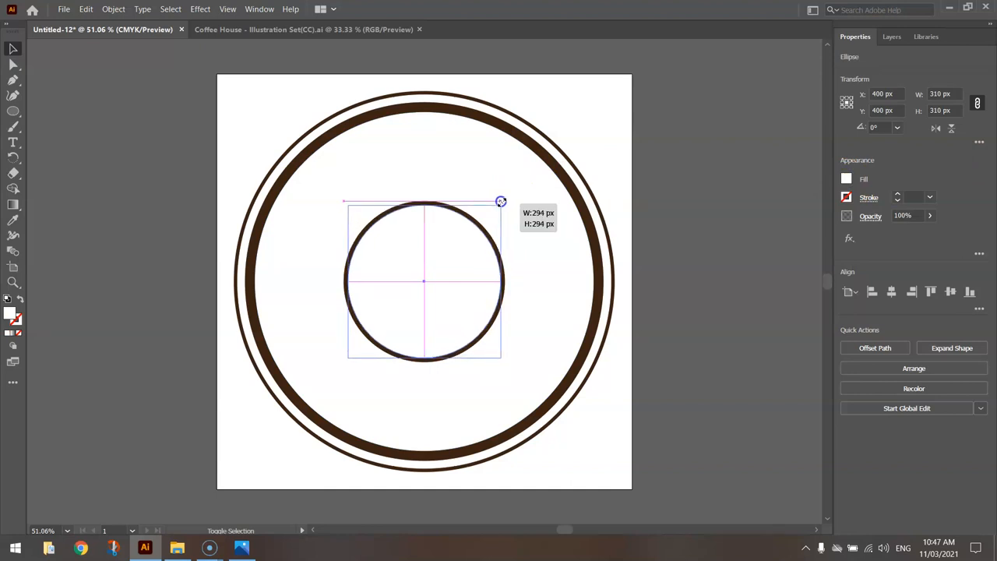
drag(501, 201, 503, 199)
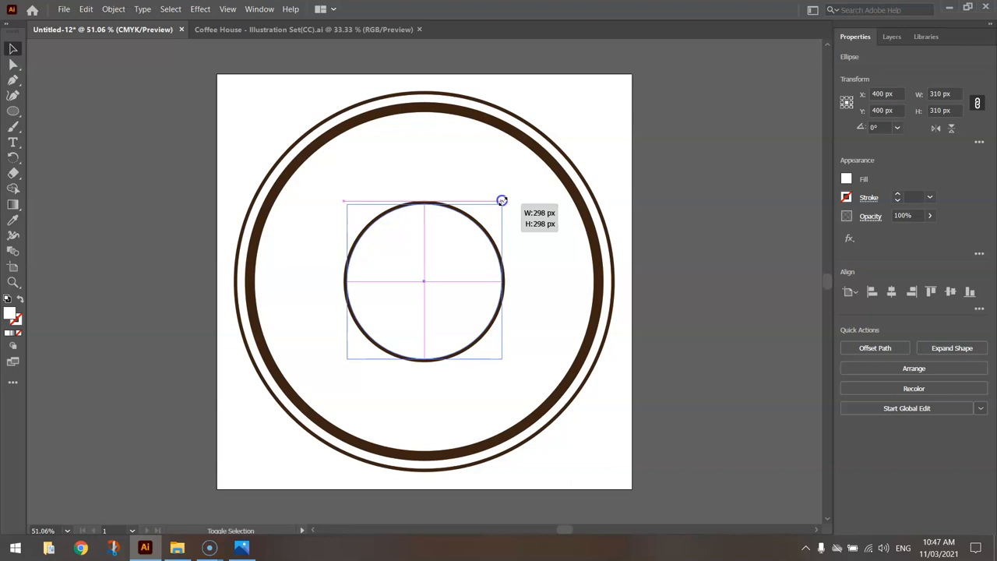
click(700, 167)
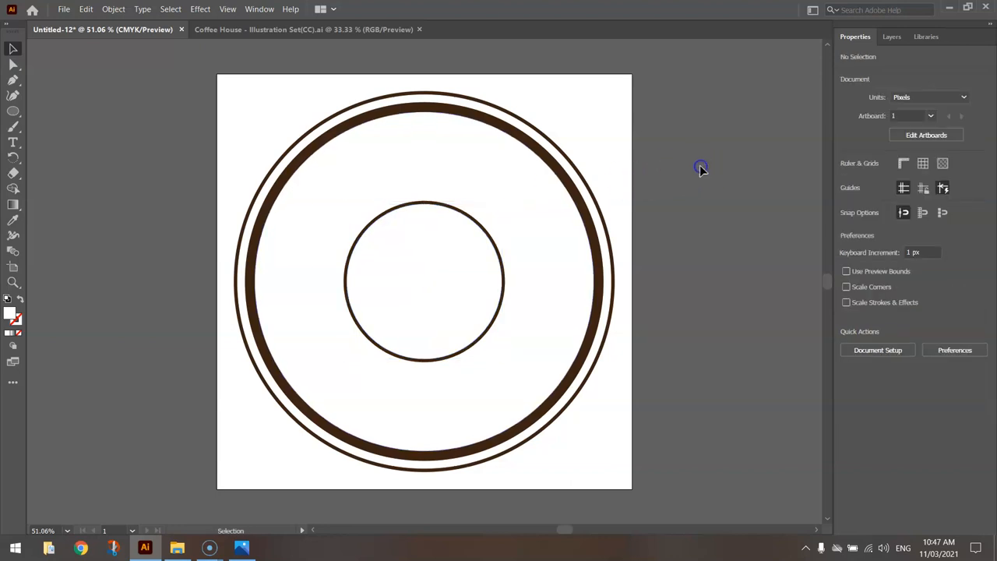
click(399, 248)
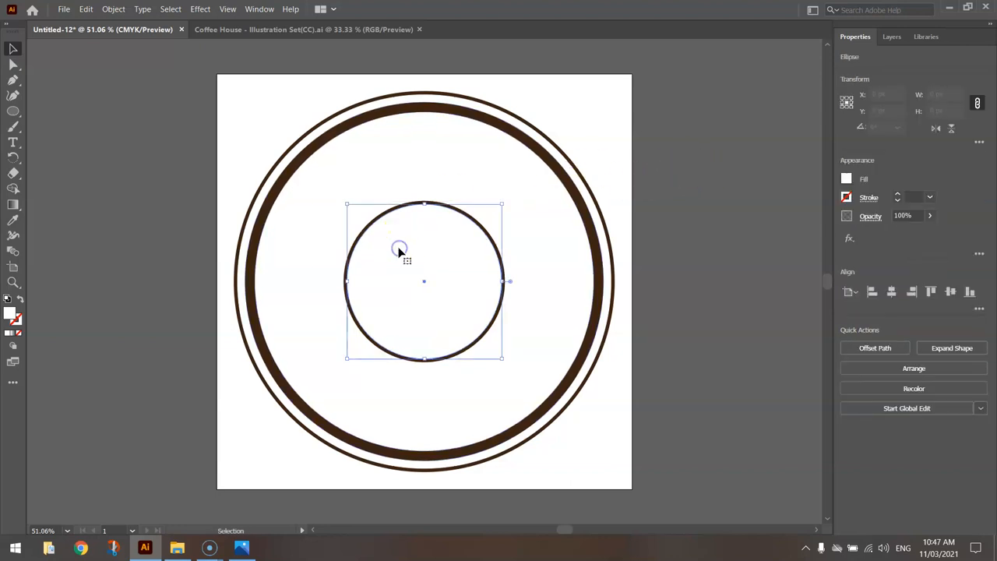
Step: Paste a copy of the inner circle in front, fill it dark brown, and shrink it to about 268 px
click(86, 8)
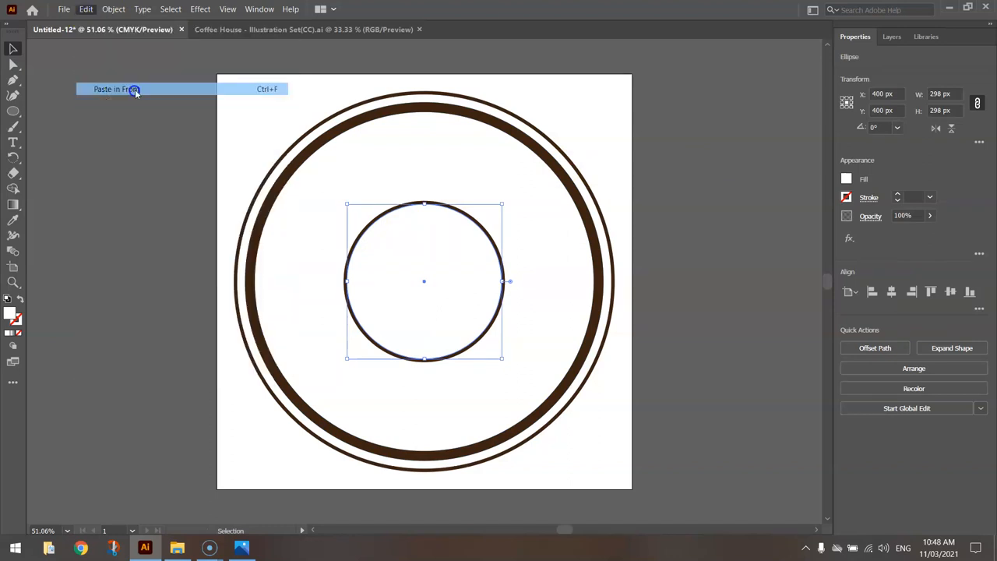
click(846, 179)
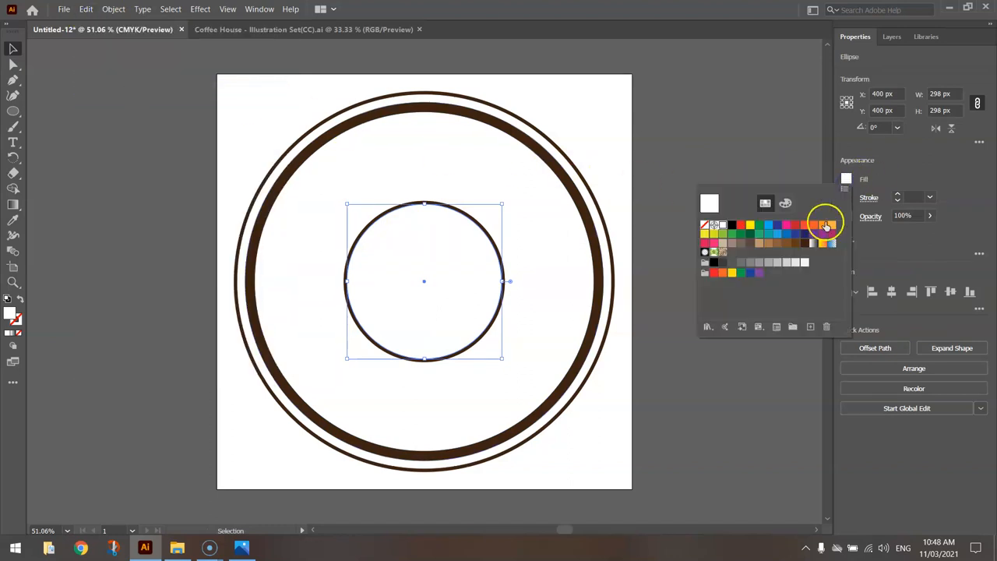
click(826, 223)
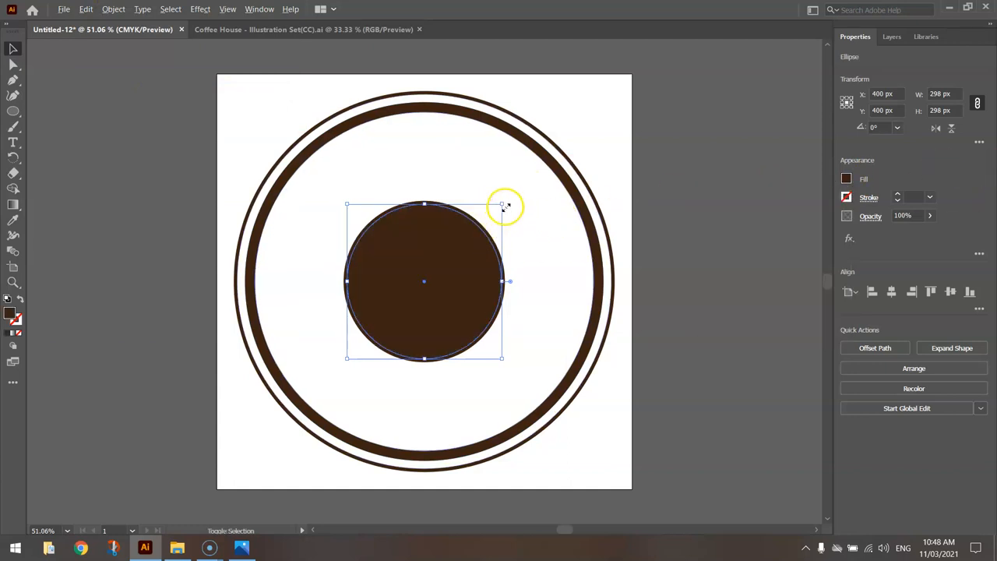
drag(503, 205, 497, 206)
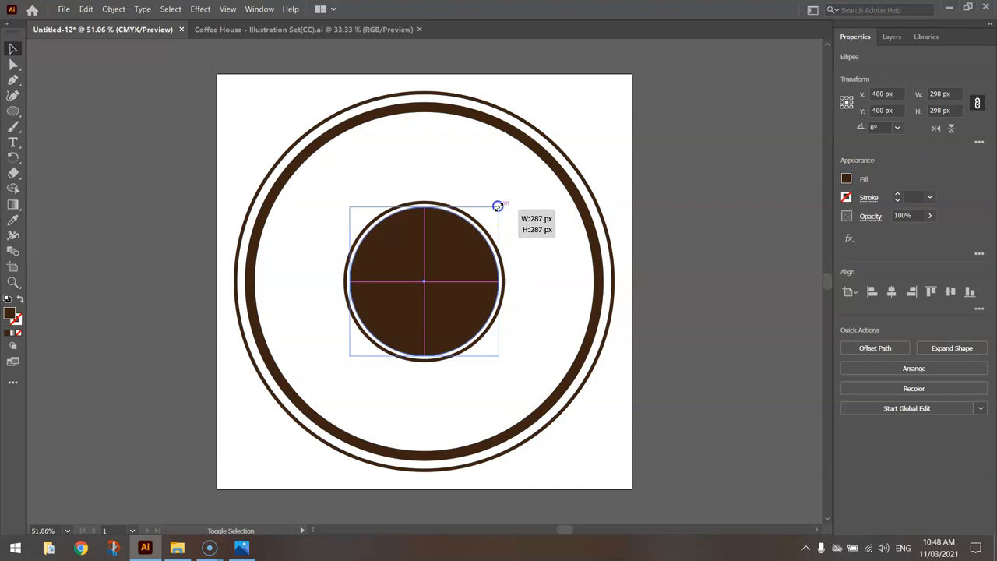
drag(499, 205, 494, 207)
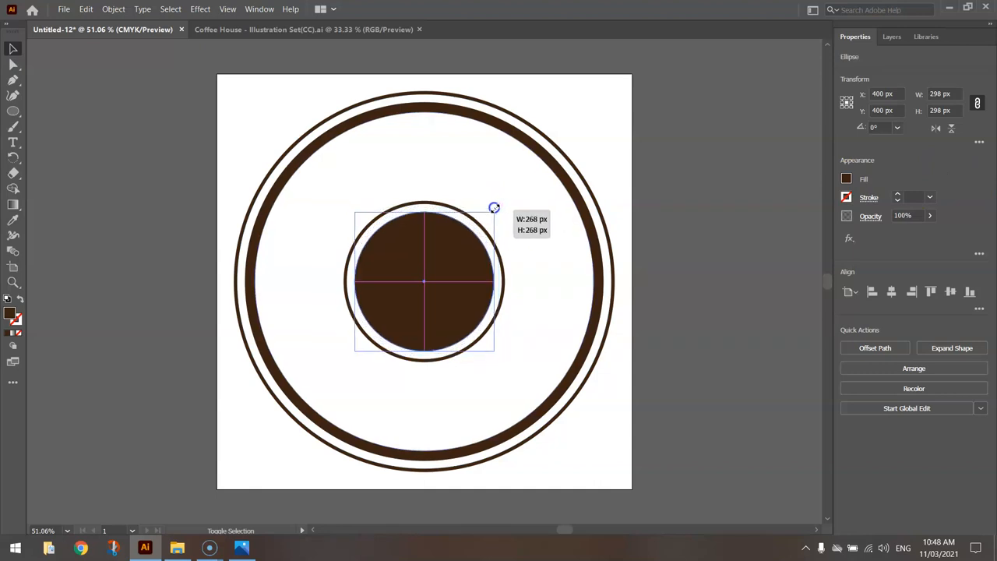
click(726, 194)
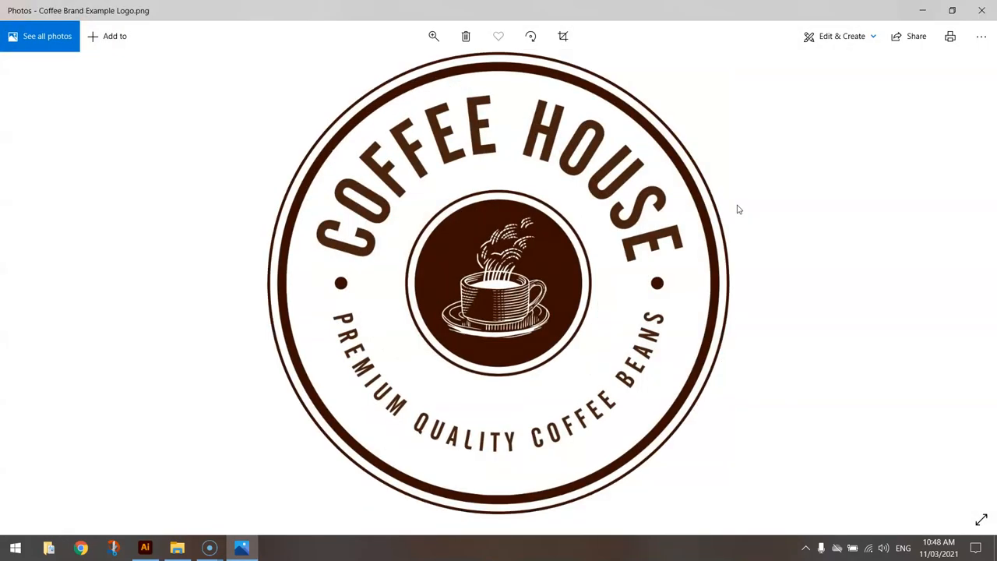
click(145, 548)
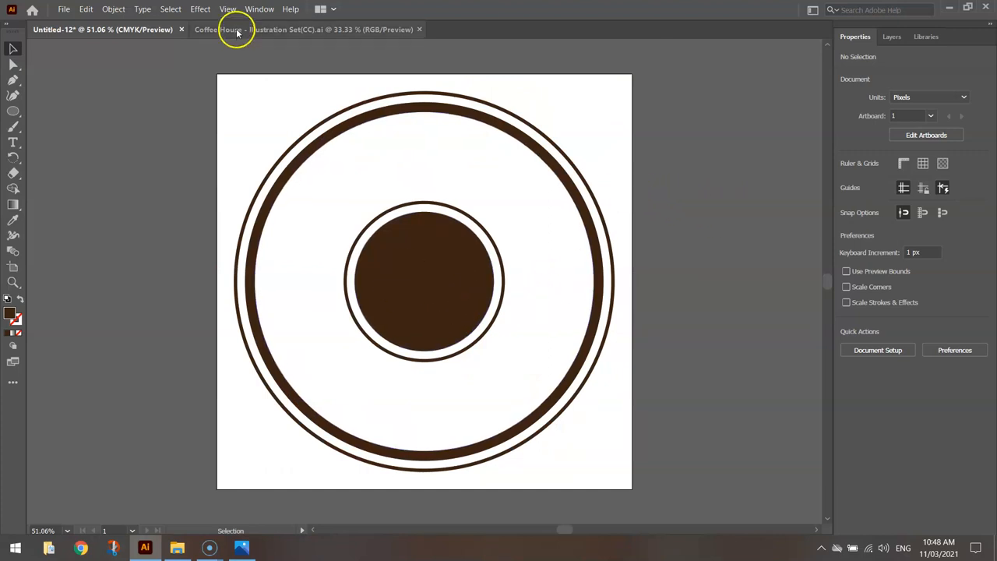
Step: Bring the coffee cup with saucer illustration into the badge document and make it white
click(304, 29)
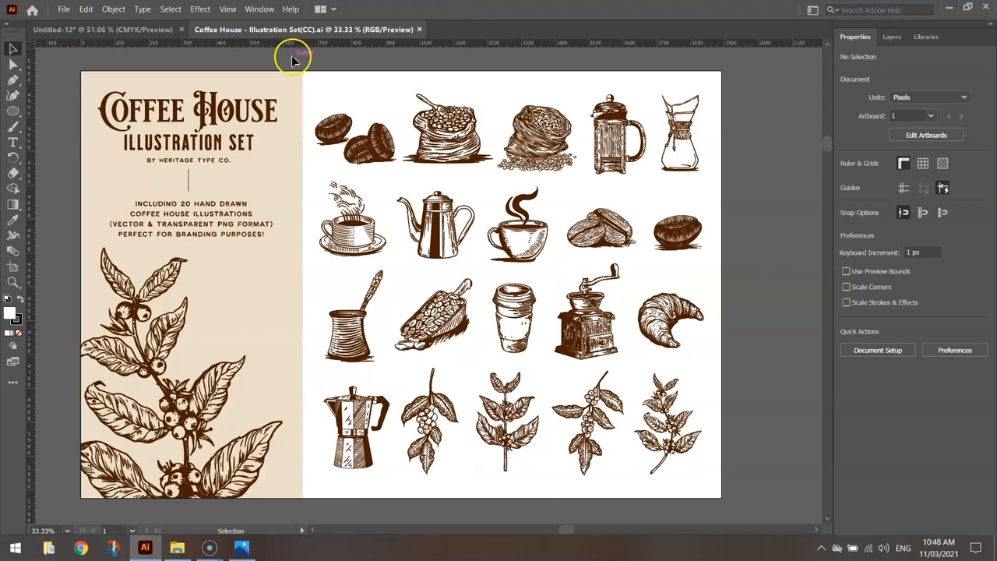
click(352, 220)
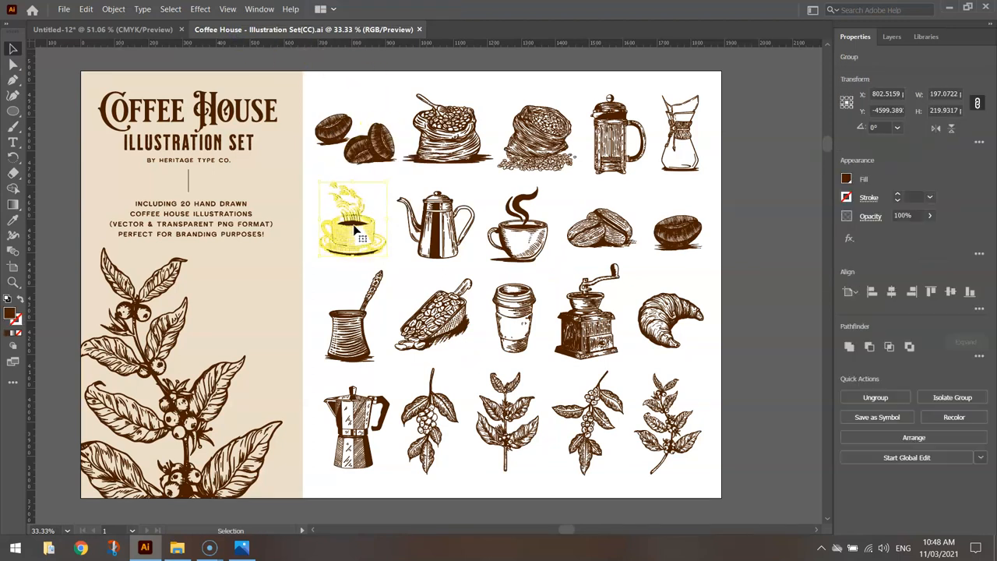
click(102, 29)
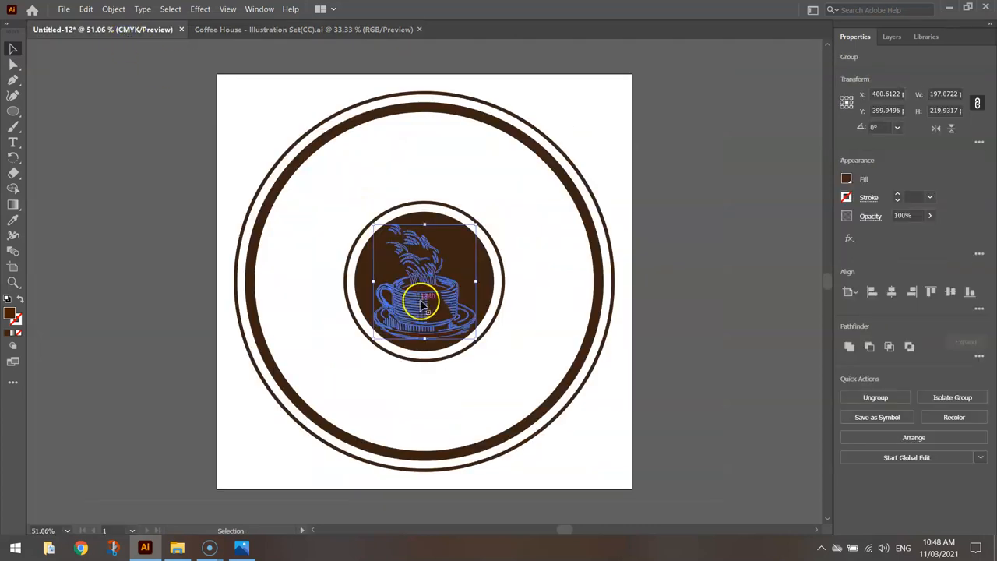
click(846, 179)
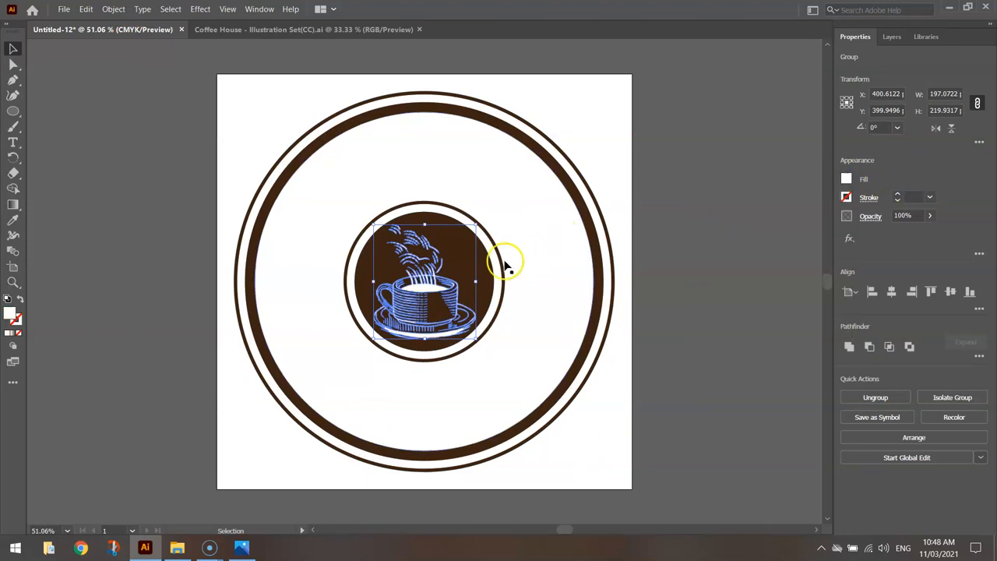
mouse_move(549, 308)
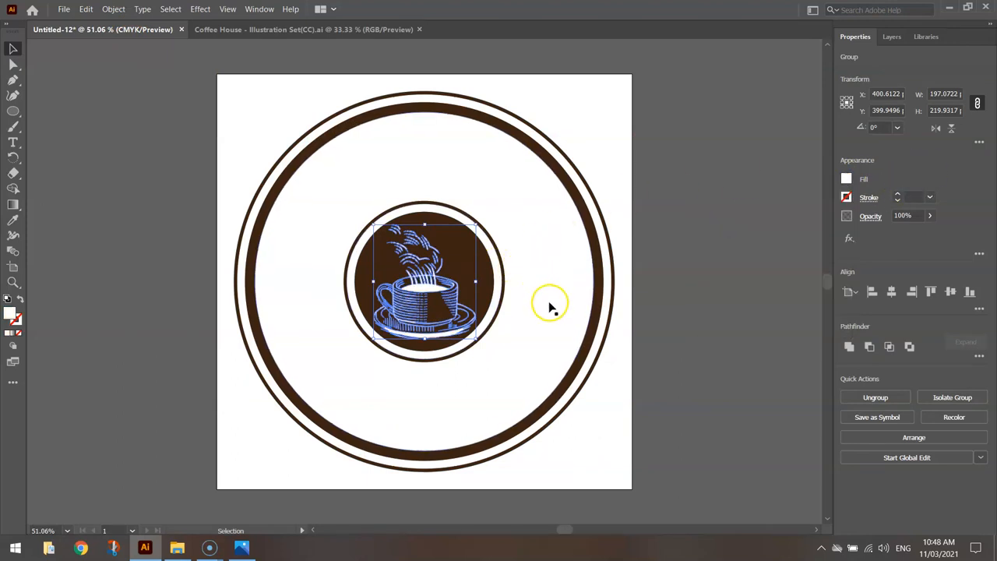
Step: Reflect the coffee cup through Transform and centre it within the brown disc
right_click(424, 292)
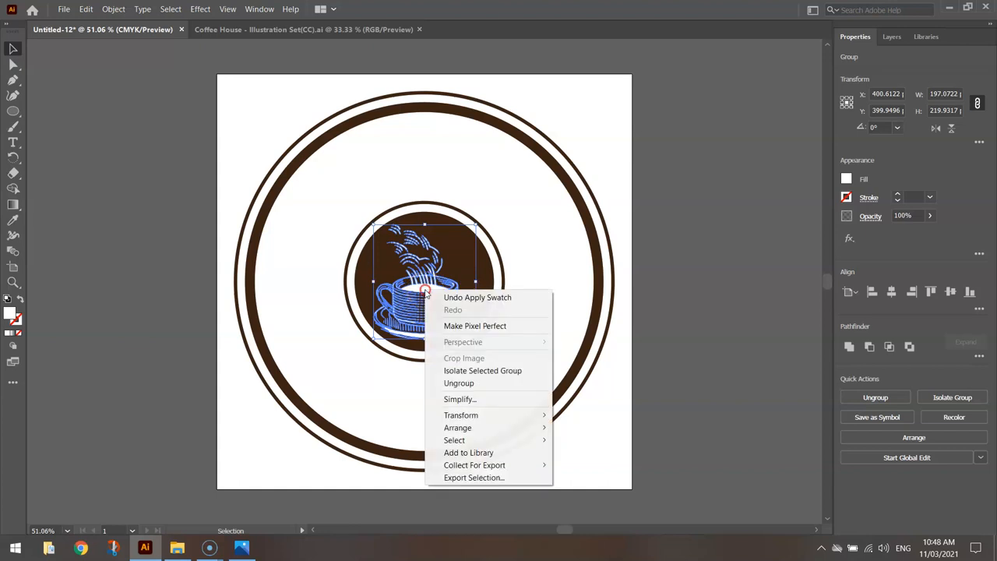
mouse_move(460, 414)
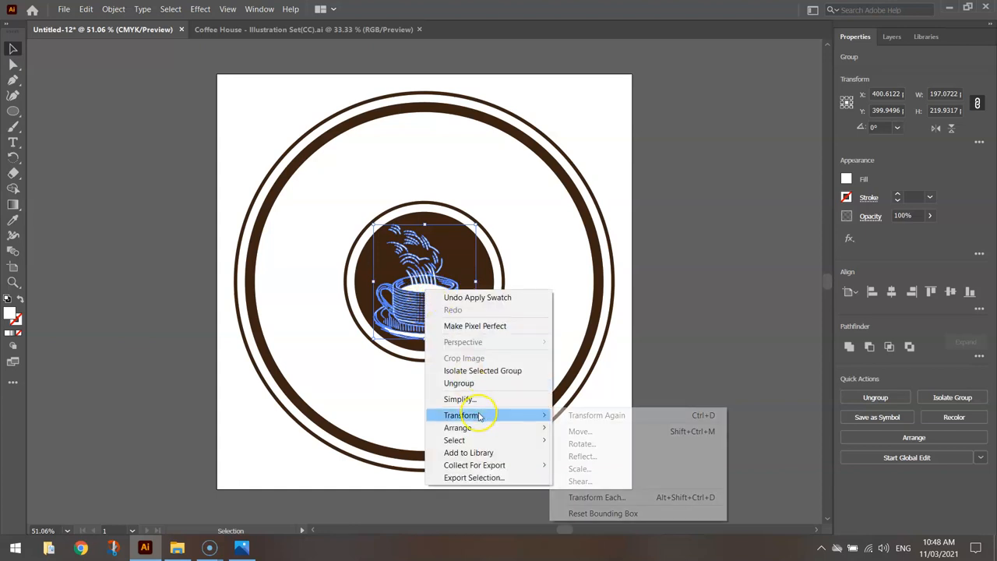
click(581, 455)
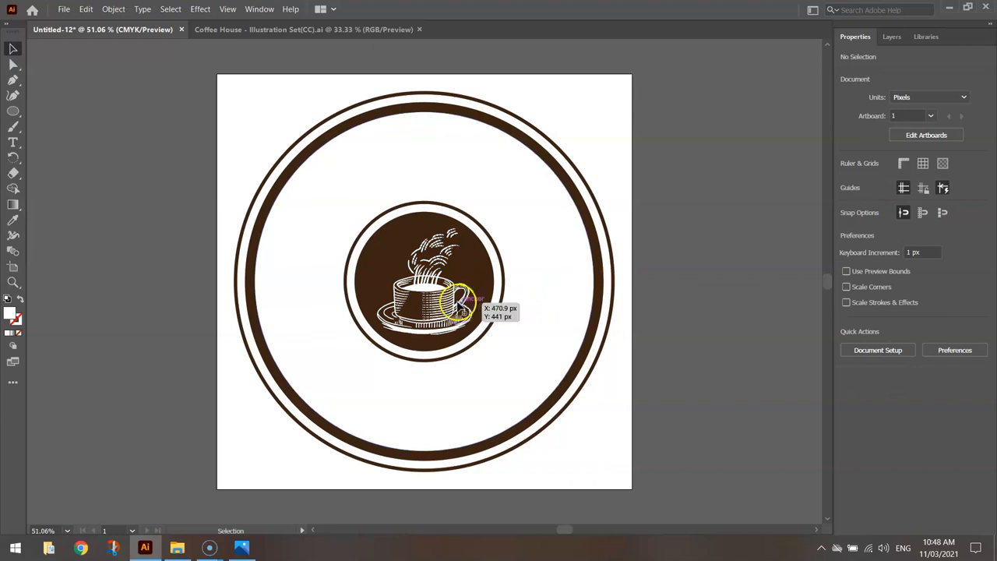
click(425, 285)
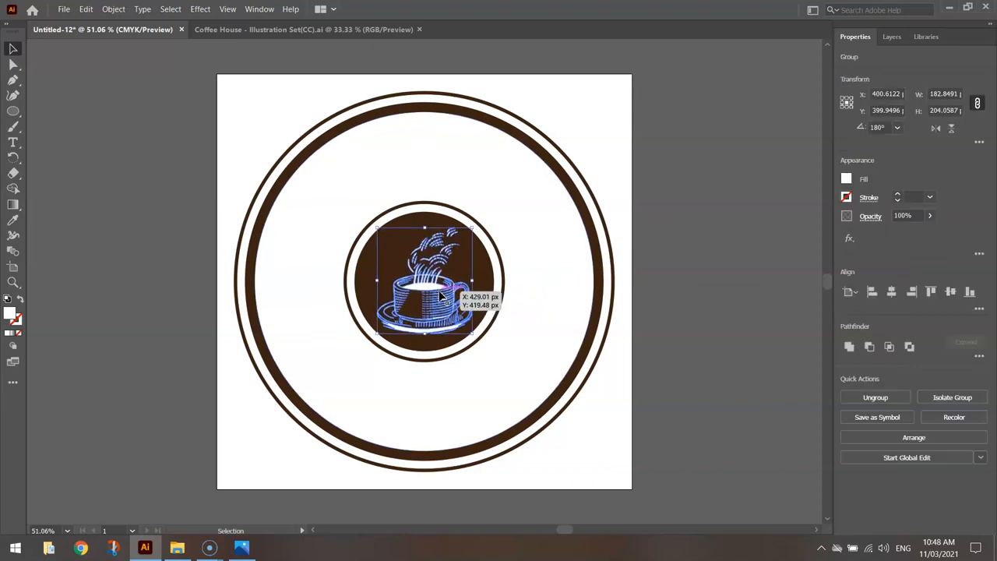
drag(440, 296, 423, 280)
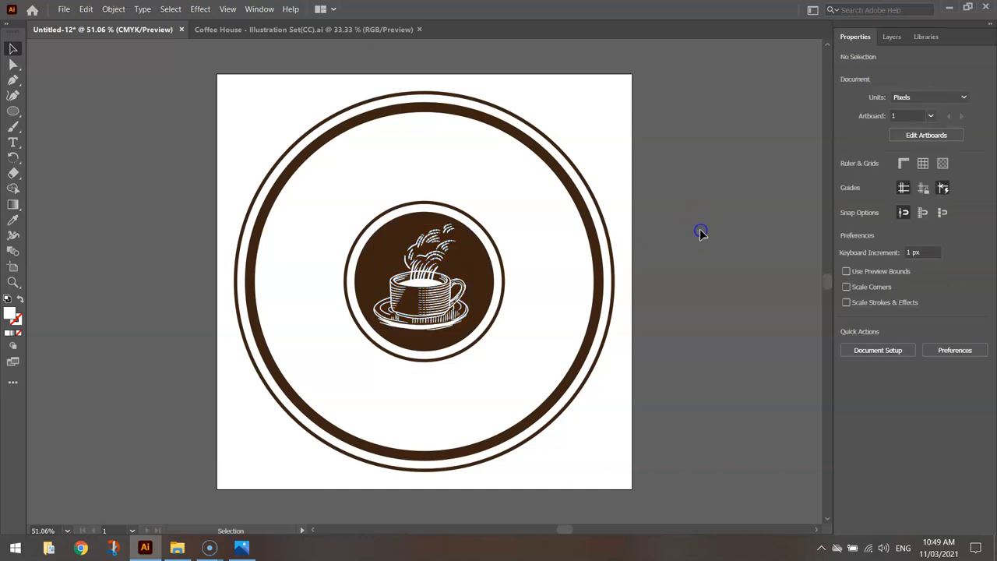
mouse_move(702, 216)
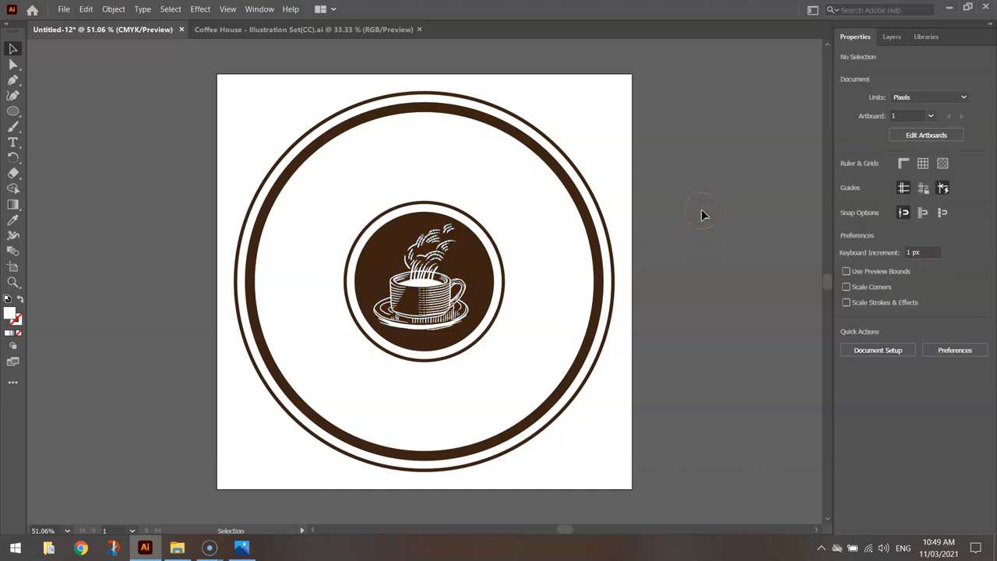
mouse_move(538, 247)
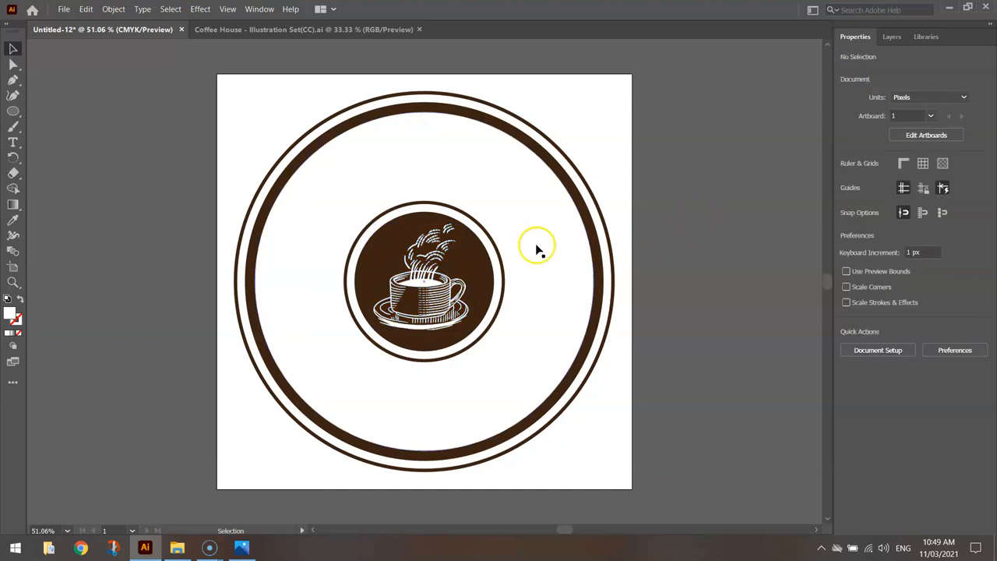
mouse_move(376, 396)
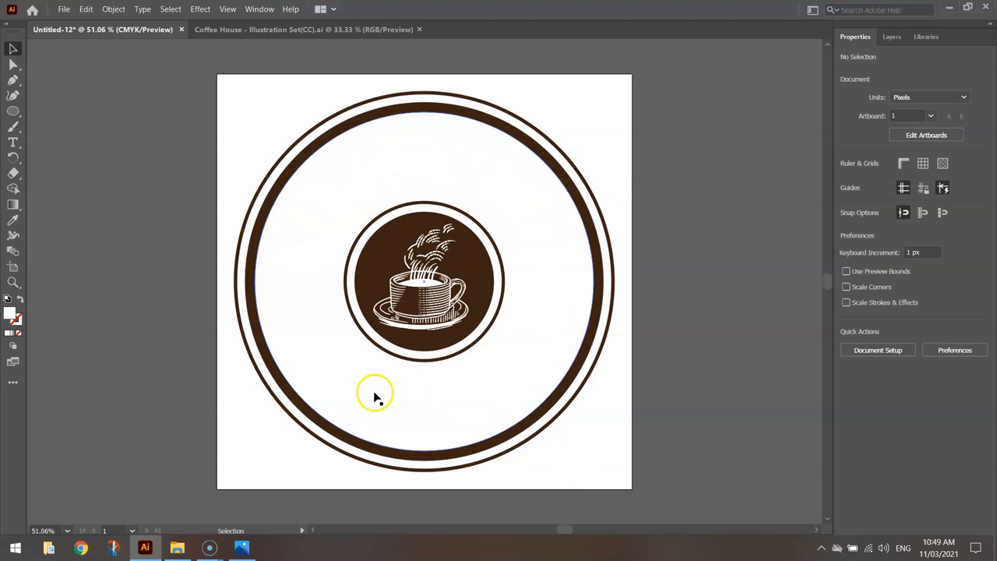
mouse_move(538, 193)
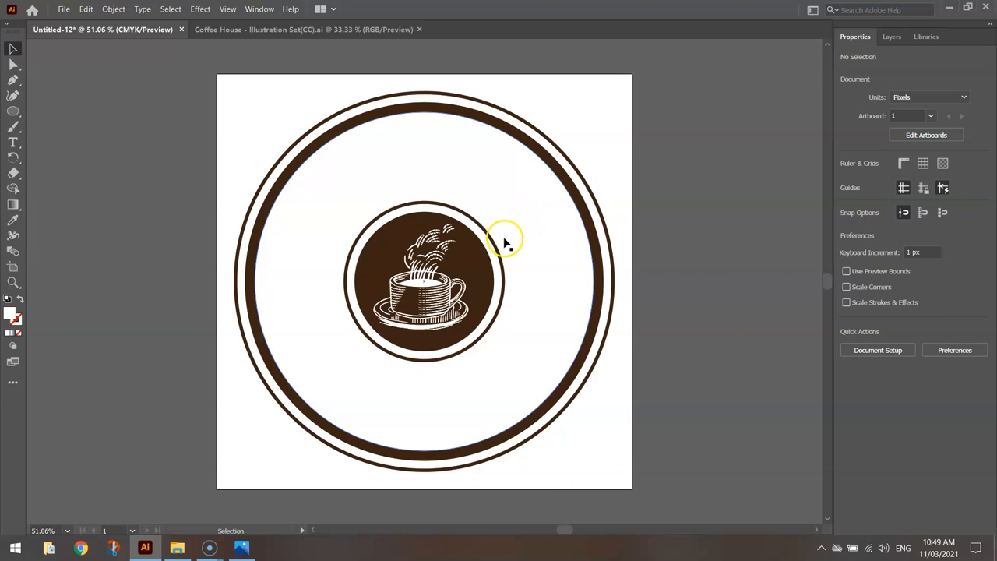
mouse_move(12, 111)
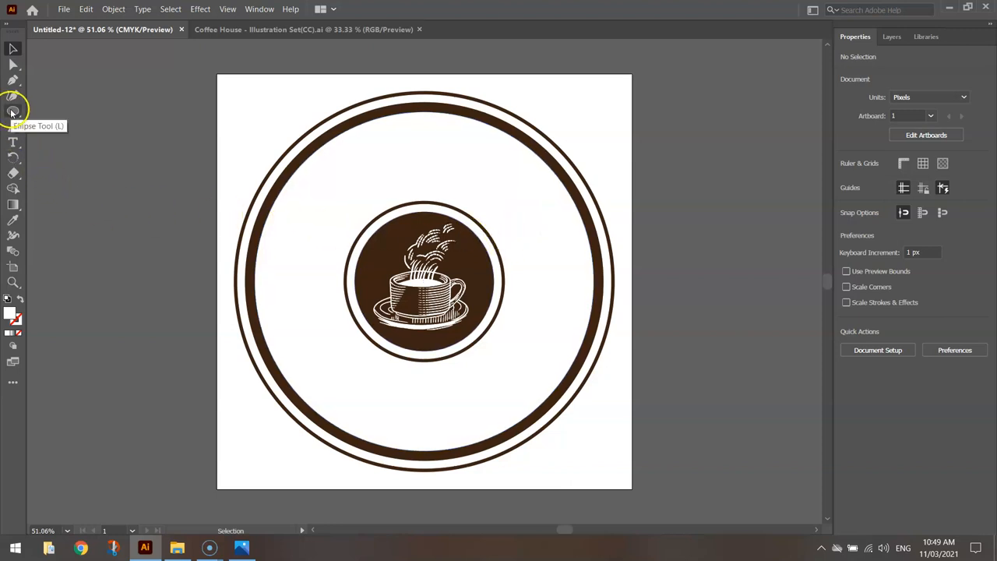
Step: Place a matching brown dot on the right of the cup and vertically centre the dots
click(13, 111)
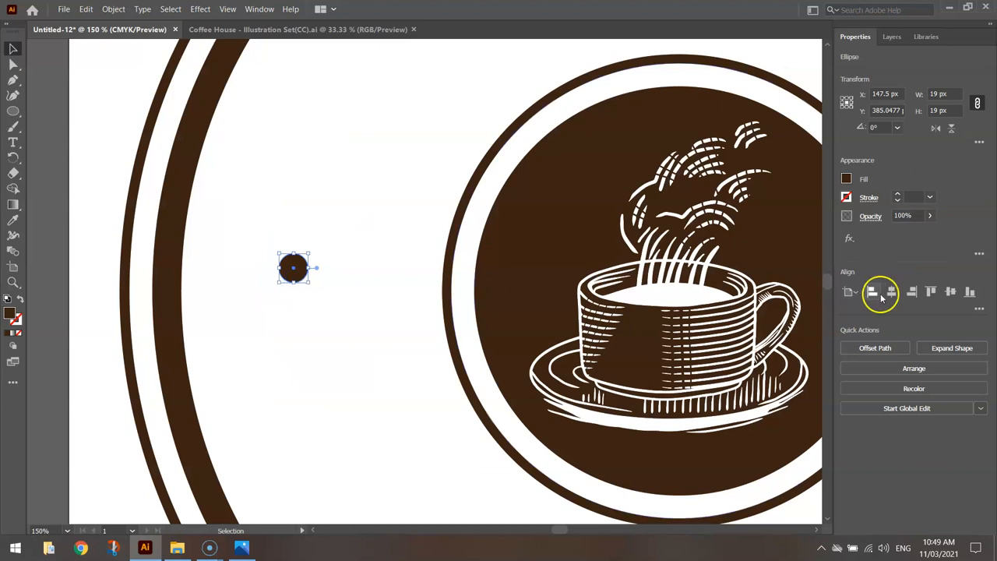
mouse_move(951, 292)
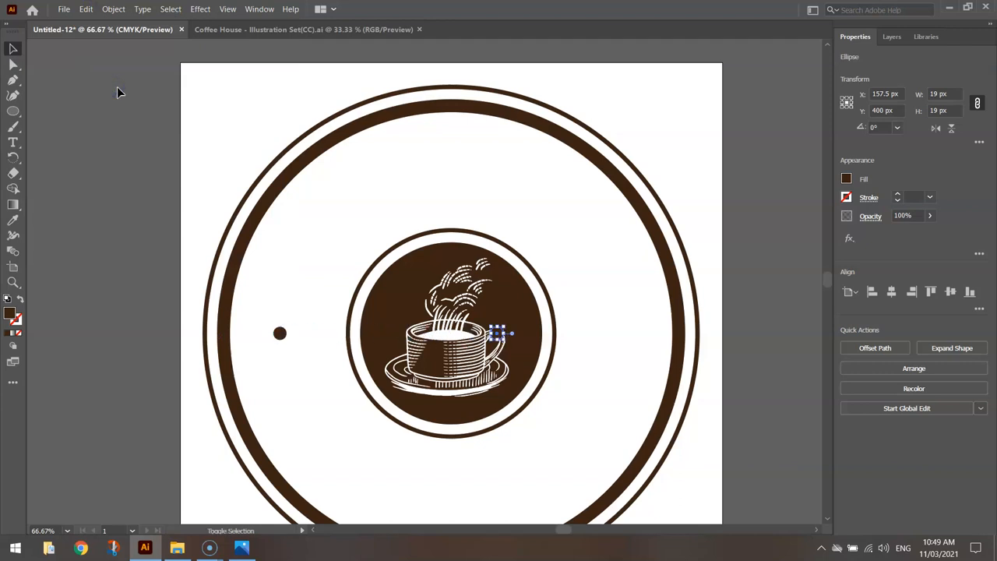
drag(498, 333, 627, 333)
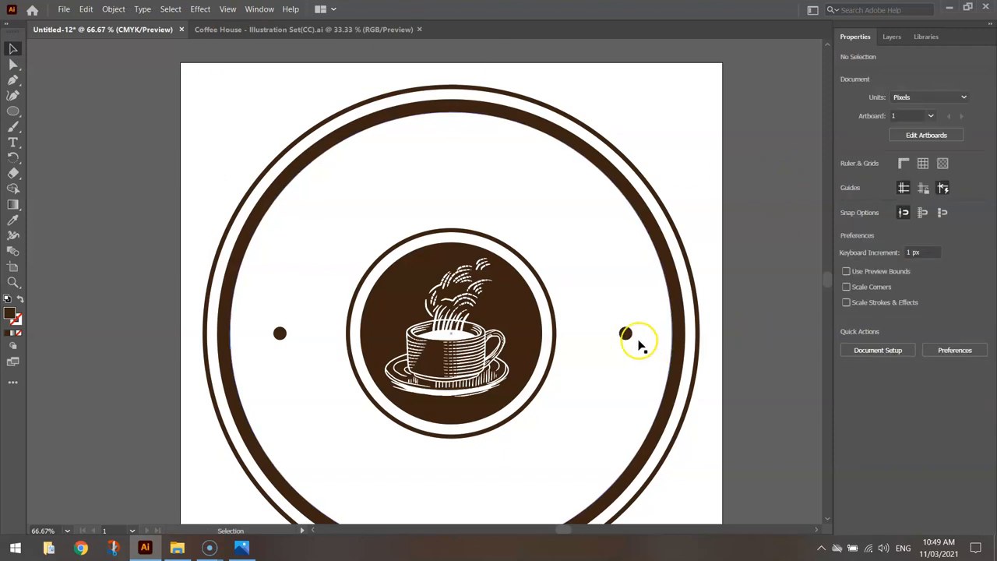
mouse_move(756, 343)
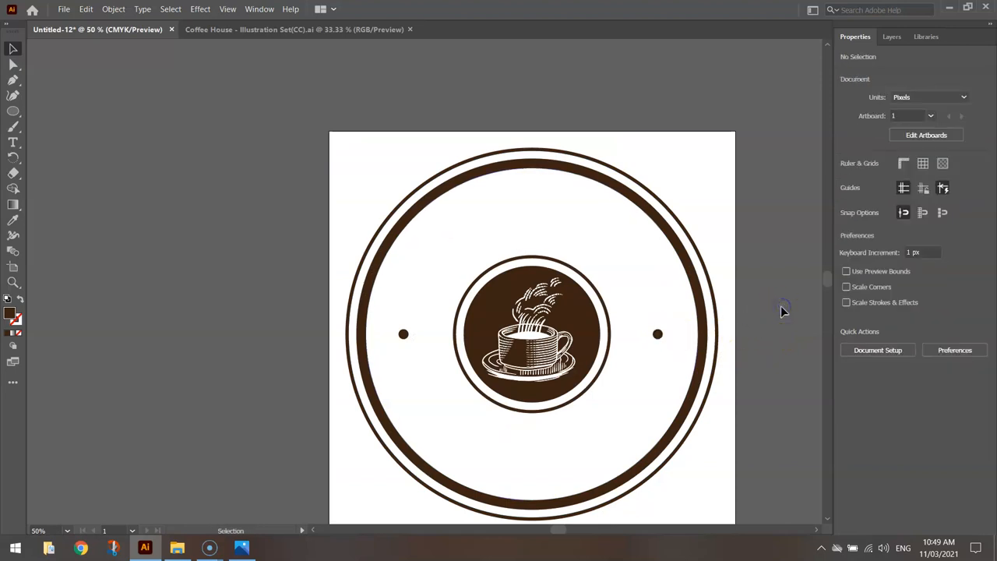
click(657, 334)
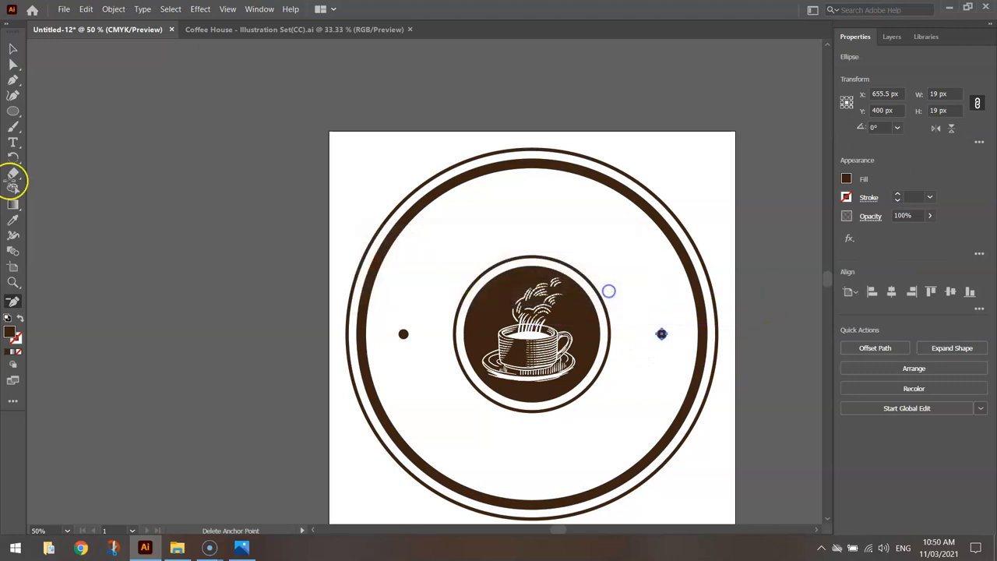
click(138, 131)
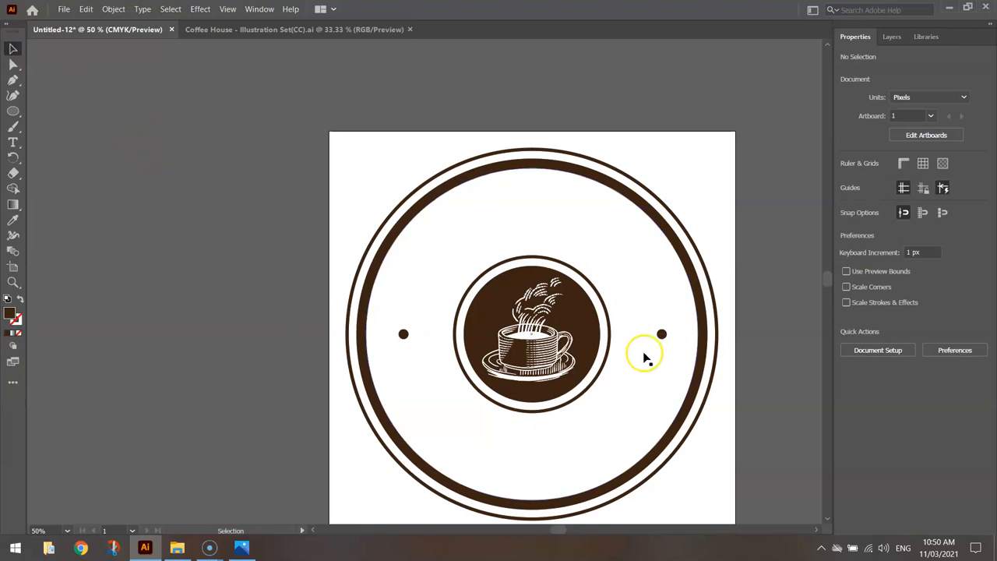
click(661, 334)
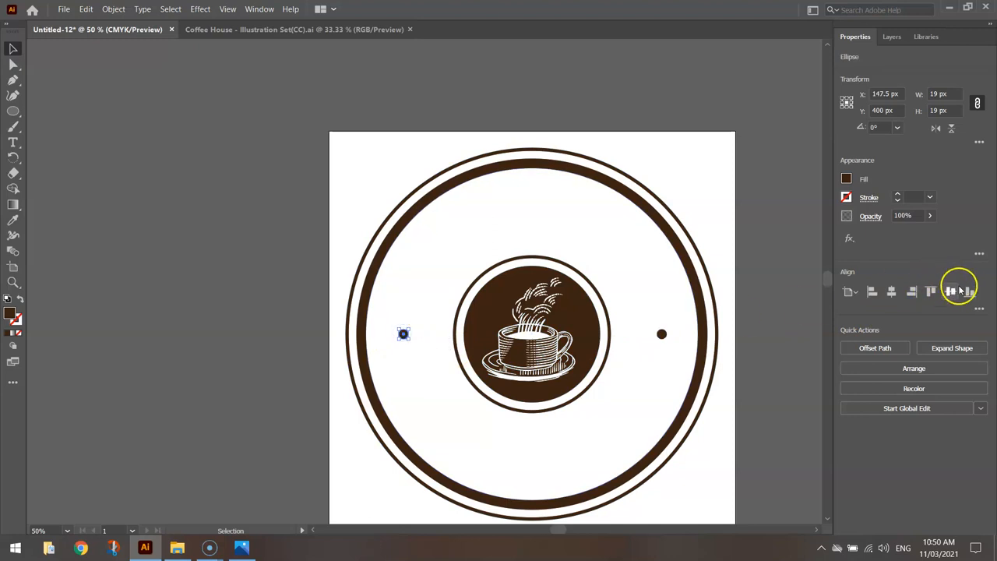
click(647, 296)
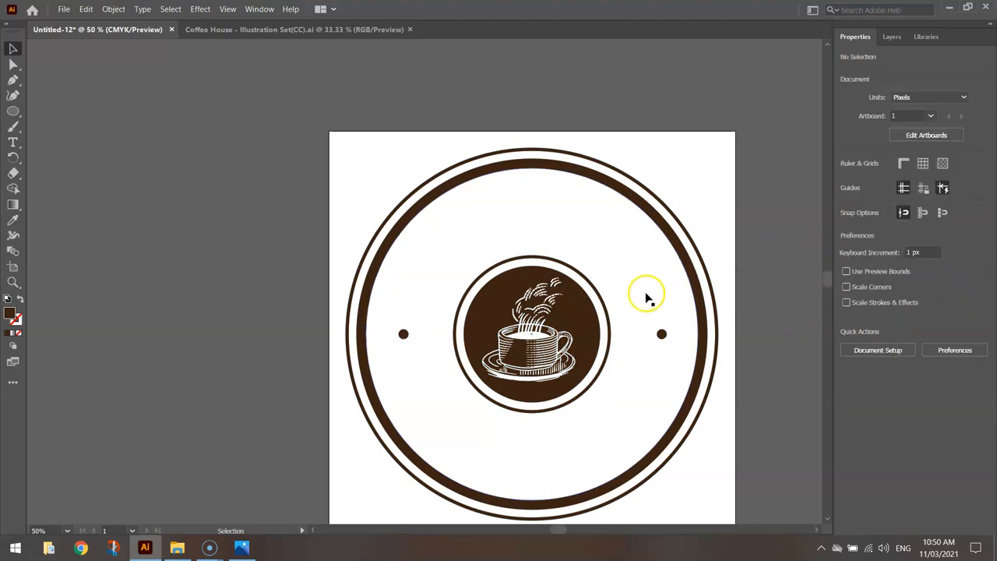
key(alt+tab)
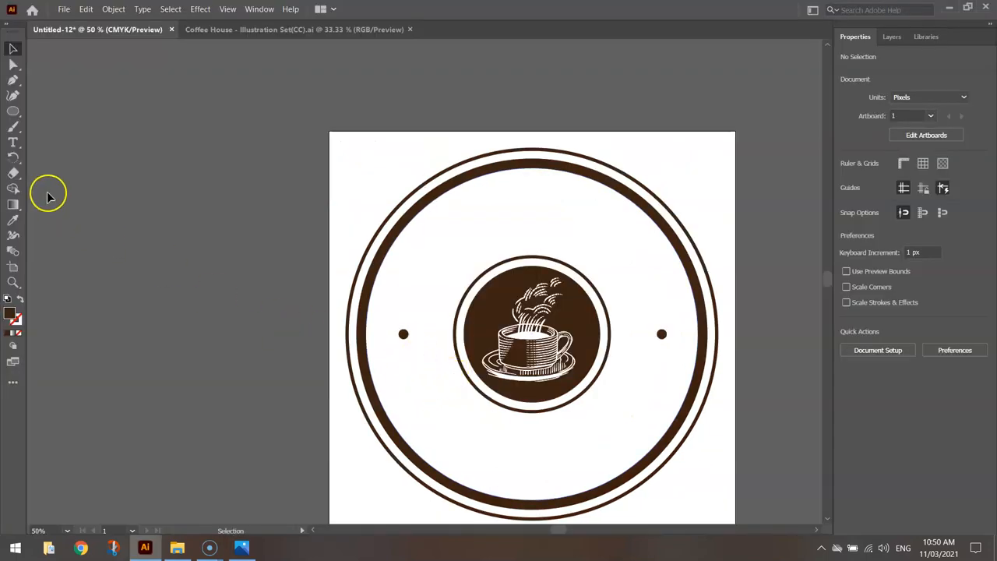
Step: Draw a circle around the cup, centre it horizontally, and move the left dot onto its edge
click(12, 110)
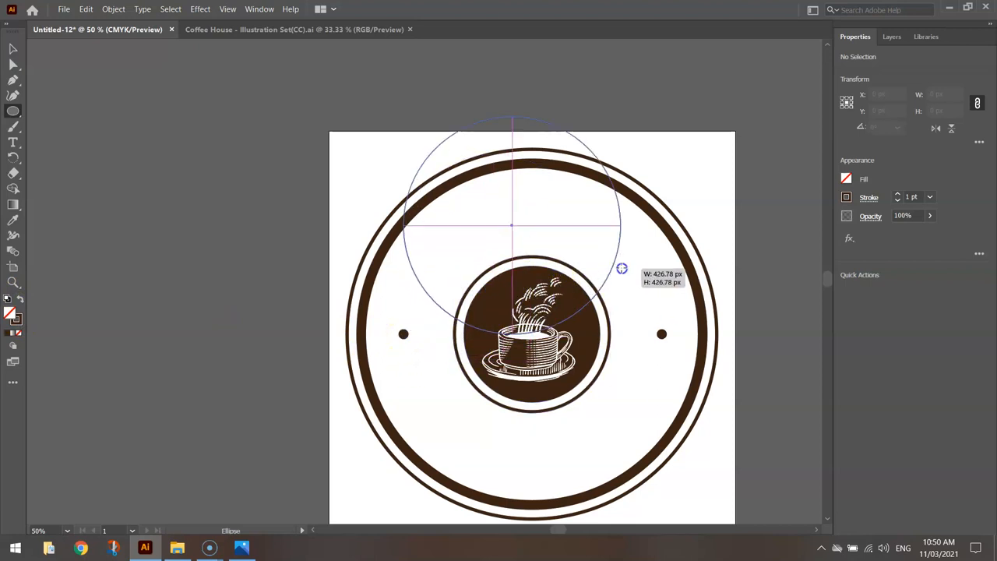
drag(622, 268, 678, 250)
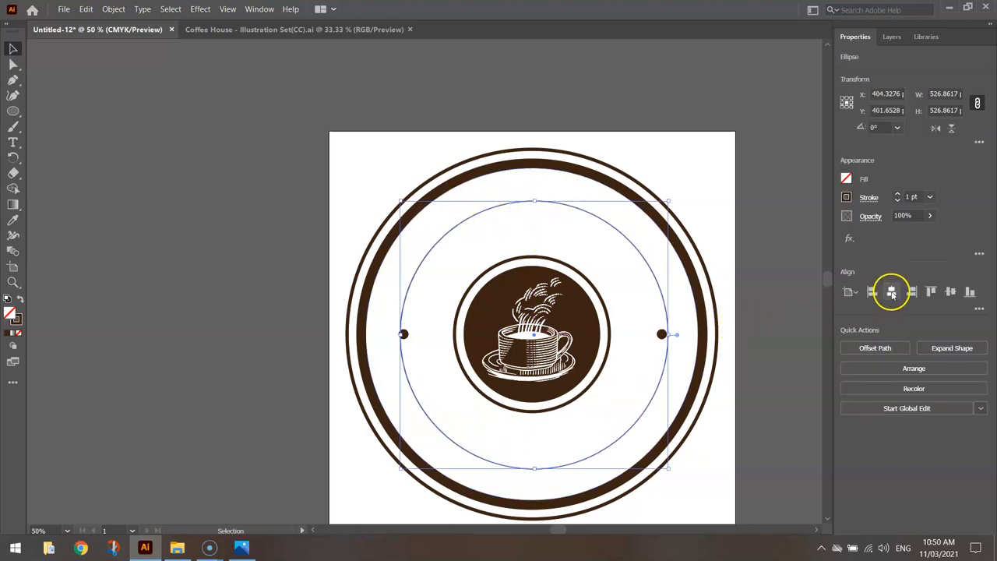
click(950, 291)
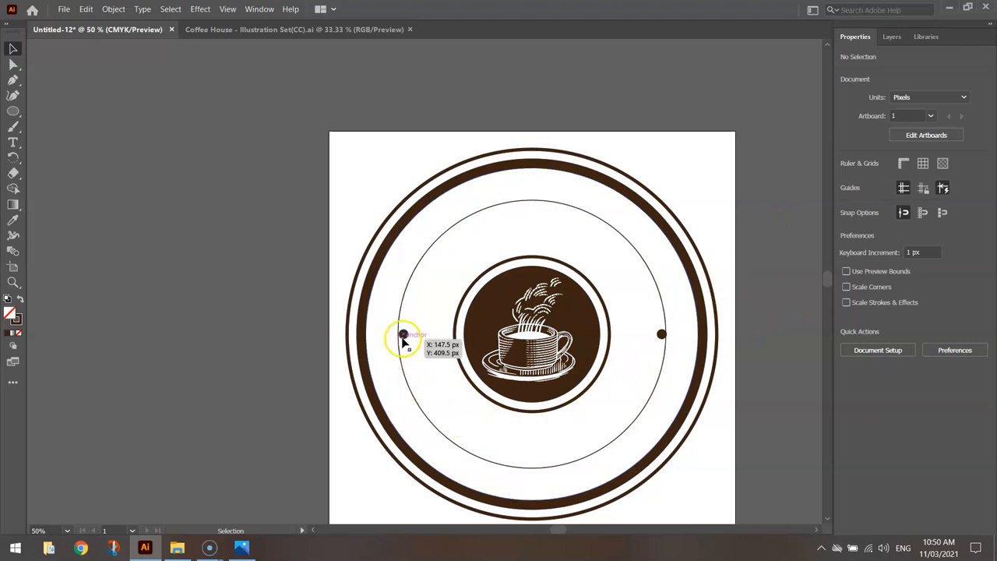
click(403, 333)
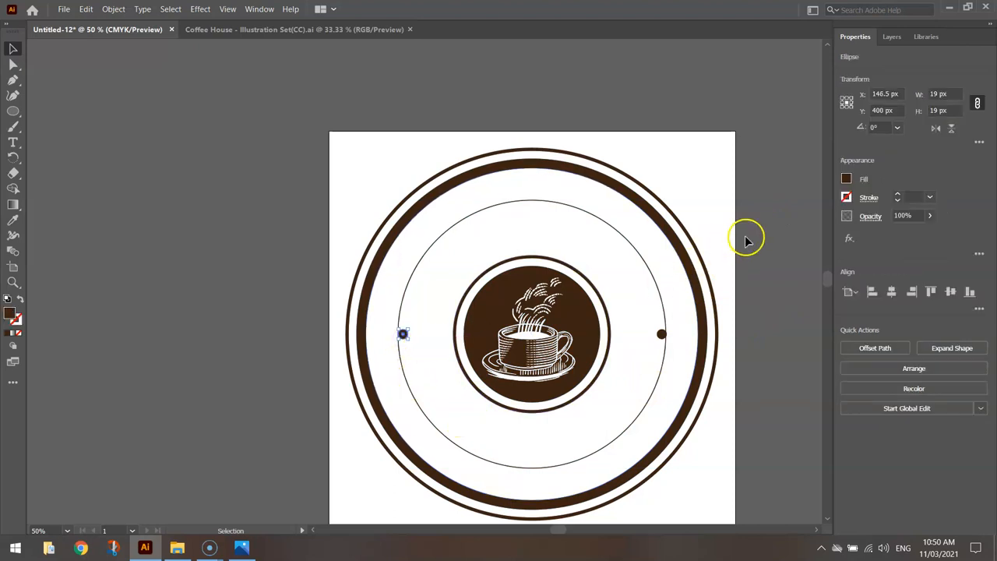
click(596, 387)
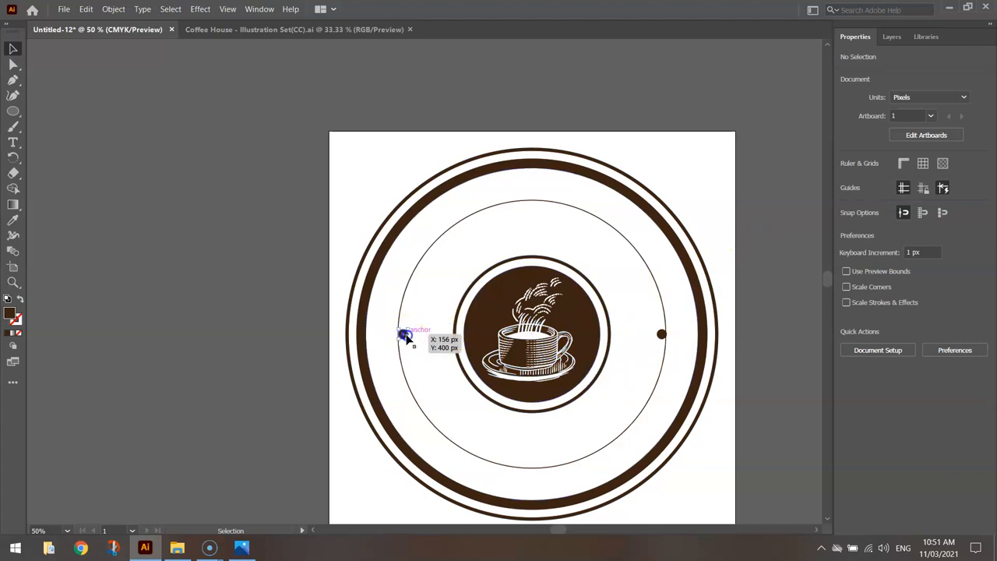
click(402, 334)
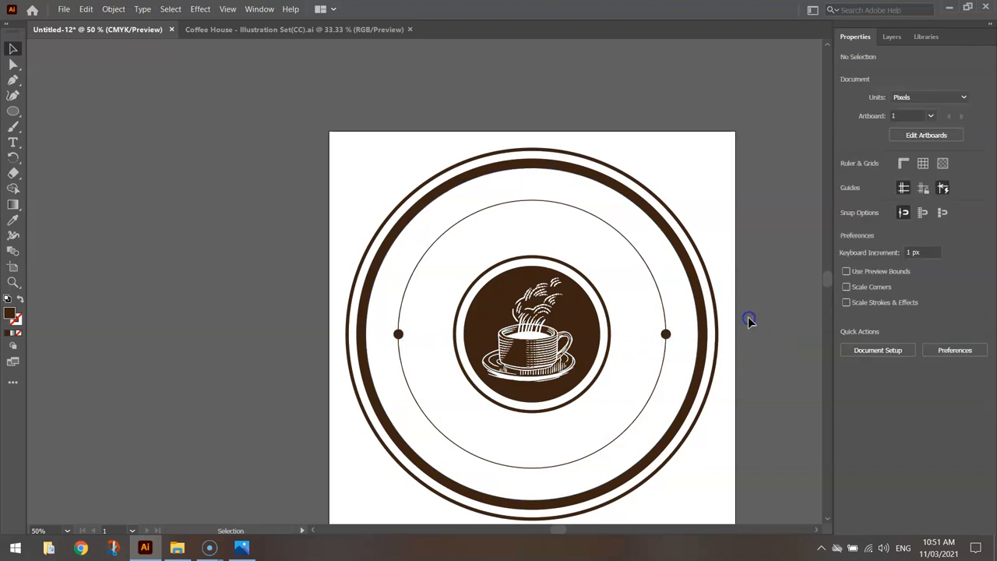
mouse_move(782, 366)
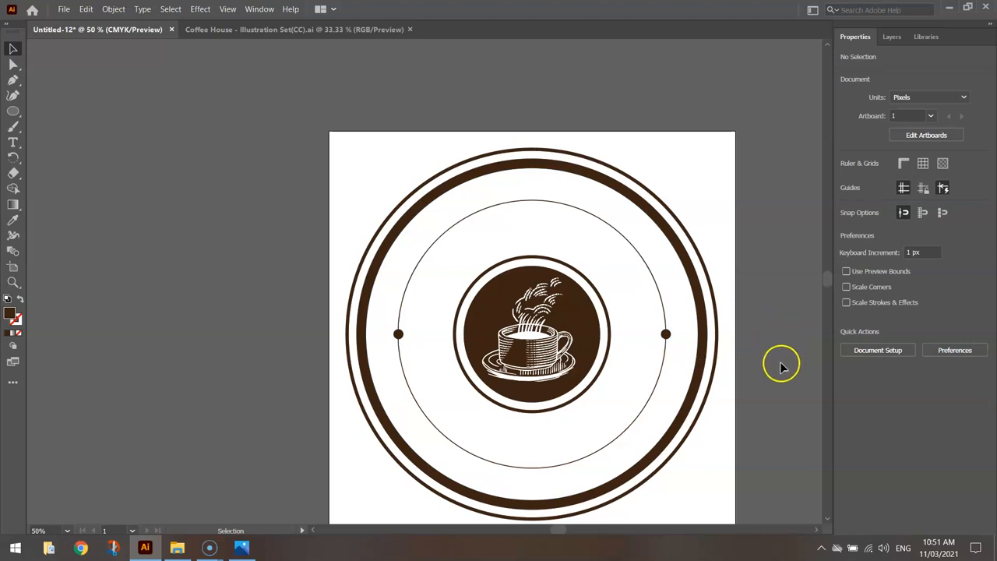
mouse_move(595, 213)
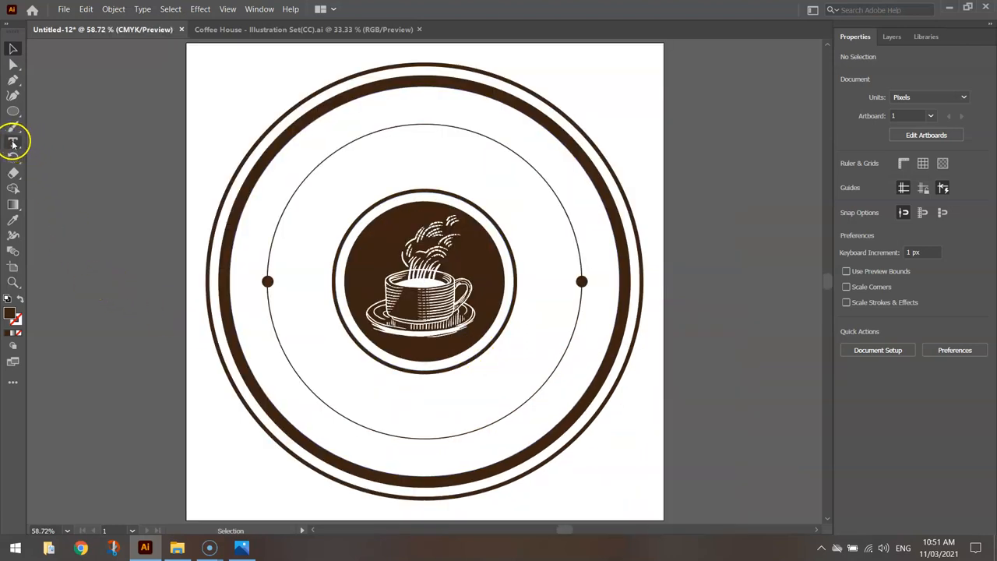
Step: Type COFFEE HOUSE along the circle at 140 pt with tracking 80
click(12, 143)
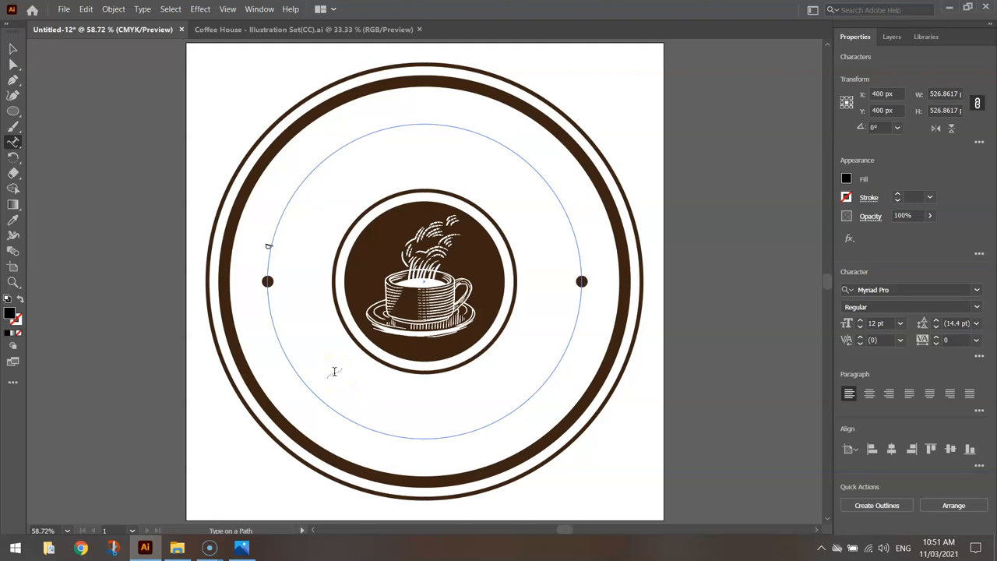
text(COFFEE HOUSE)
click(912, 289)
text(cafeta)
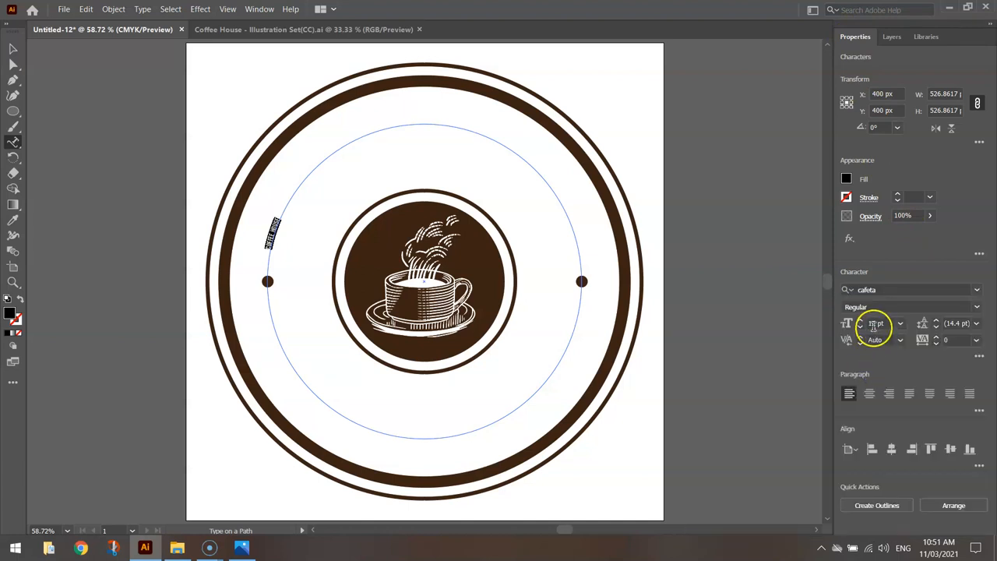
click(878, 323)
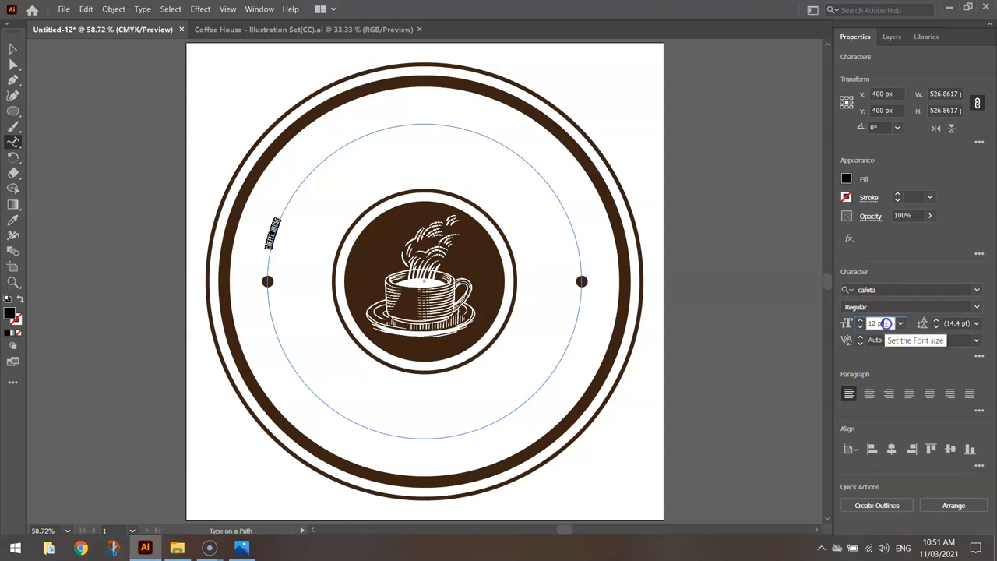
text(80)
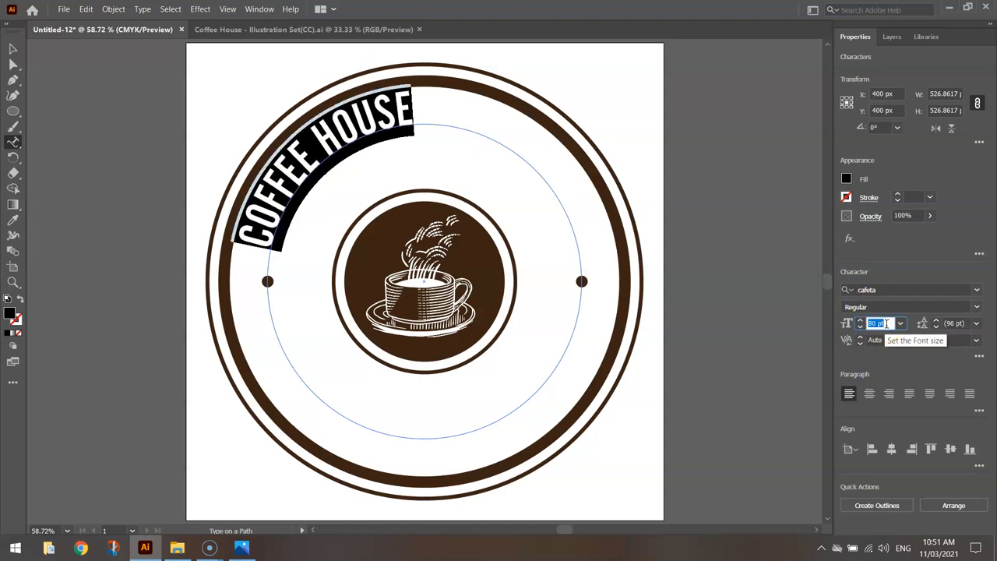
text(140)
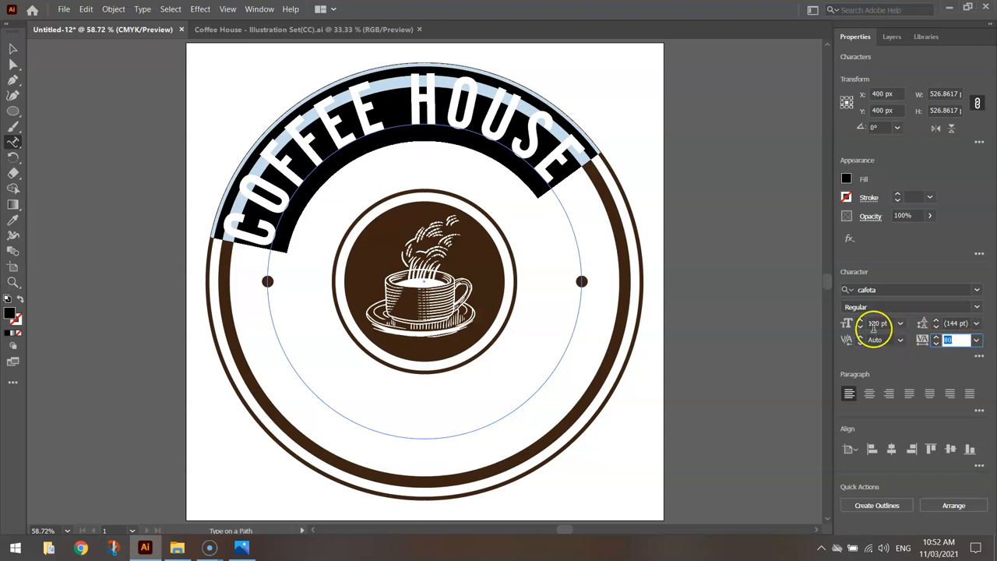
text(140)
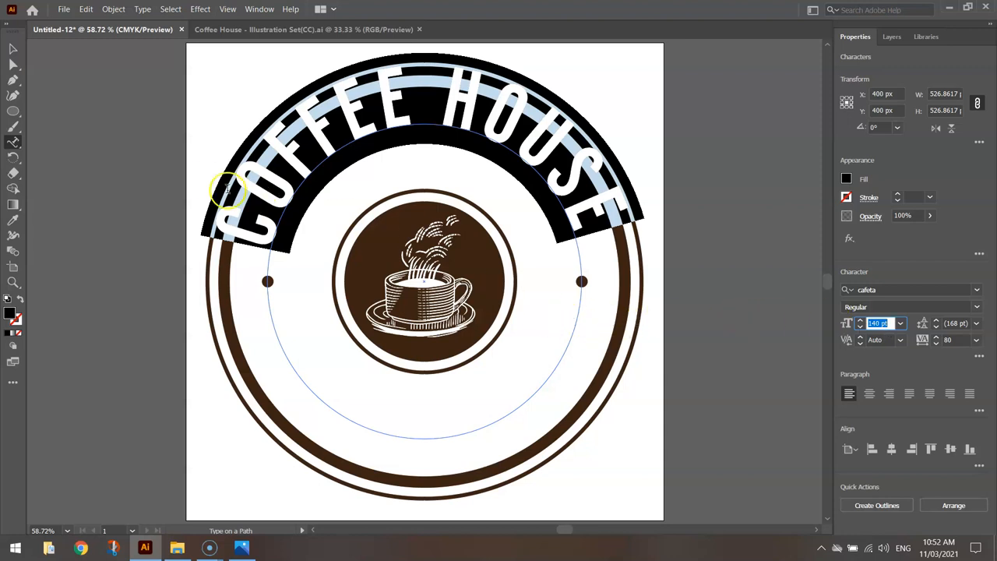
Step: Set Type on a Path Options Align to Path to Center, with Preview on
click(142, 9)
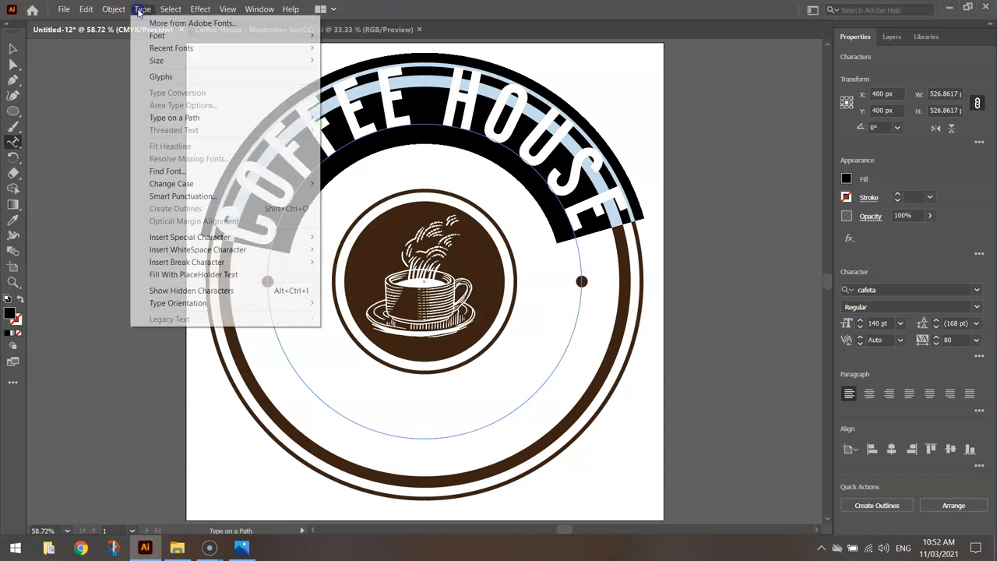
mouse_move(175, 117)
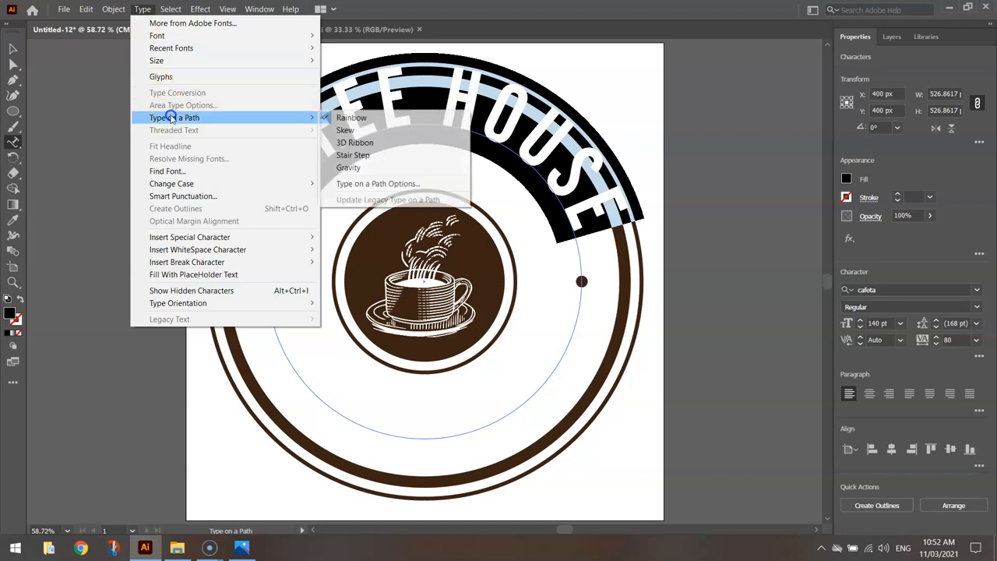
mouse_move(378, 183)
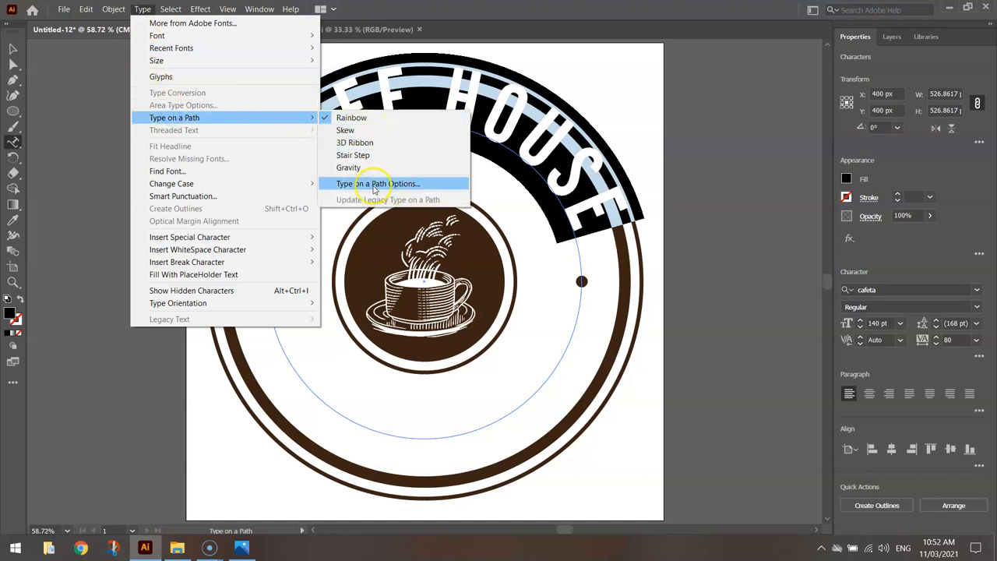
click(379, 183)
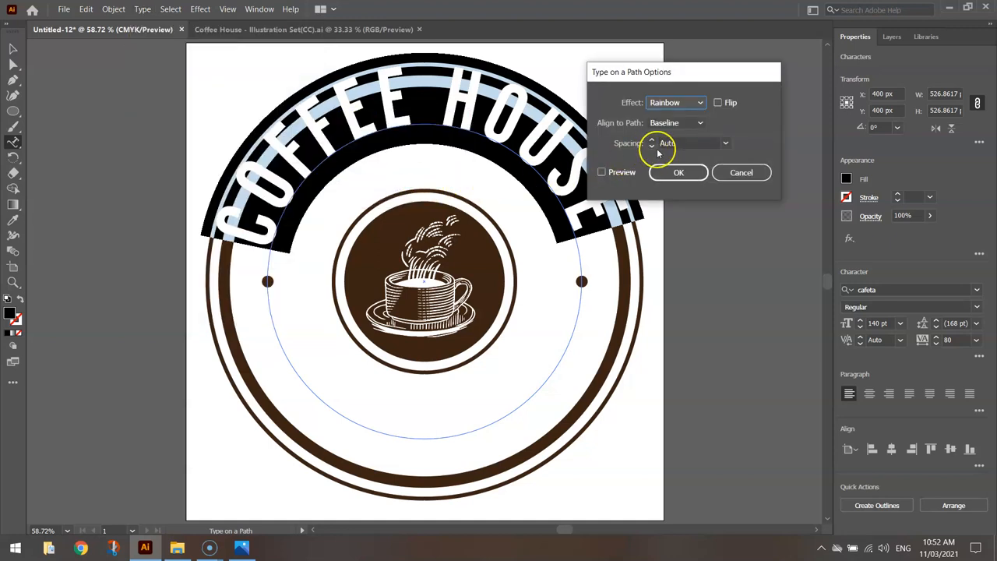
click(601, 171)
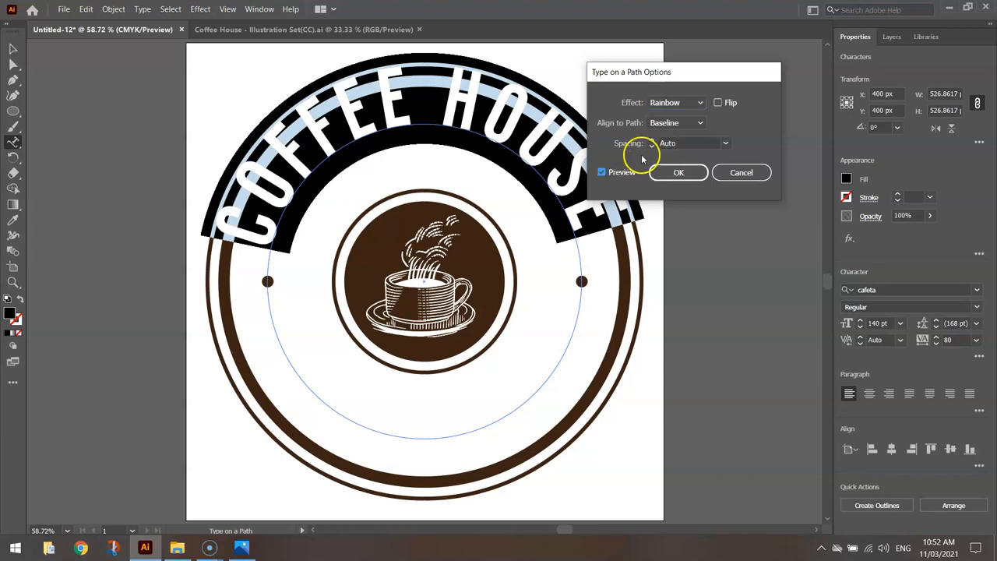
click(675, 123)
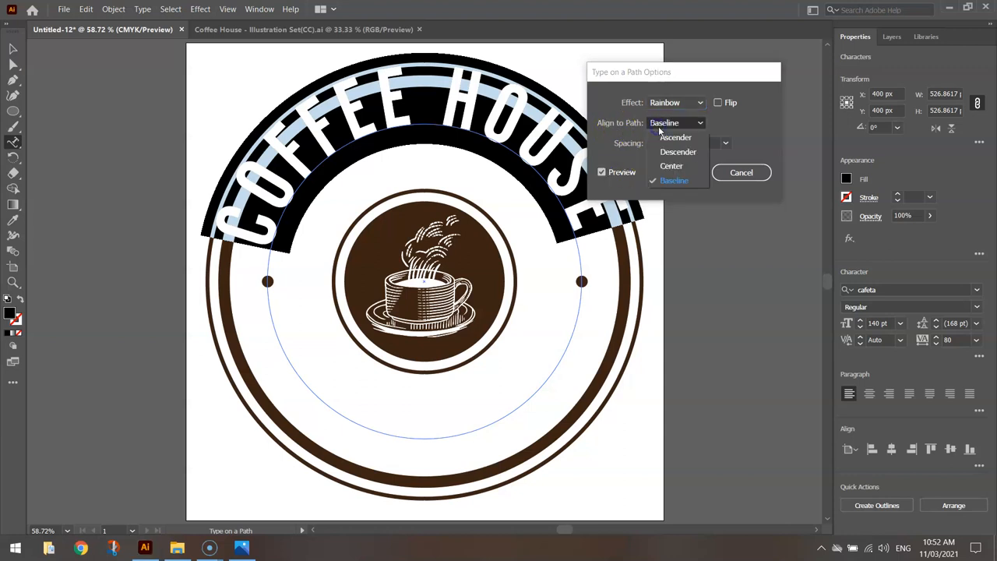
click(671, 166)
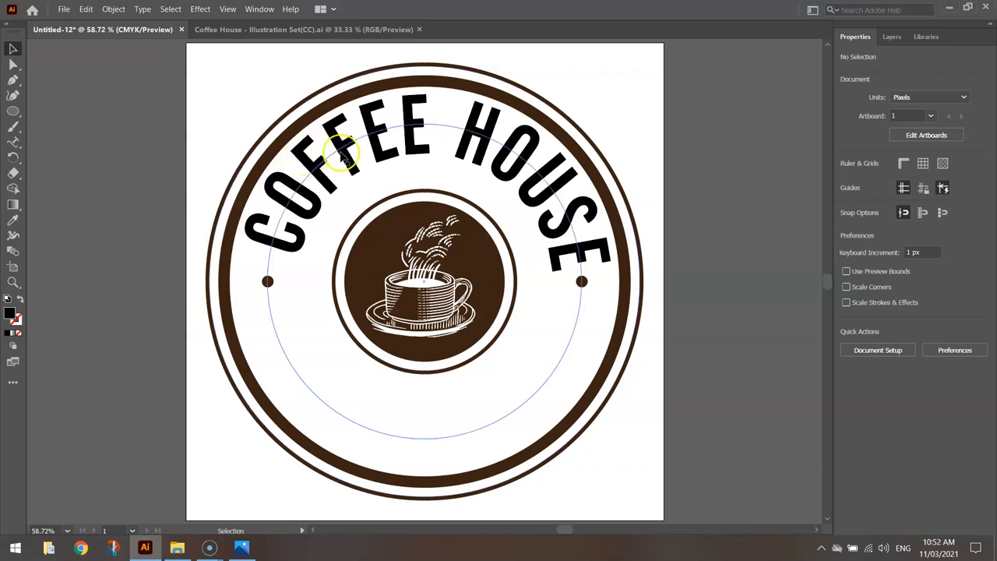
Step: Scale the COFFEE HOUSE title and guide circle down to about 491 px
click(580, 129)
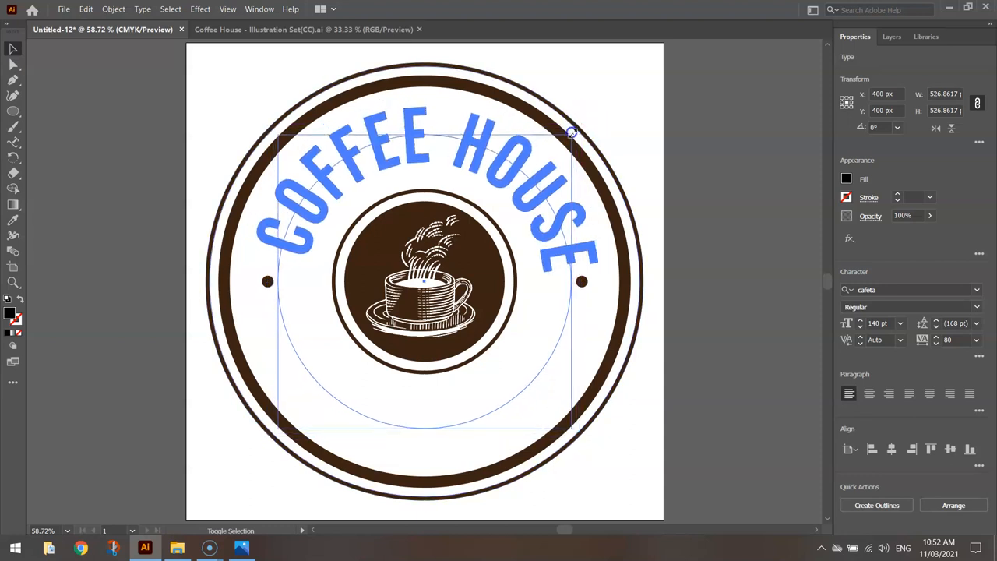
click(720, 121)
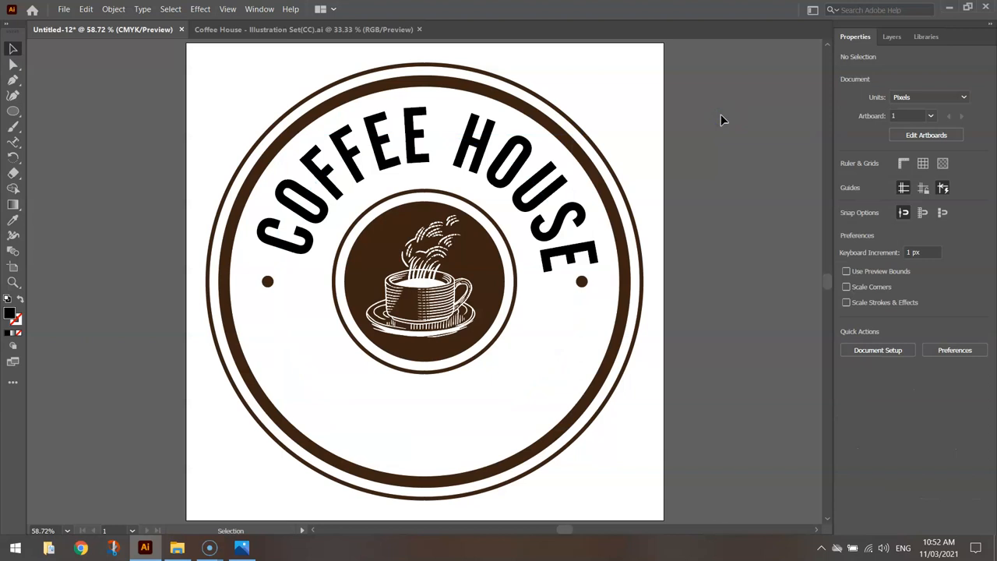
click(390, 155)
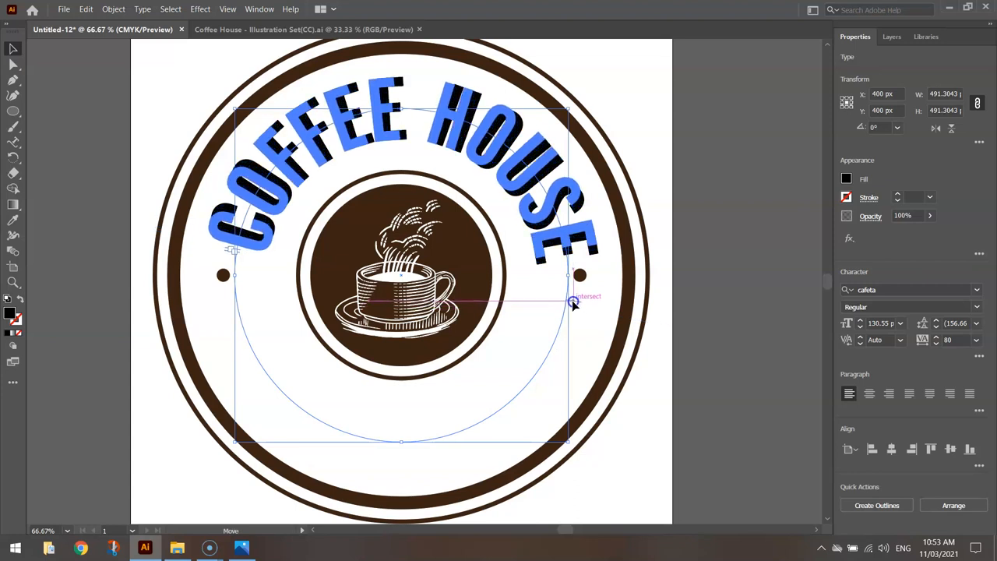
click(740, 208)
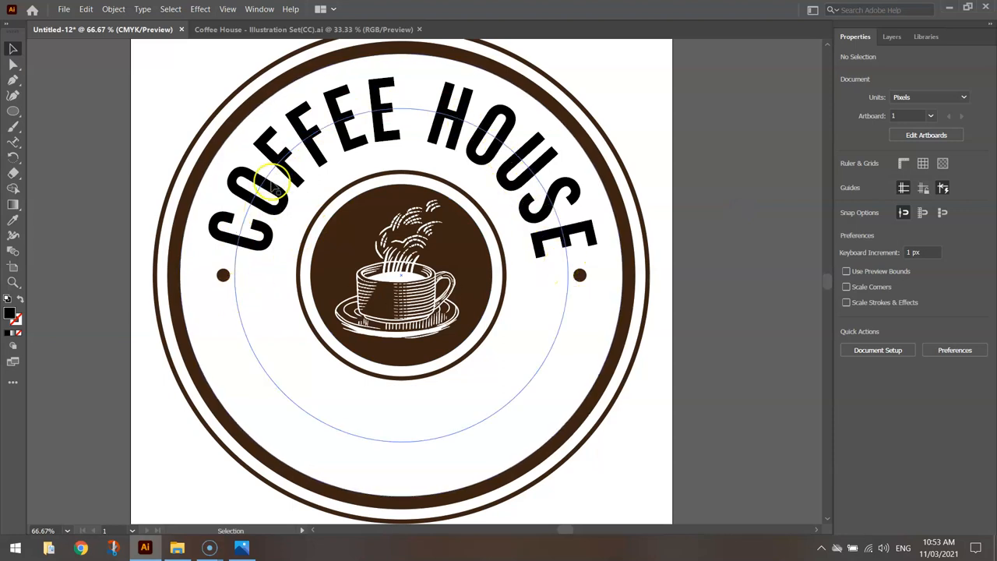
Step: Fill the COFFEE HOUSE lettering with the dark brown swatch
click(273, 183)
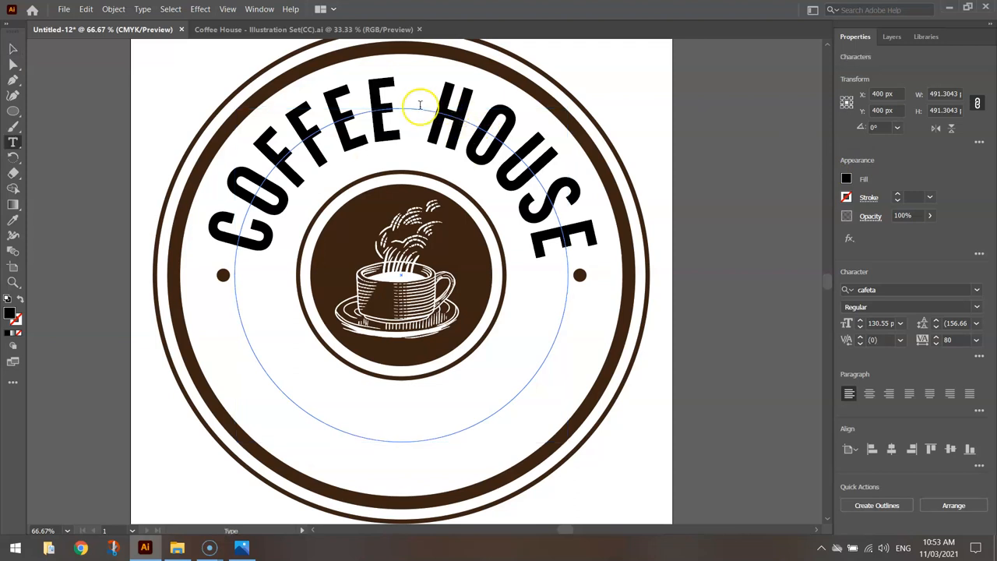
click(846, 178)
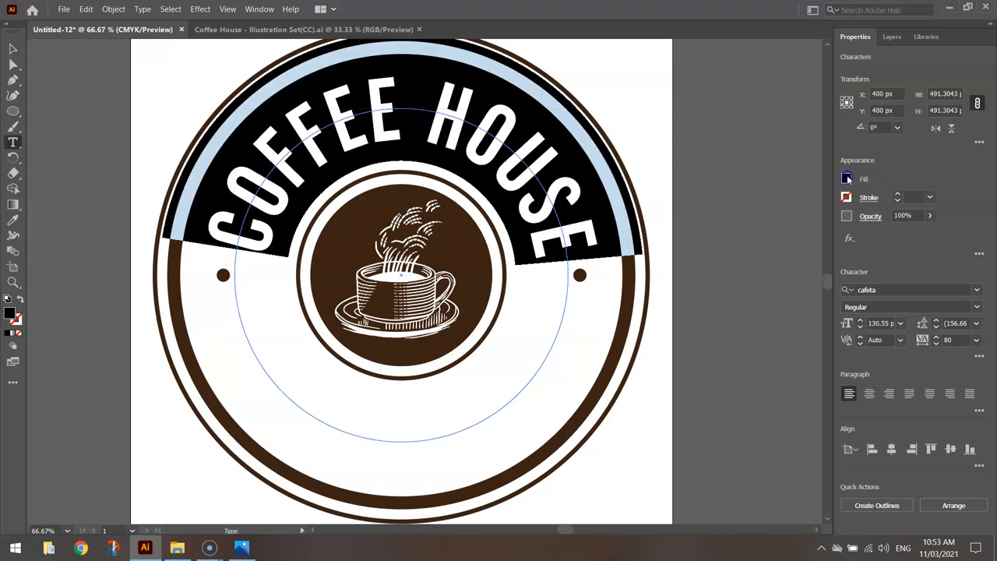
click(846, 179)
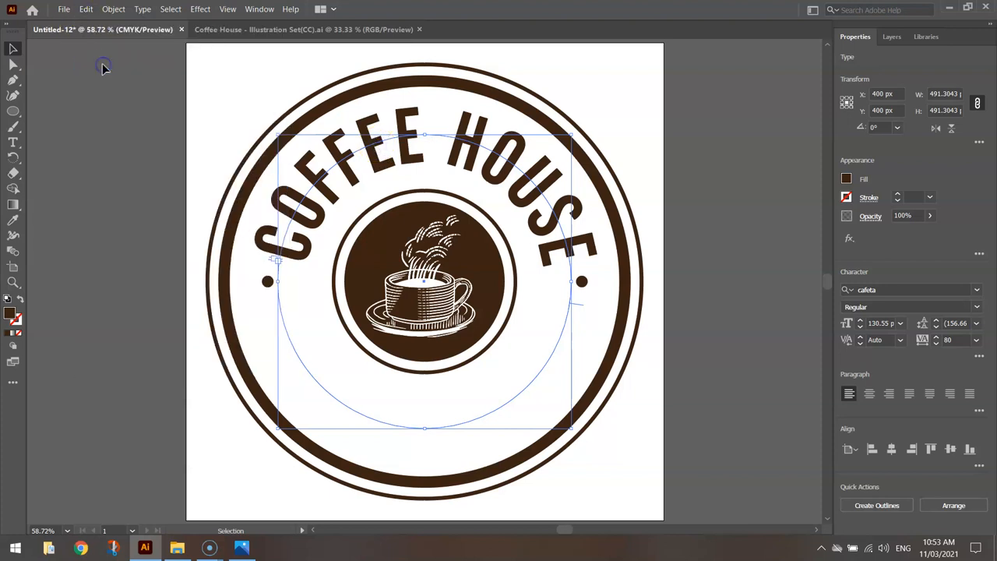
Step: Paste a copy of the title in front and flip it in Type on a Path Options
click(85, 8)
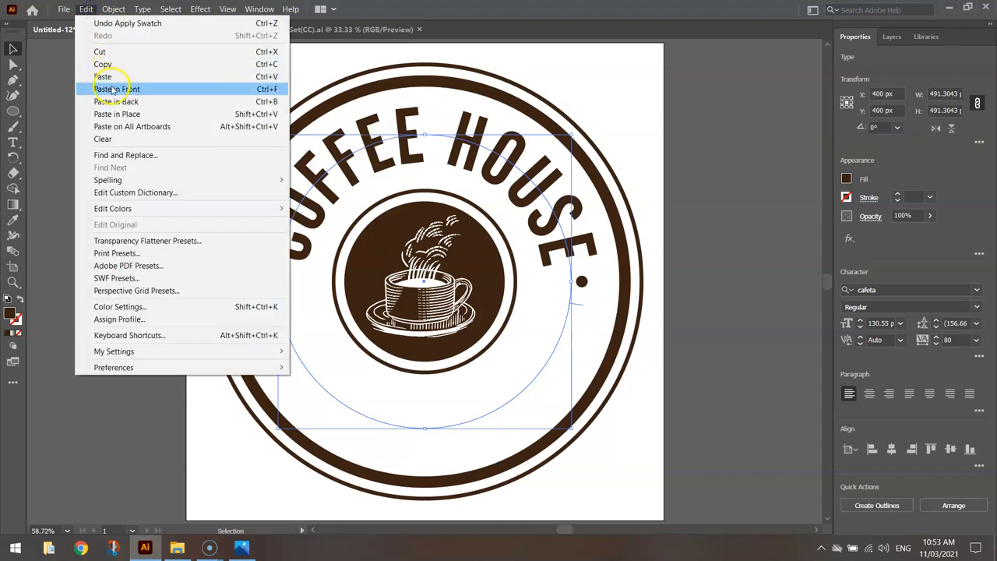
click(117, 89)
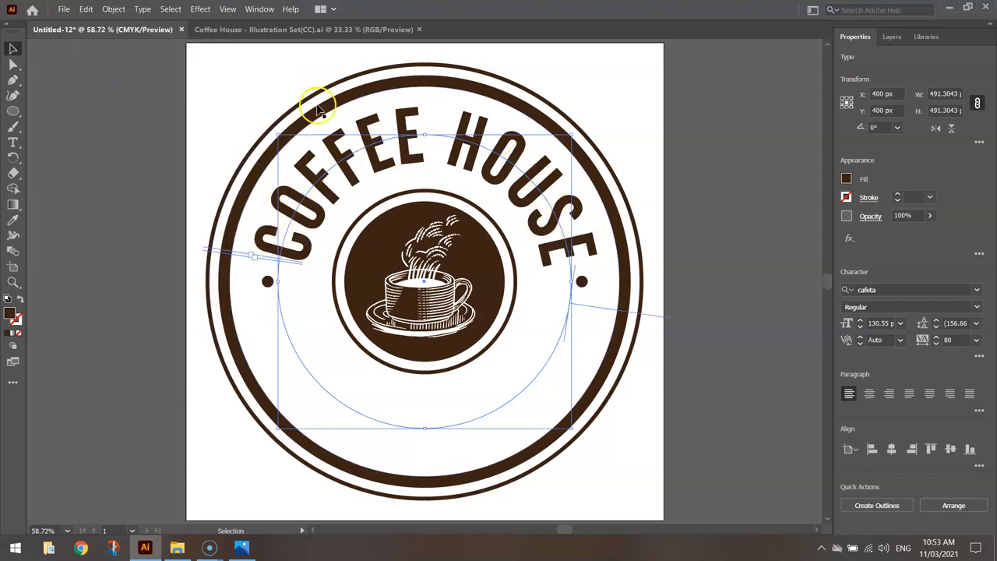
click(142, 9)
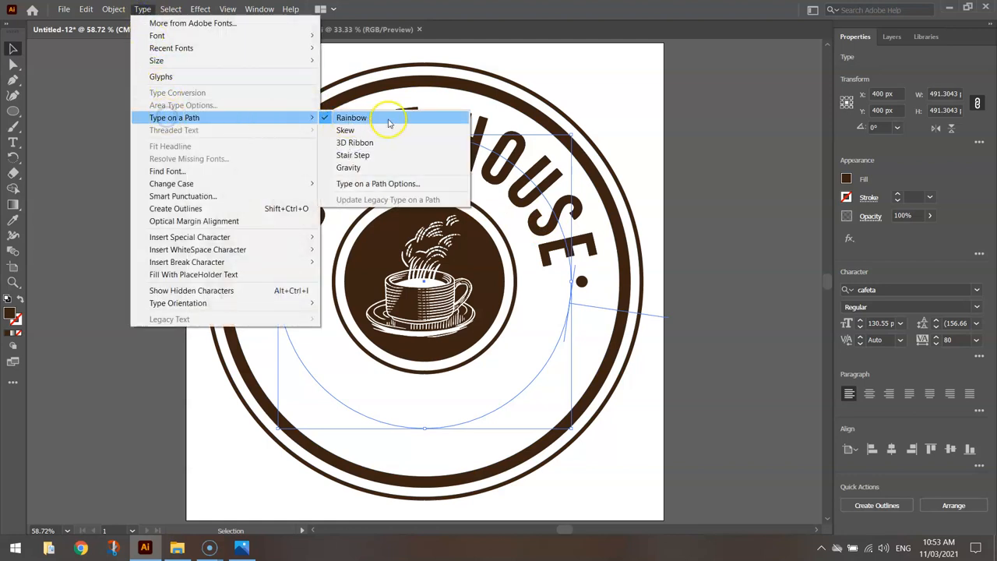
click(378, 183)
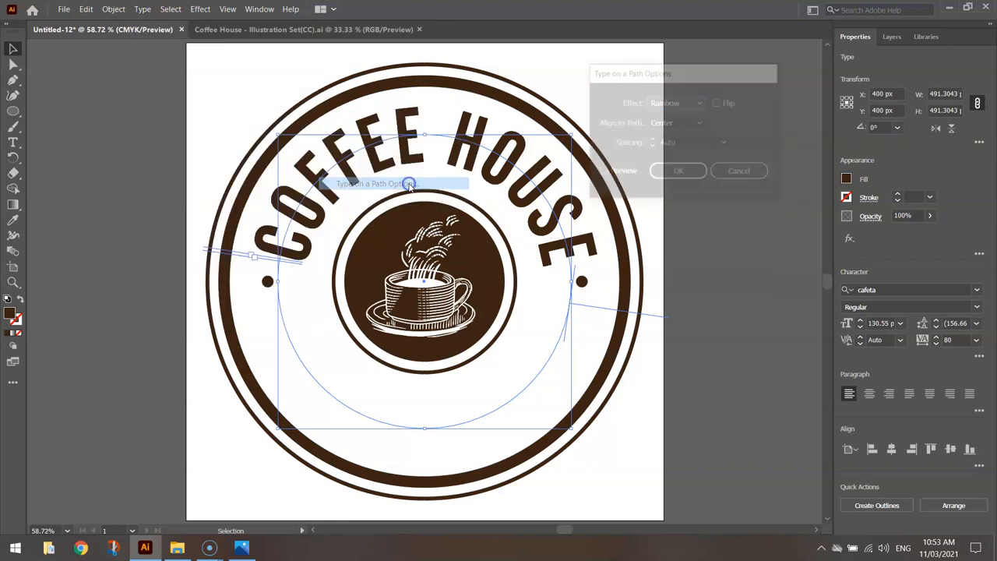
click(602, 172)
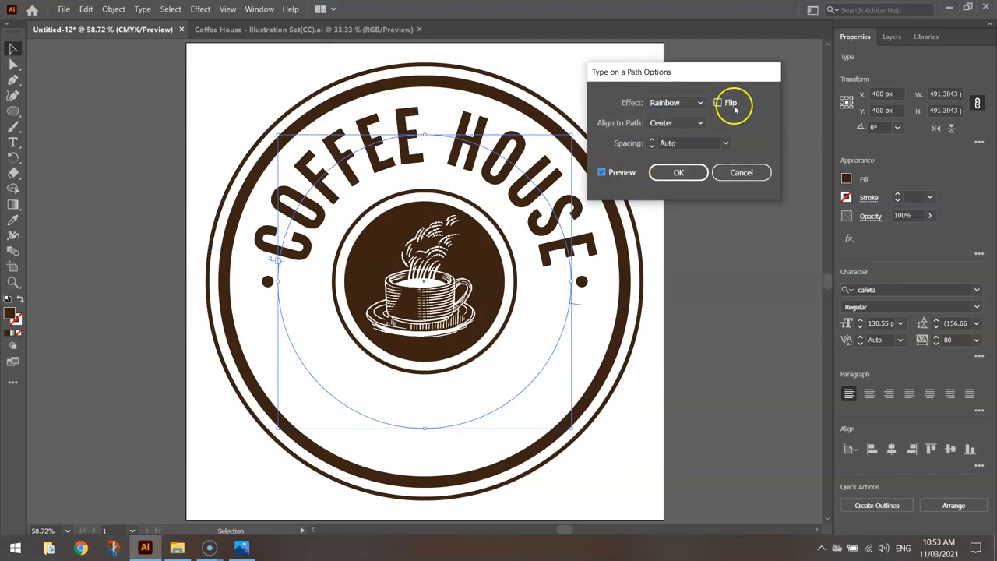
click(718, 102)
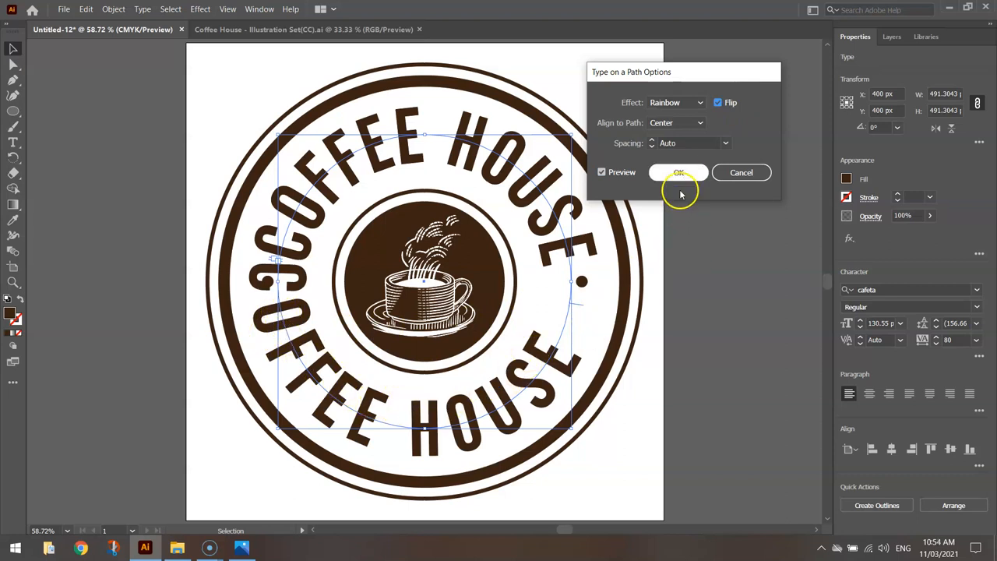
click(679, 173)
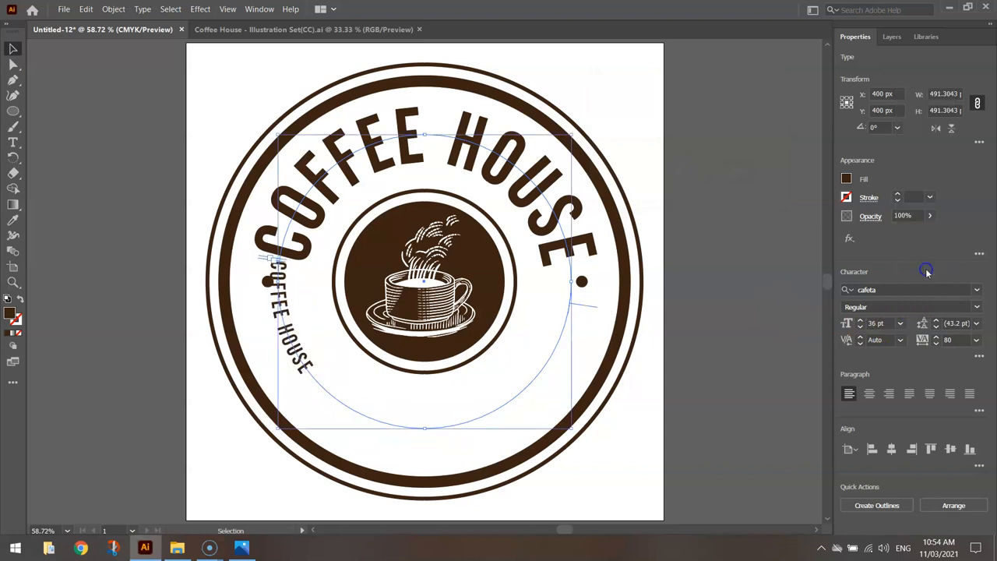
mouse_move(701, 409)
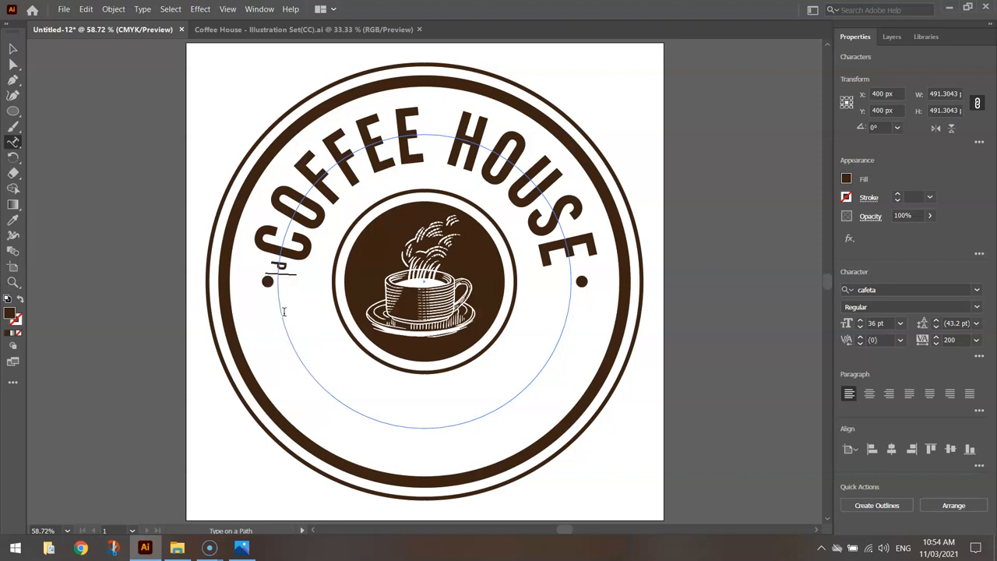
Step: Replace the flipped copy's text with PREMIUM QUALITY COFFEE BEANS
text(PREMIUM)
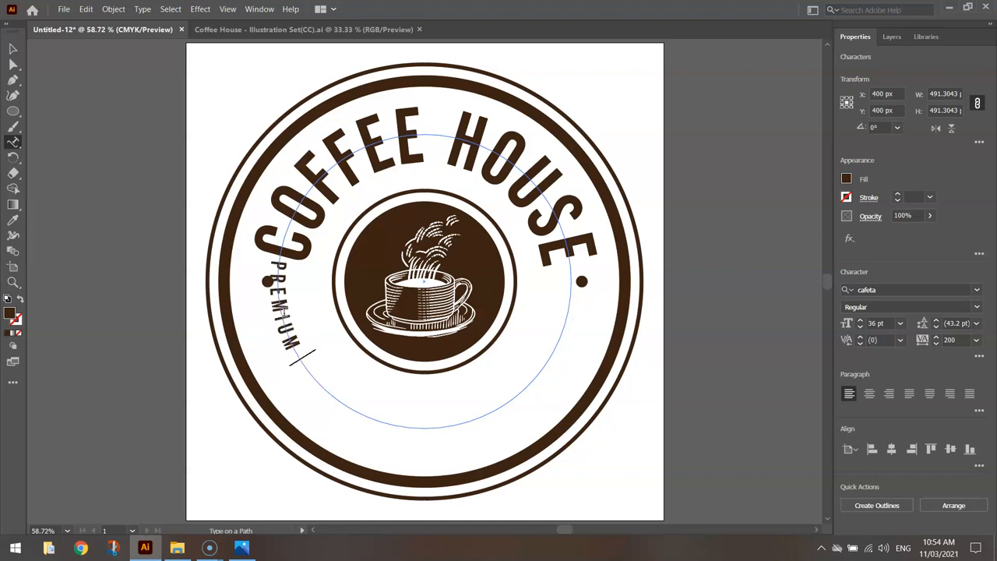
text(QUALITY COFFEE BE)
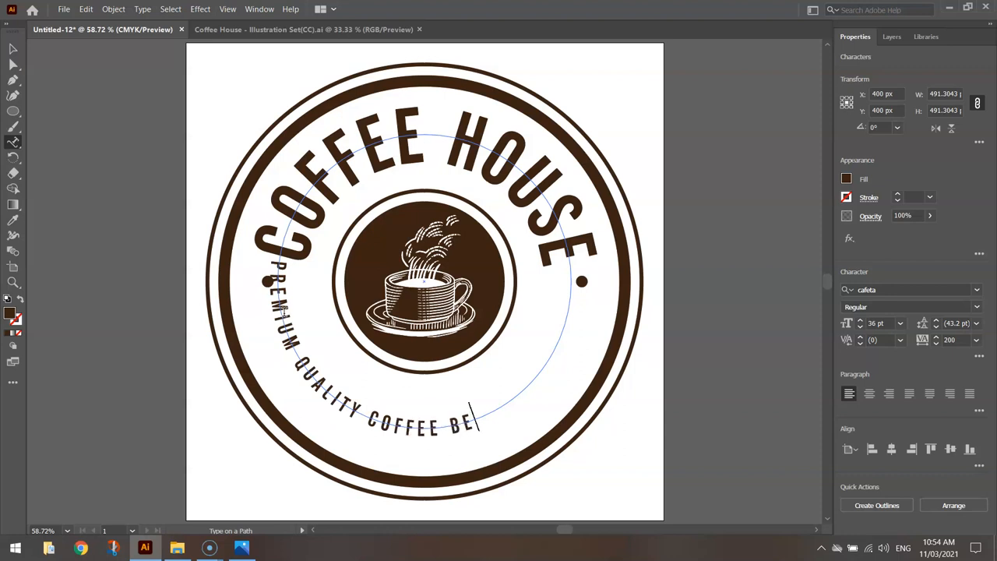
text(ANS)
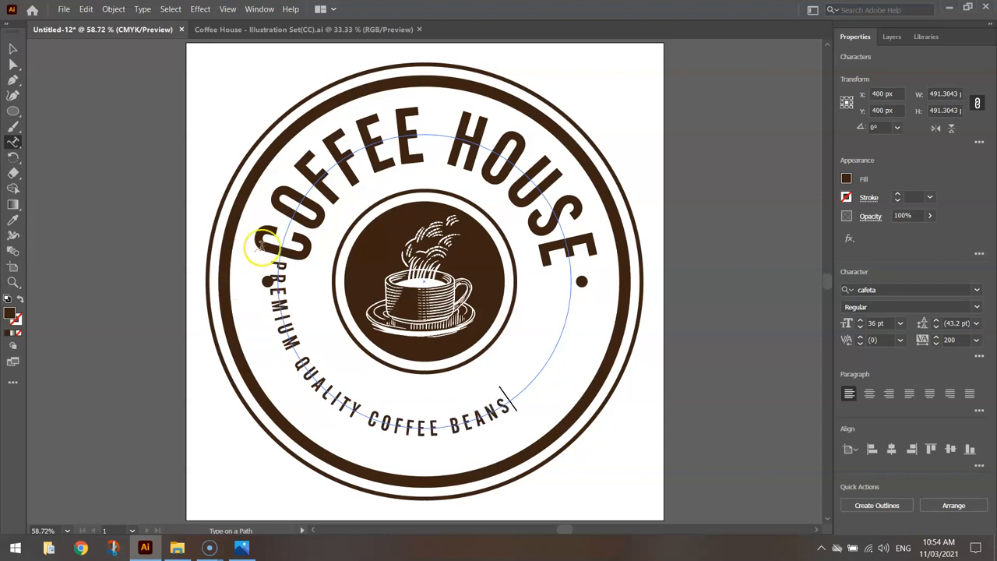
mouse_move(26, 56)
text(220)
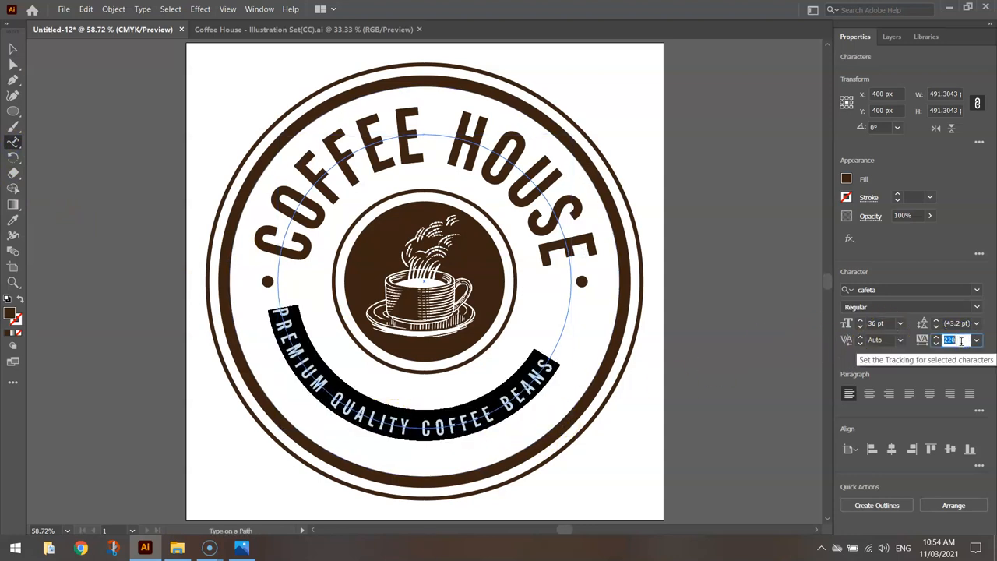
Step: Widen the bottom tagline's tracking to 310, then deselect to view the badge
text(300)
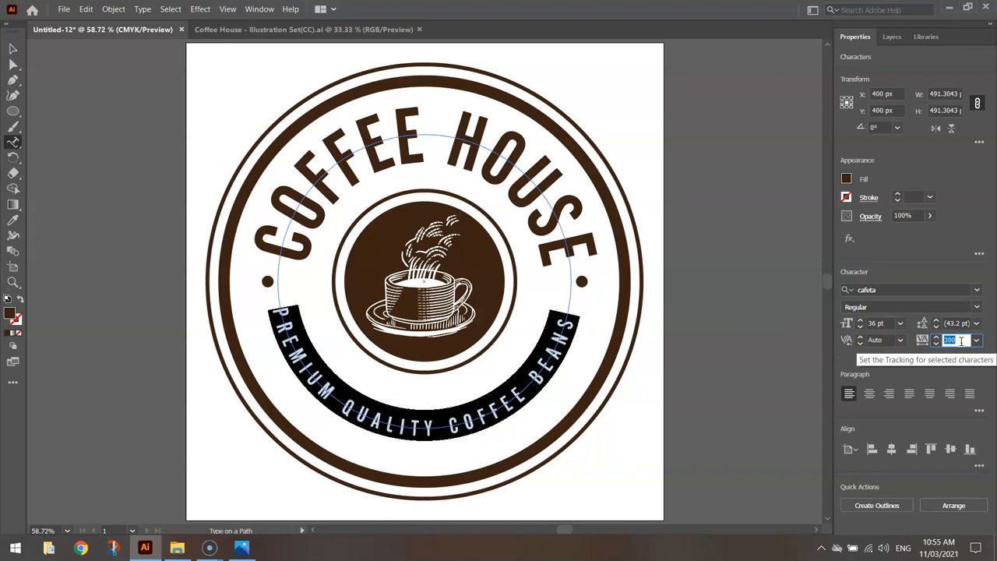
text(310)
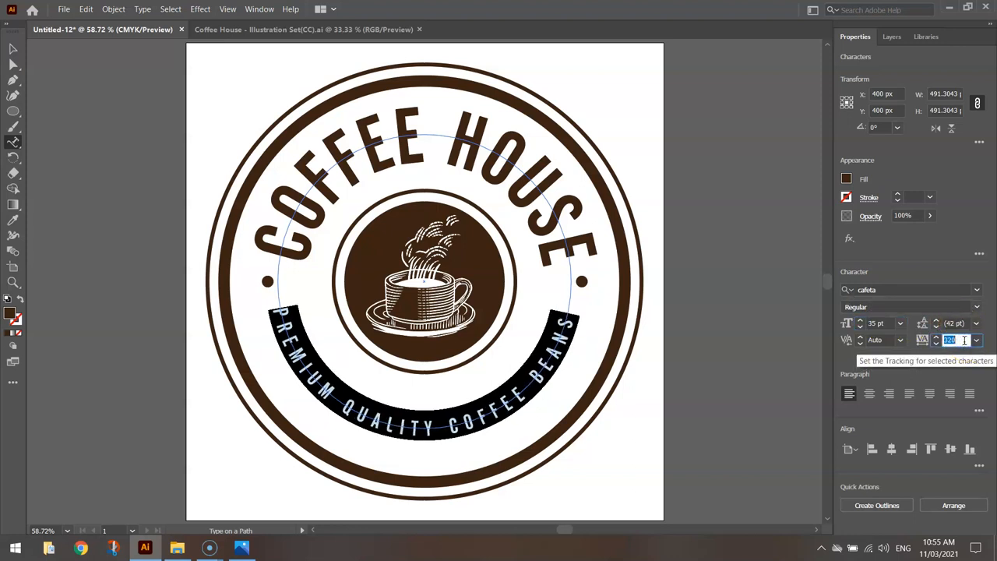
click(169, 125)
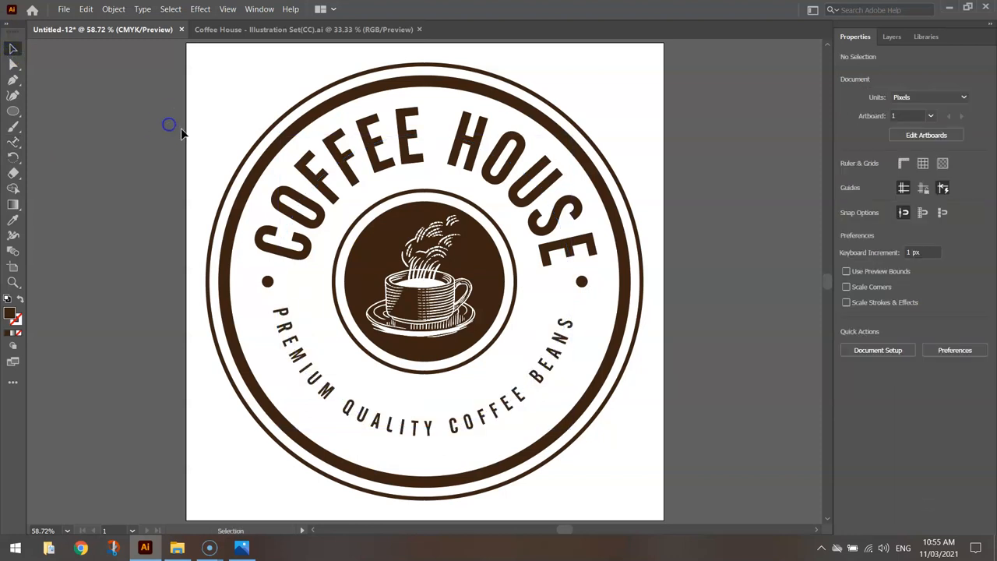
mouse_move(717, 233)
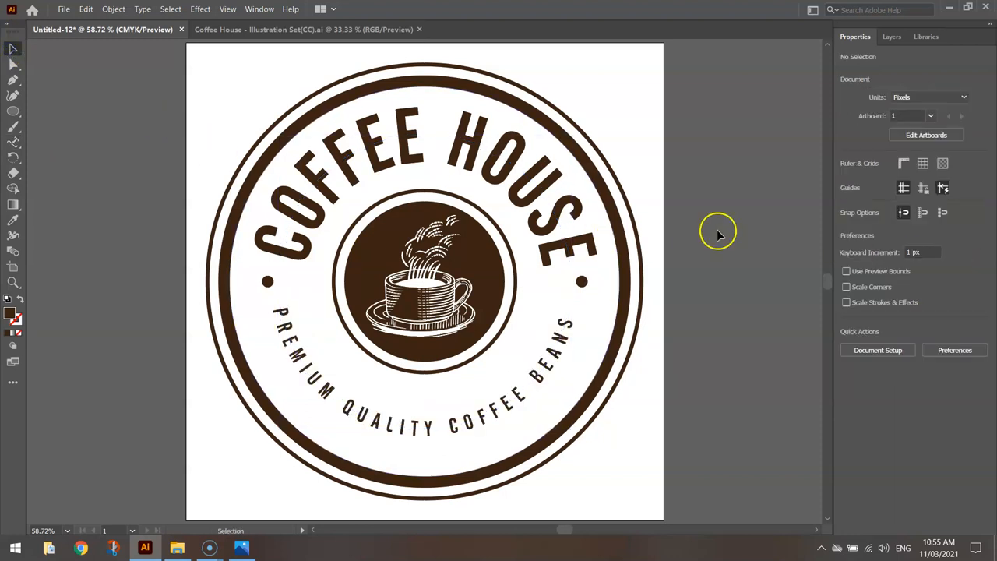
mouse_move(674, 261)
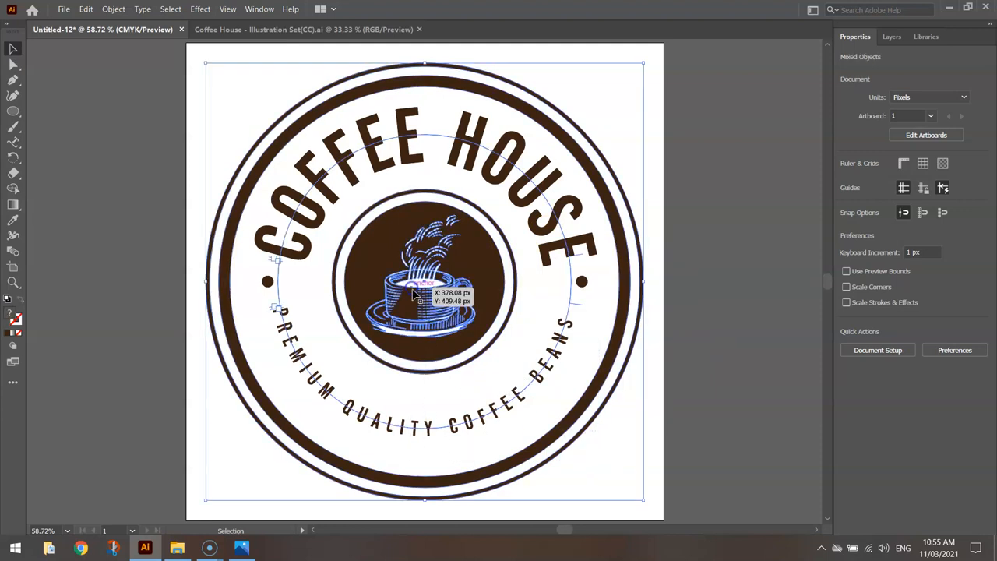
click(600, 460)
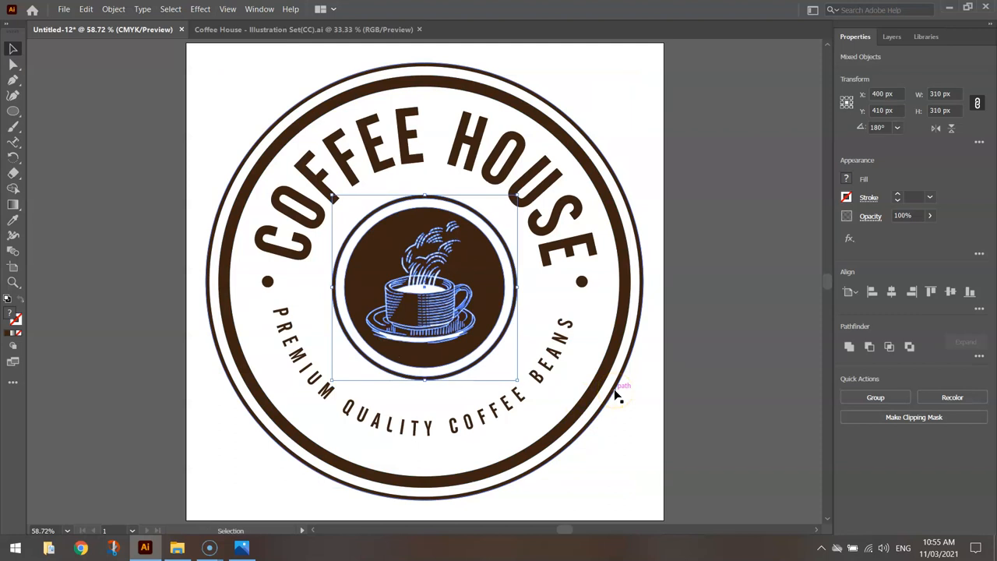
click(739, 240)
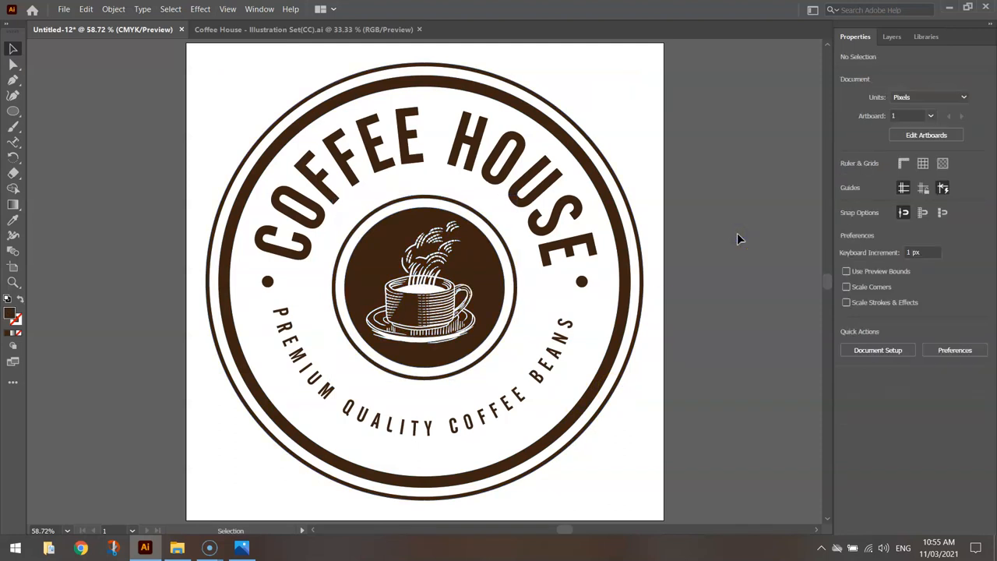
click(483, 144)
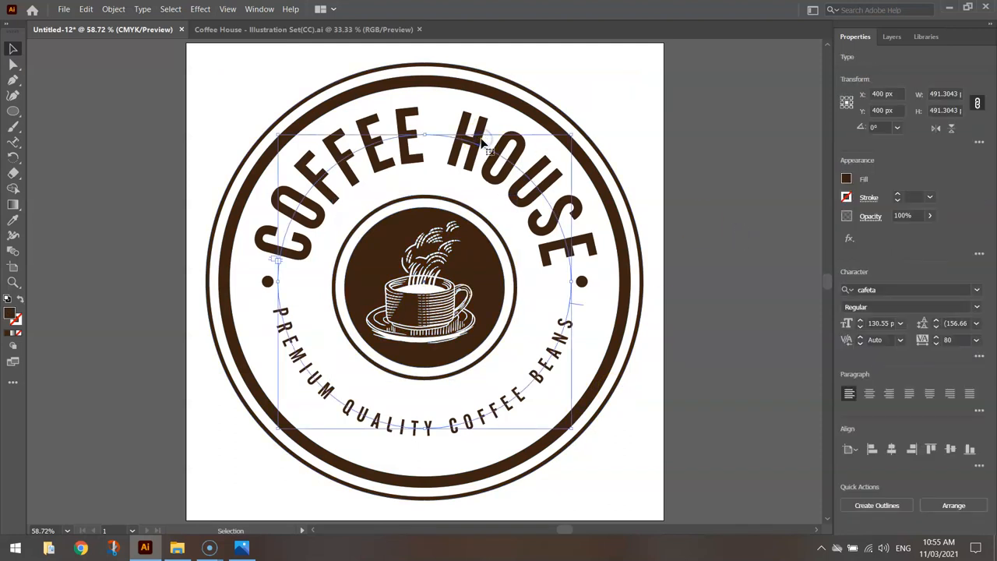
click(709, 130)
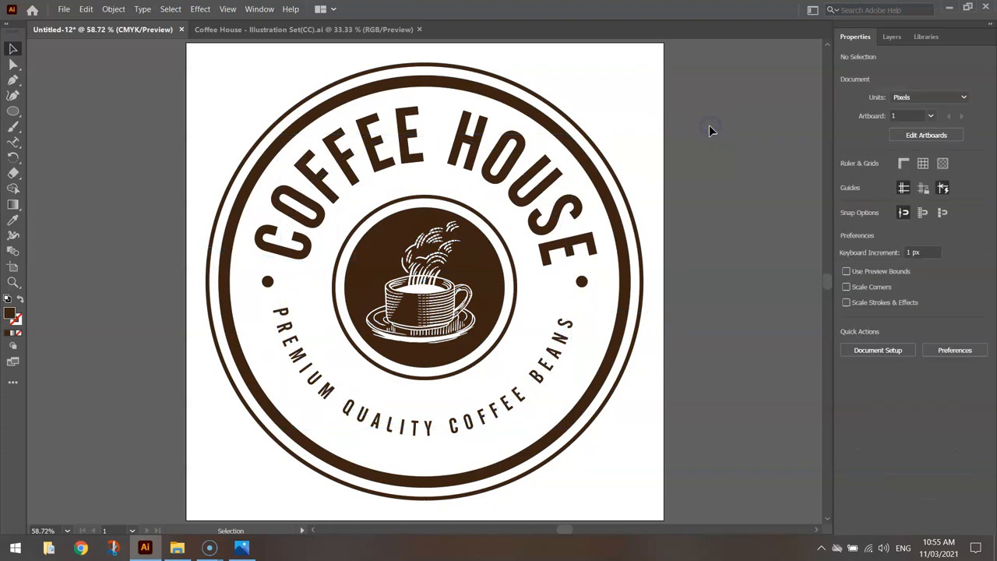
mouse_move(712, 130)
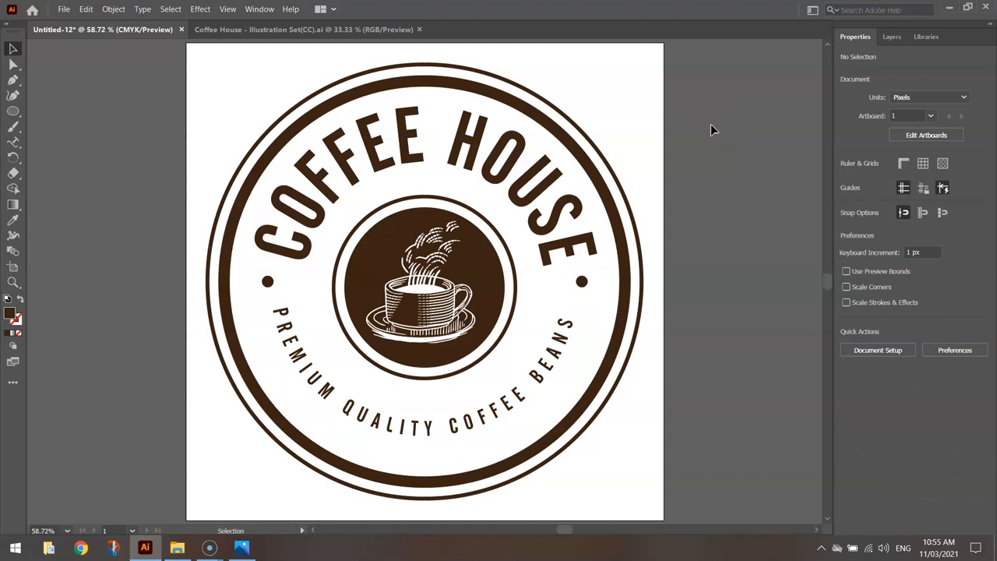
click(553, 355)
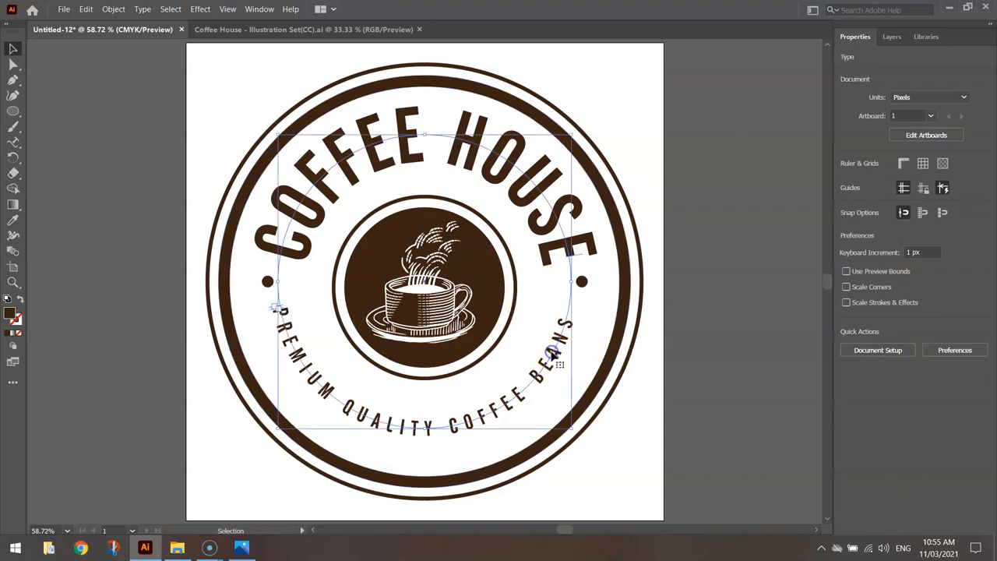
click(581, 255)
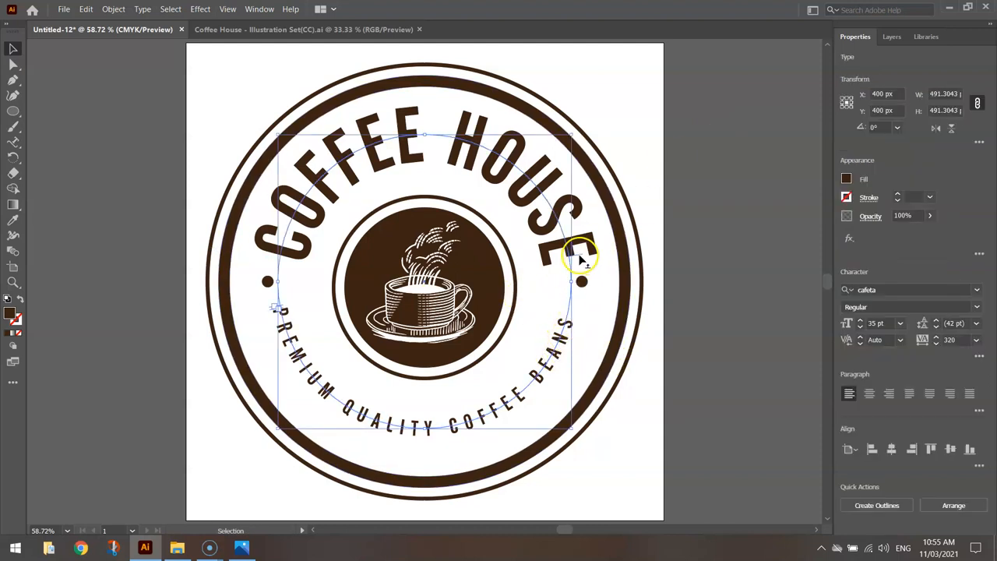
mouse_move(674, 273)
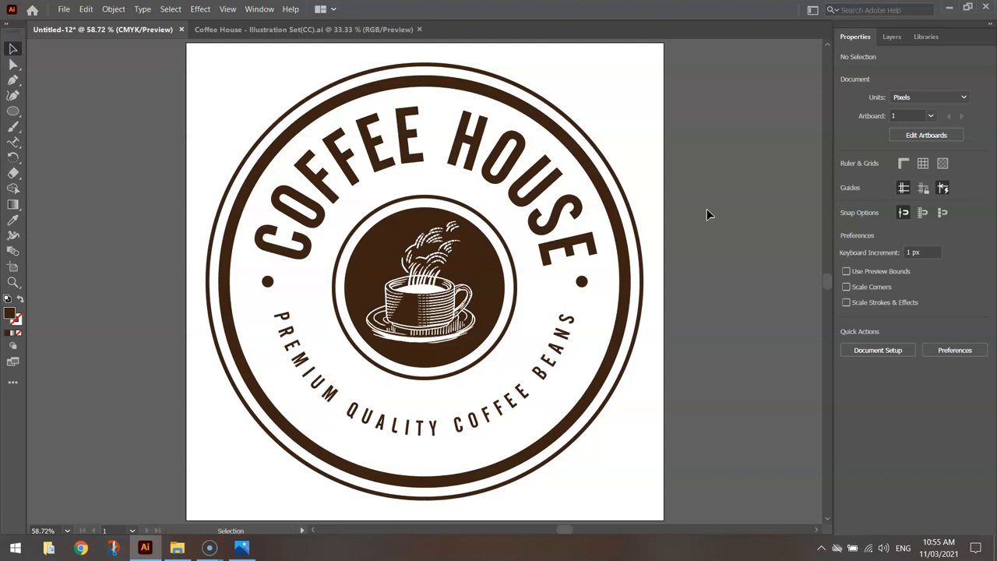
mouse_move(84, 477)
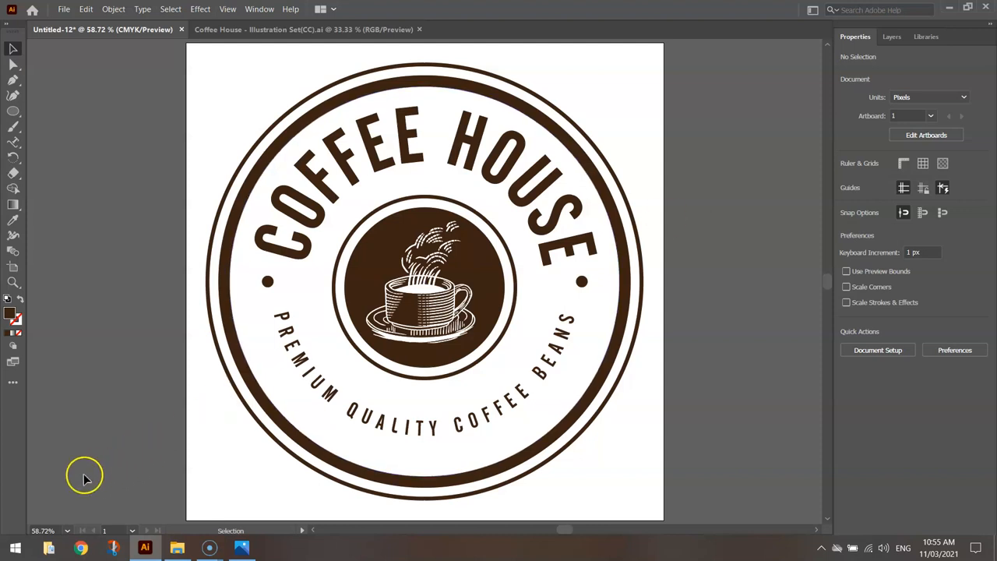